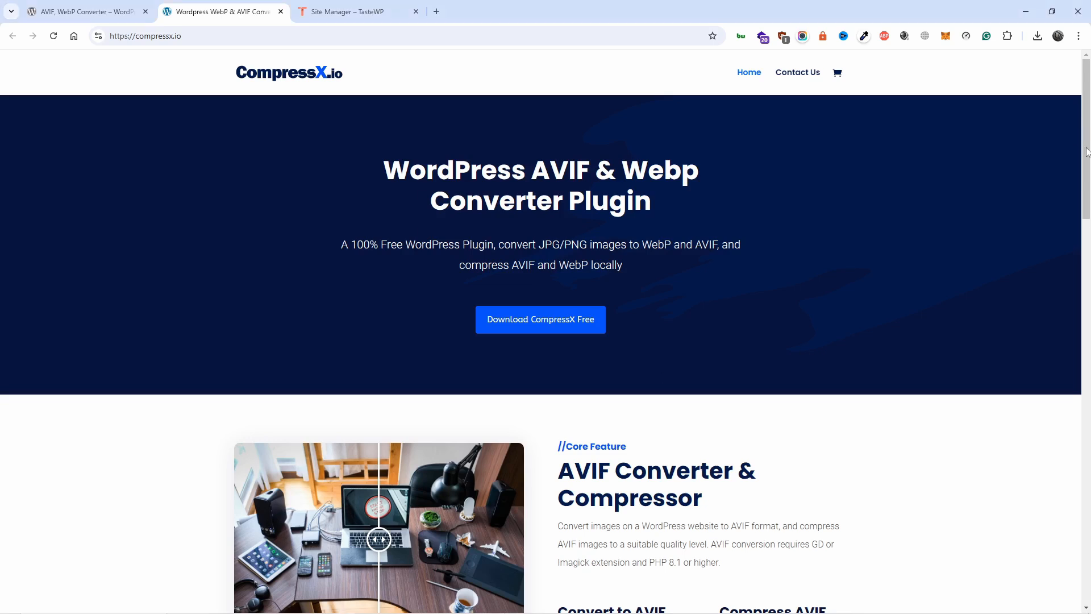
Review the CompressX.io feature list, then open 'Download CompressX Free' in a new tab.
scroll(down, 3)
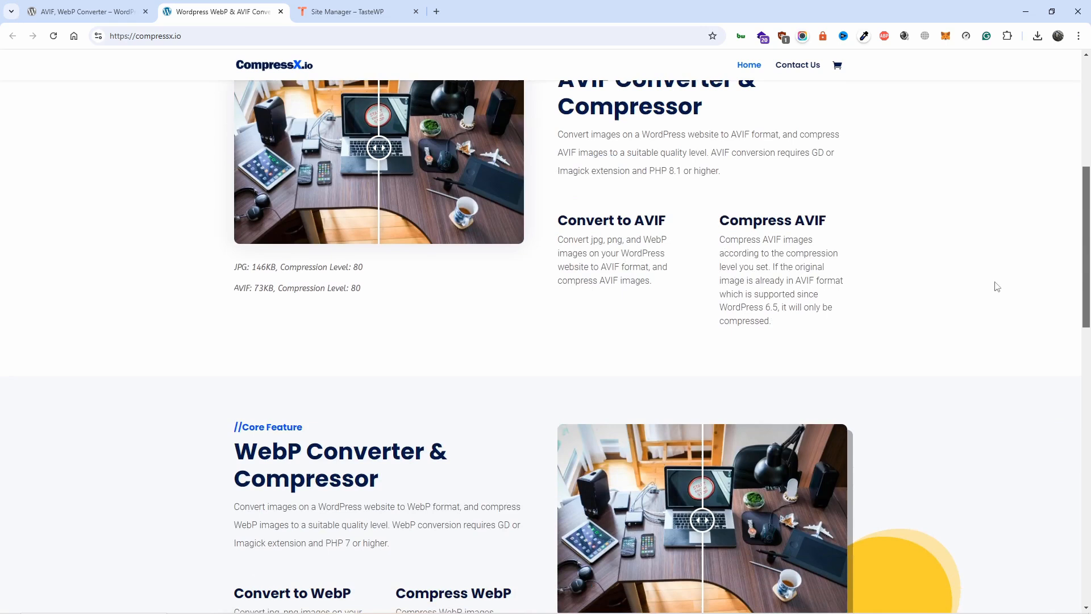
mouse_move(977, 292)
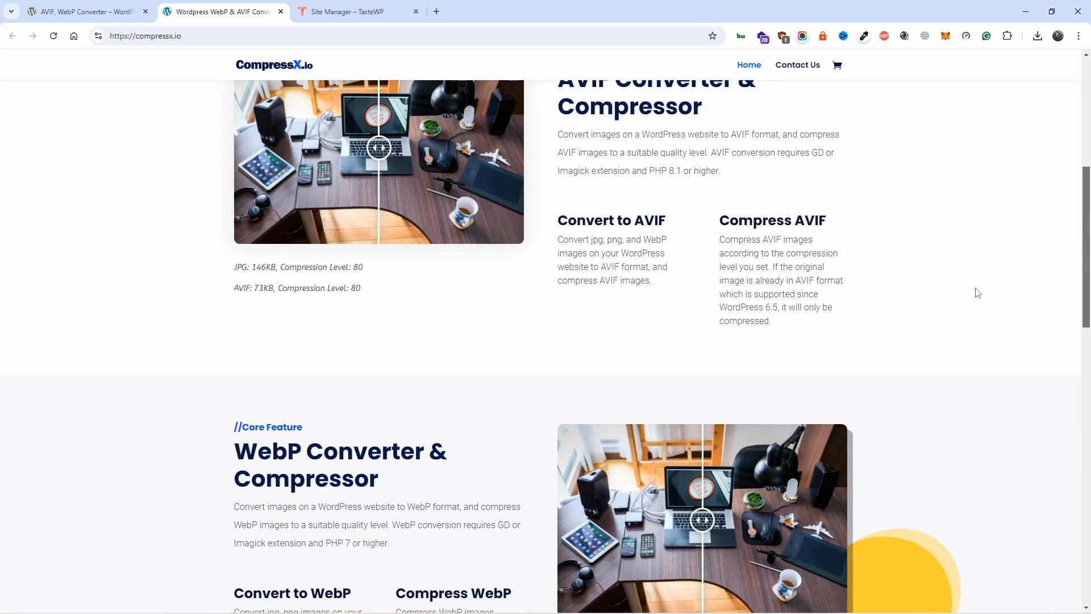
scroll(down, 3)
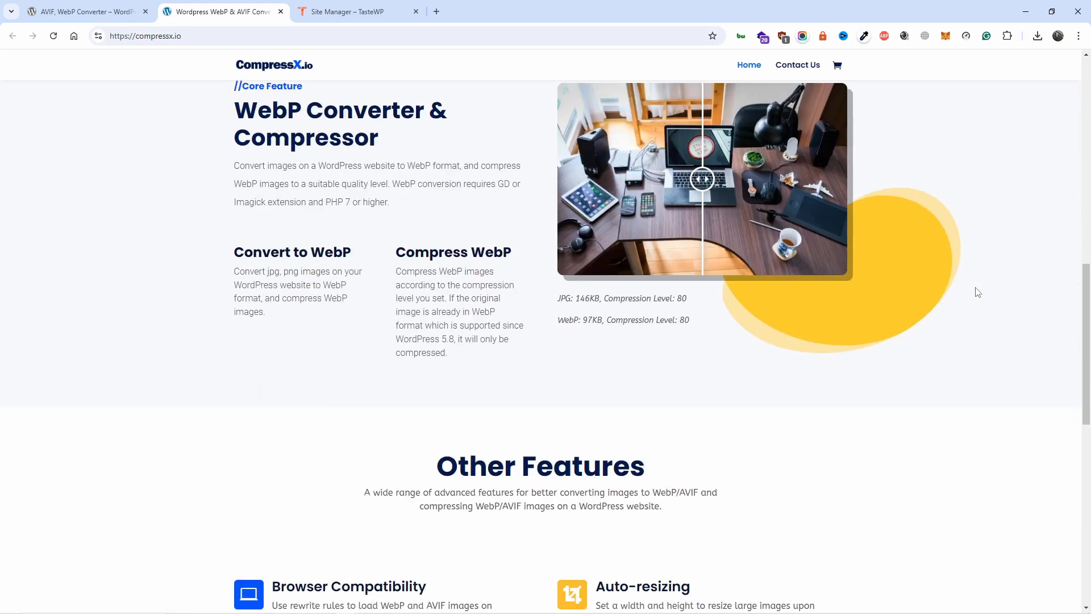
scroll(down, 3)
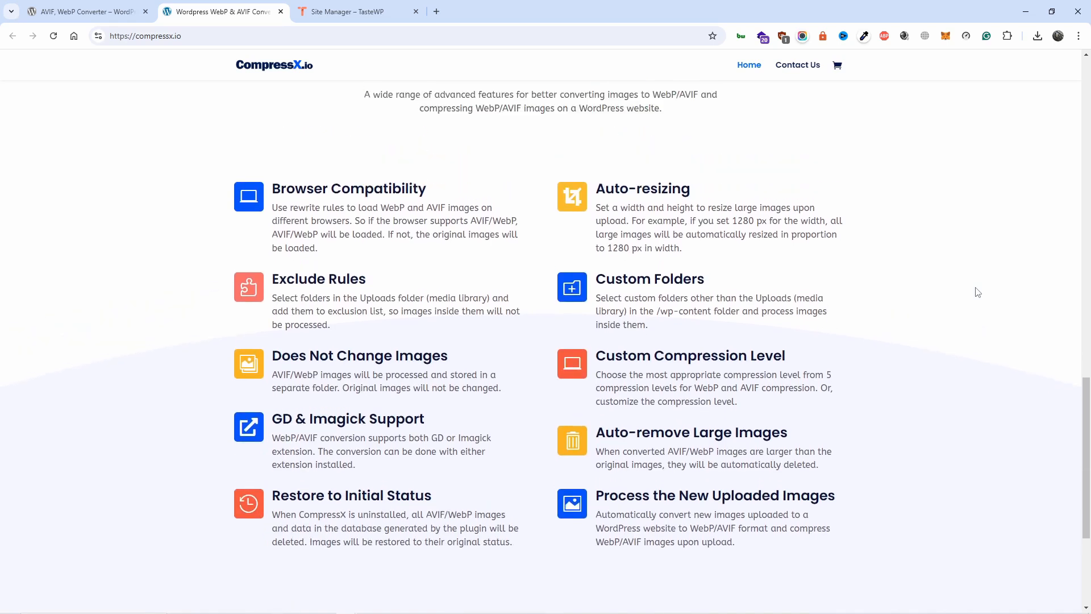
mouse_move(1085, 409)
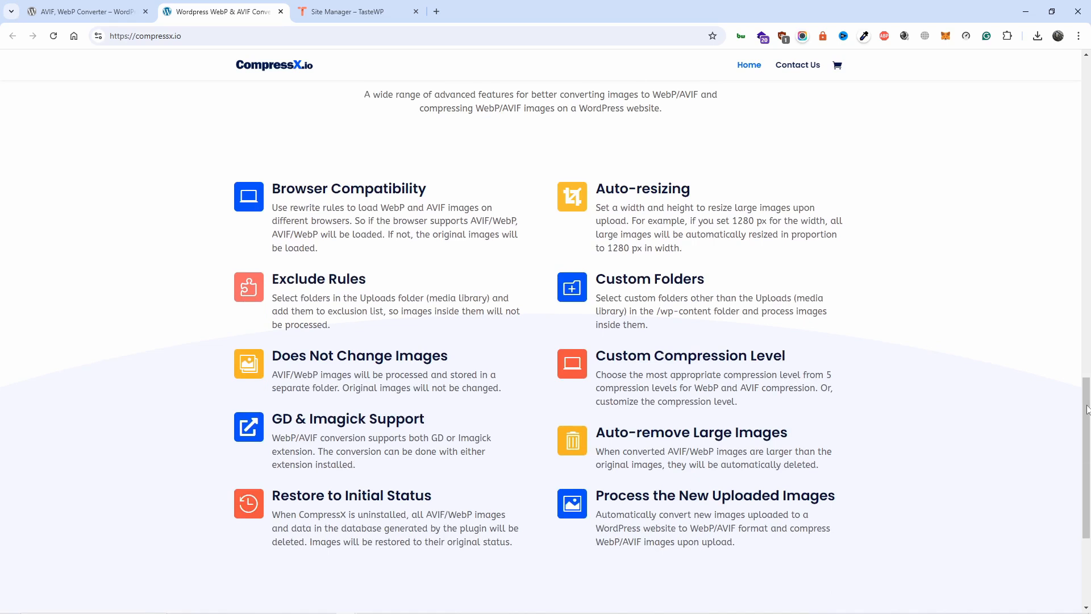
scroll(down, 3)
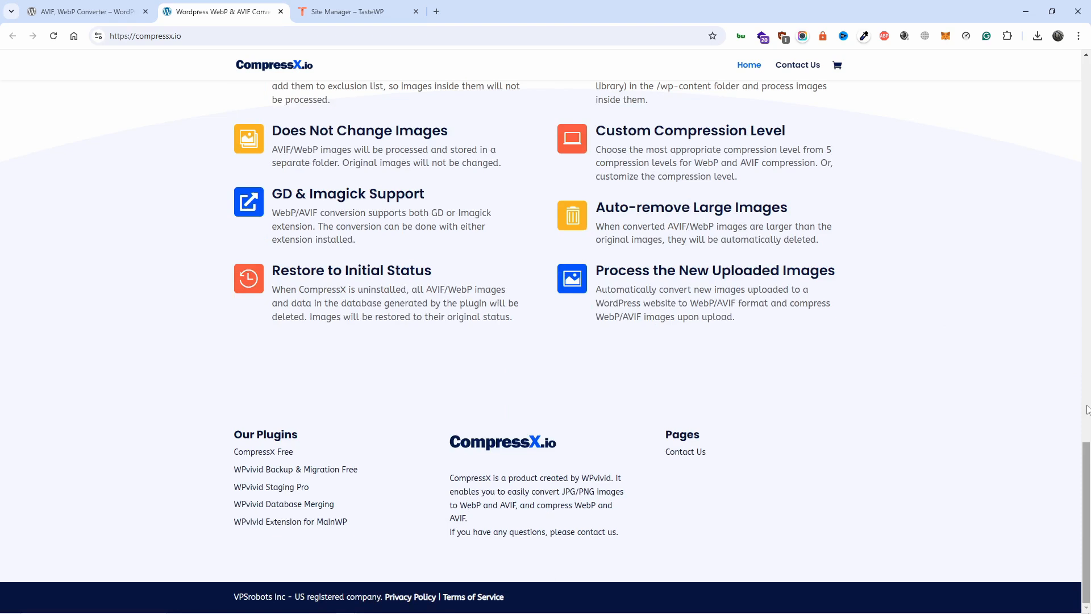
scroll(up, 3)
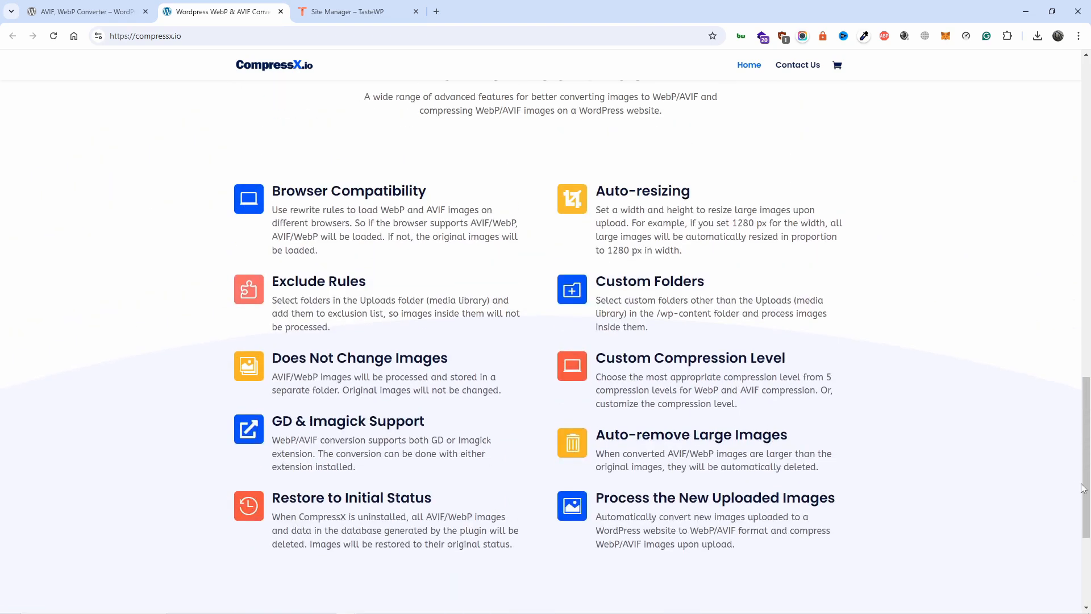
scroll(down, 3)
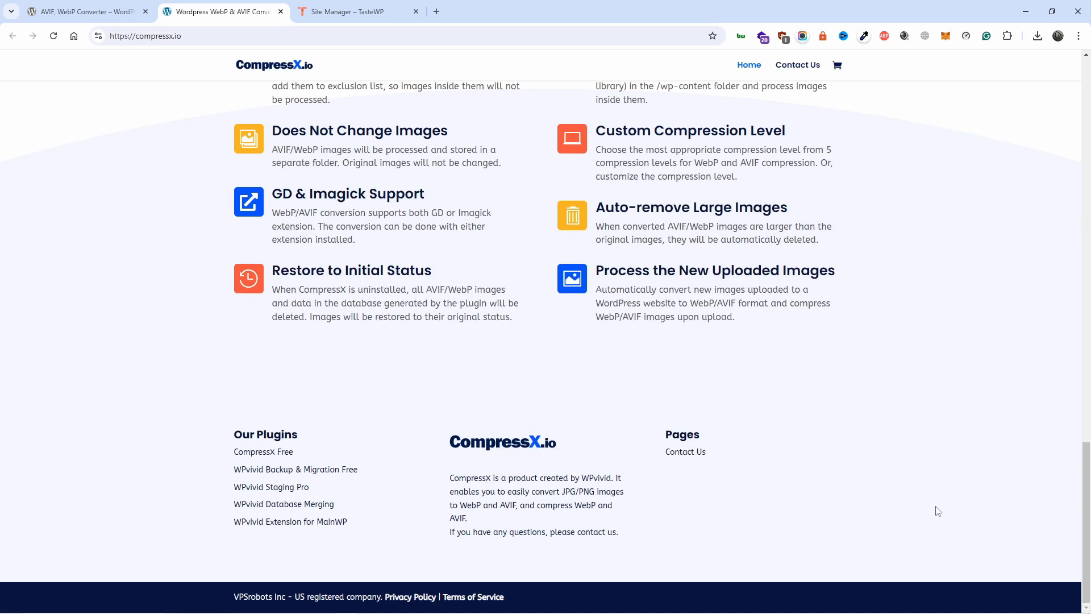
mouse_move(225, 469)
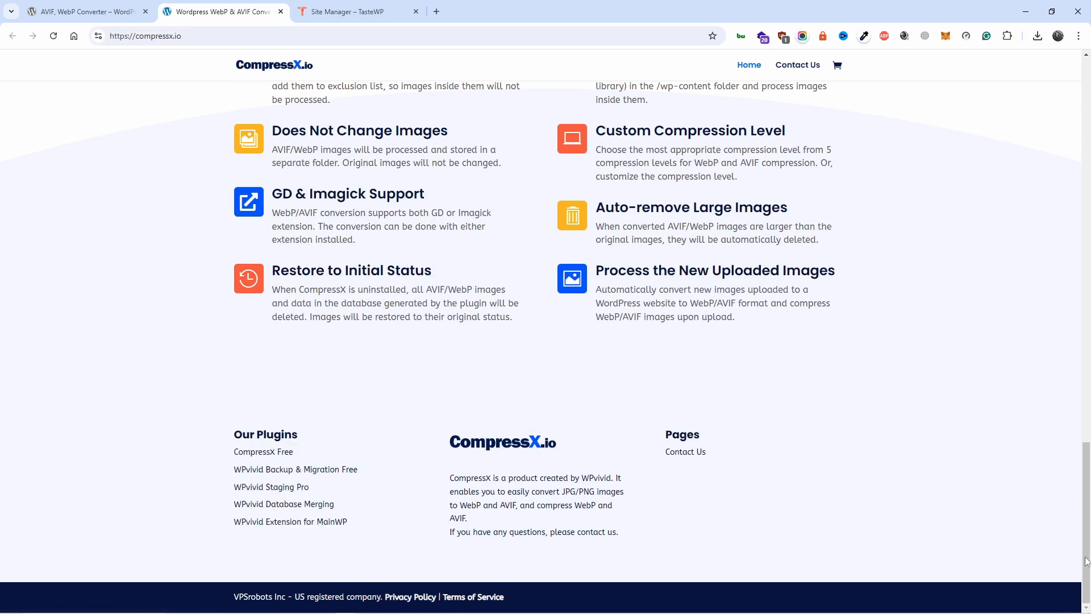
scroll(up, 3)
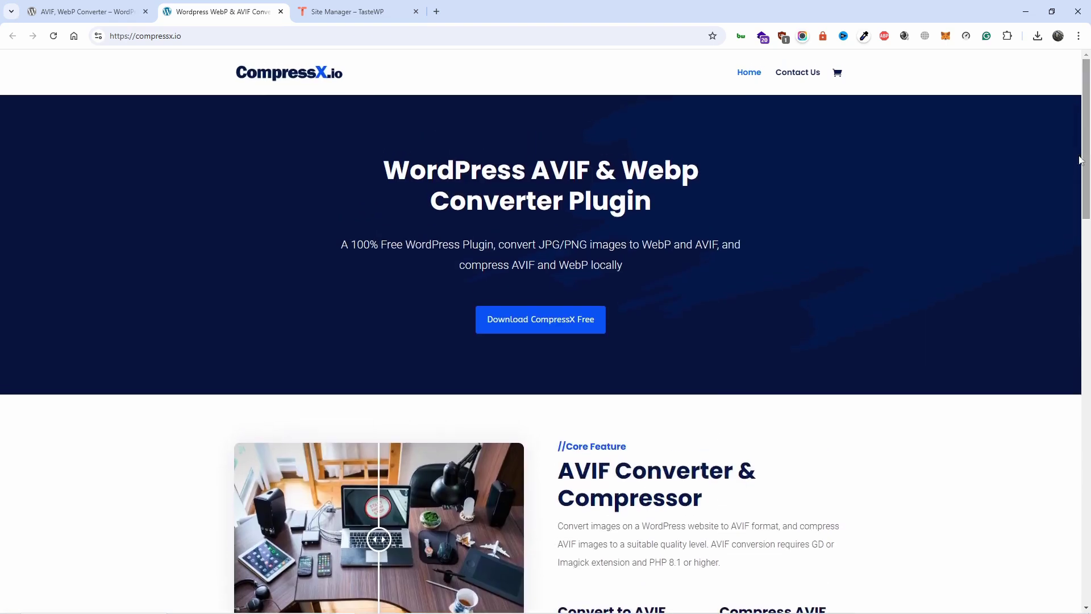
mouse_move(540, 320)
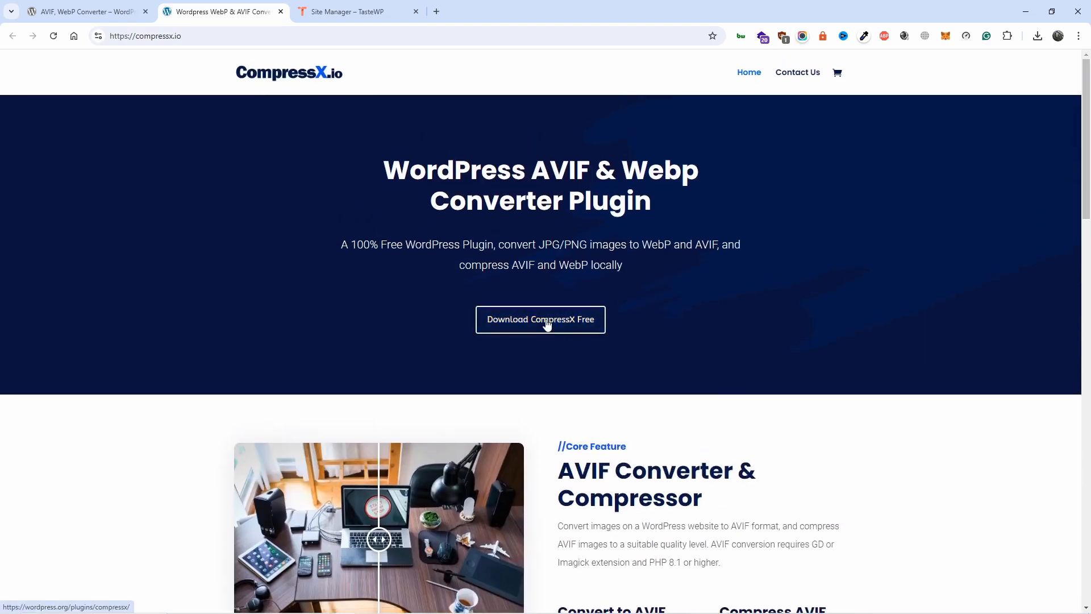
click(539, 319)
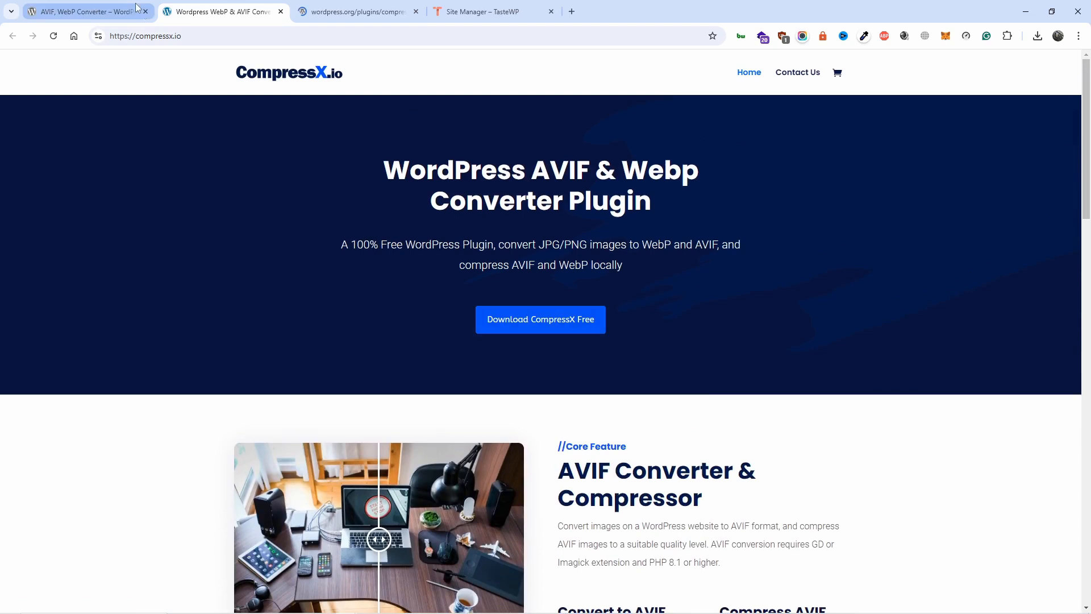
Read the AVIF, WebP Converter description and ratings, then return to the TasteWP admin tab.
click(223, 12)
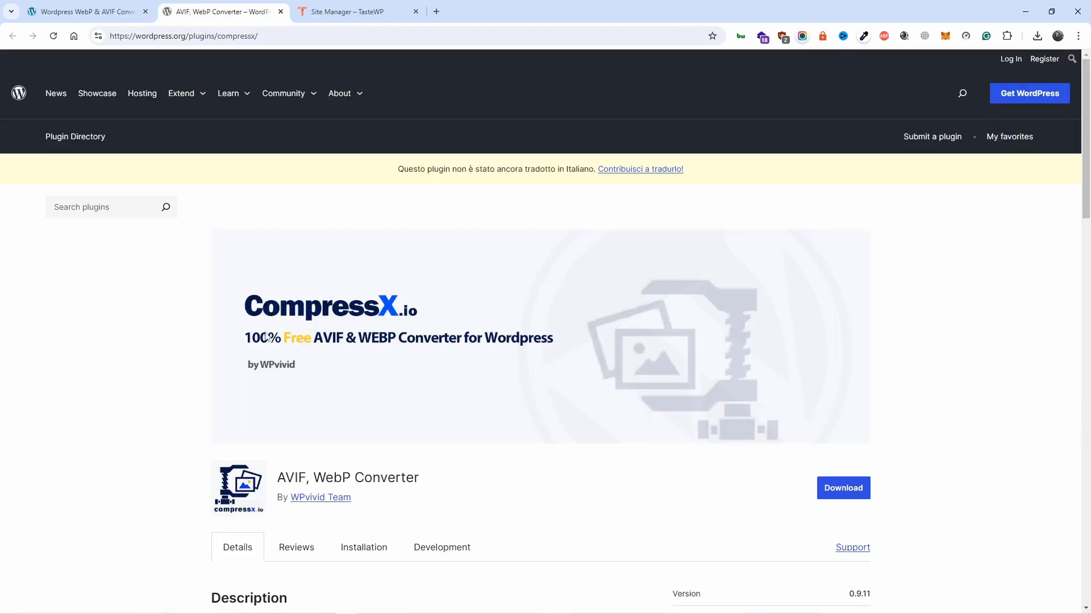
scroll(down, 3)
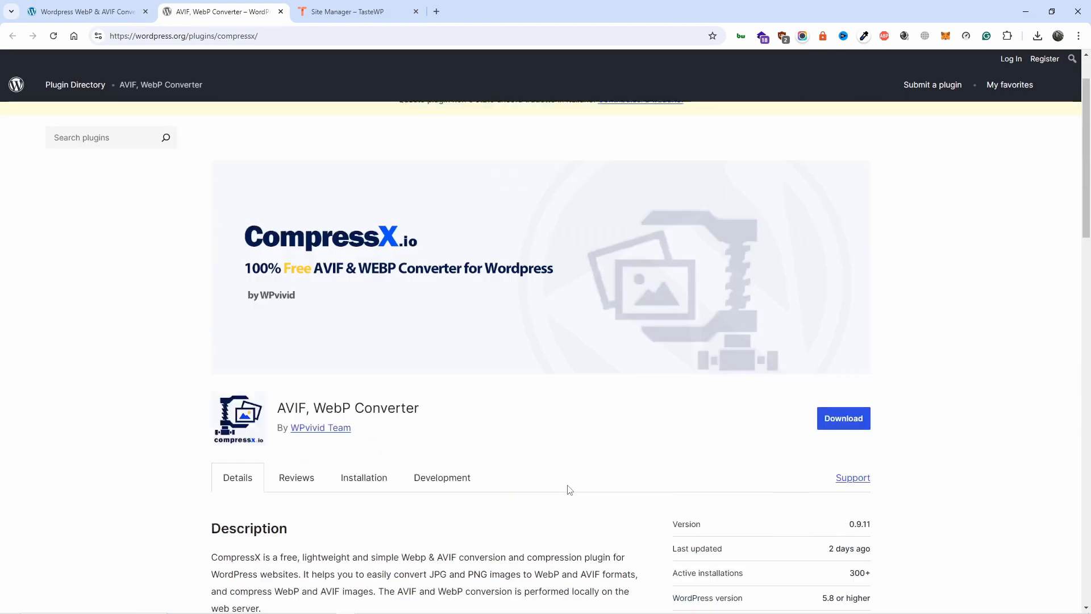
scroll(up, 3)
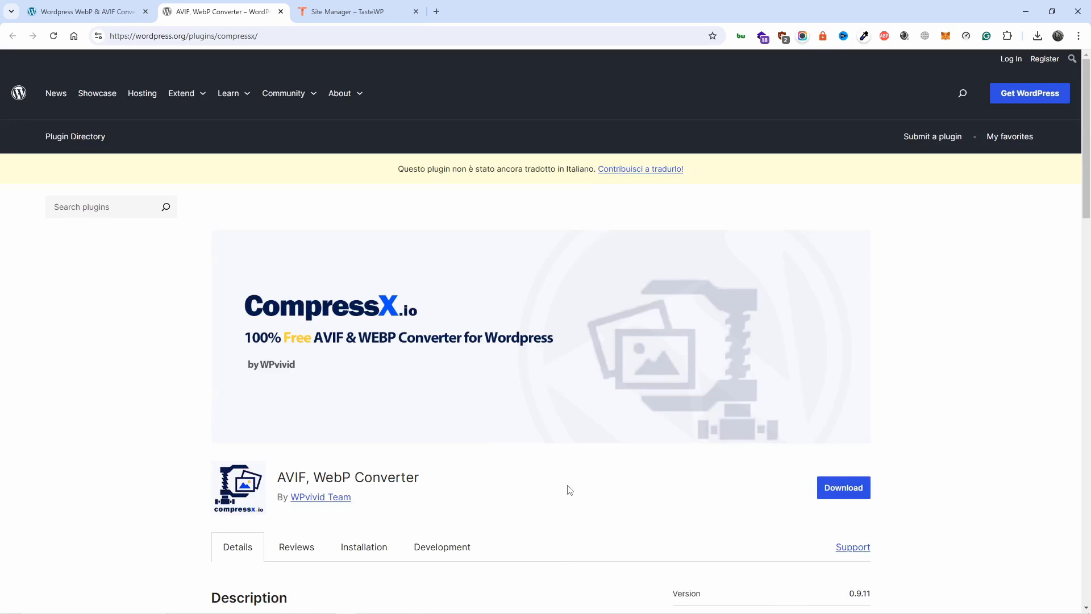
scroll(down, 3)
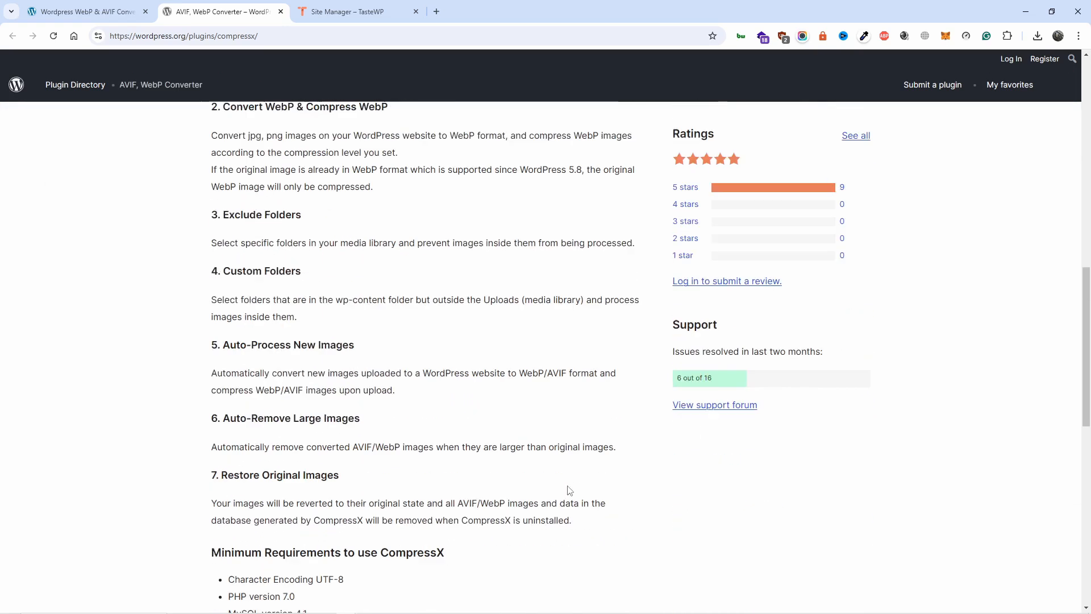
scroll(up, 3)
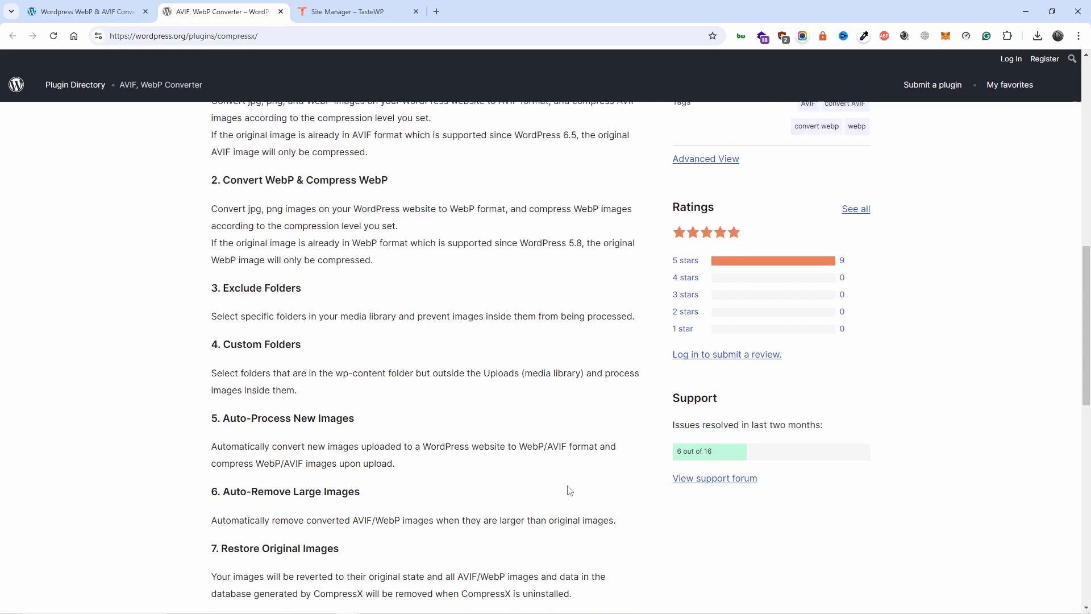
scroll(up, 3)
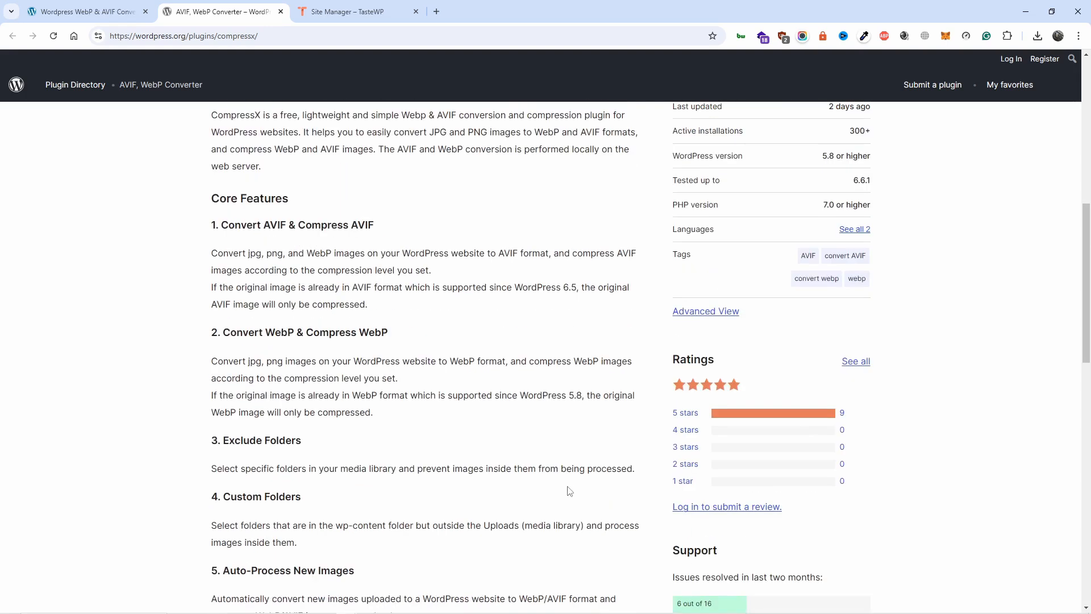
scroll(up, 3)
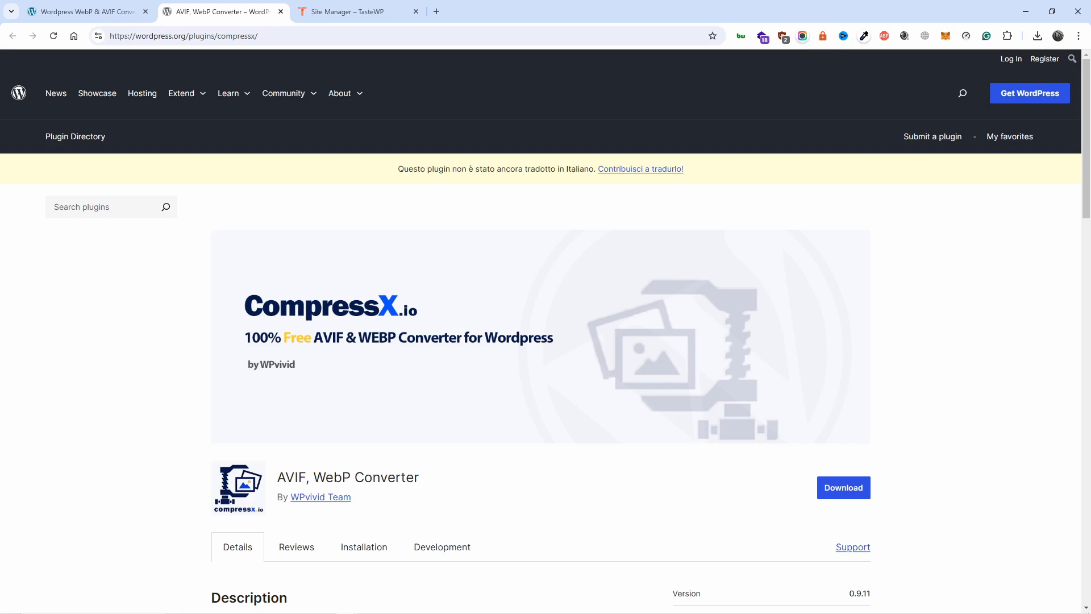
click(356, 11)
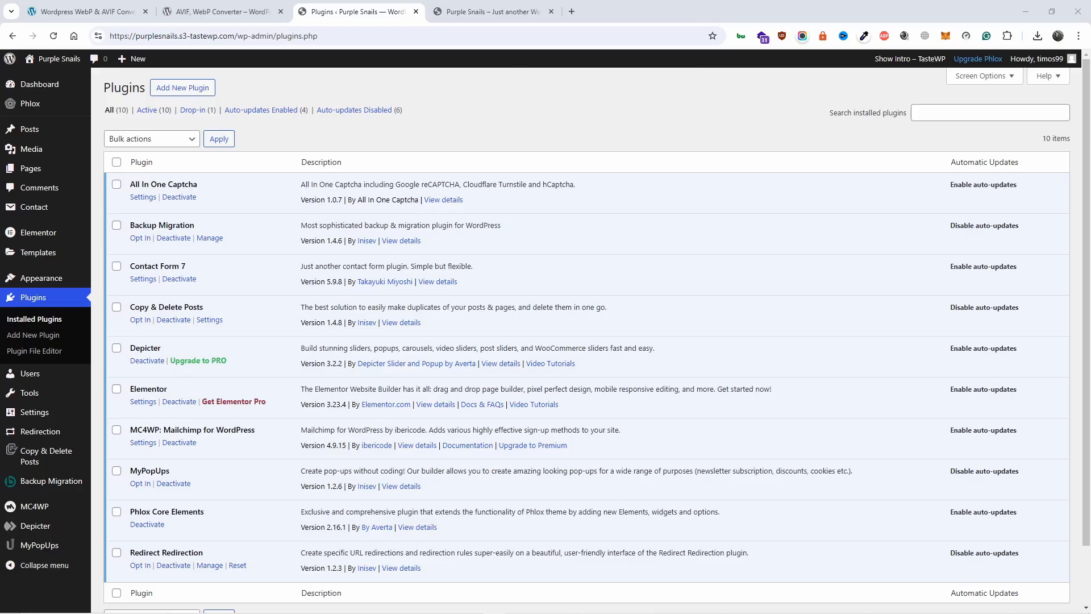
mouse_move(30, 392)
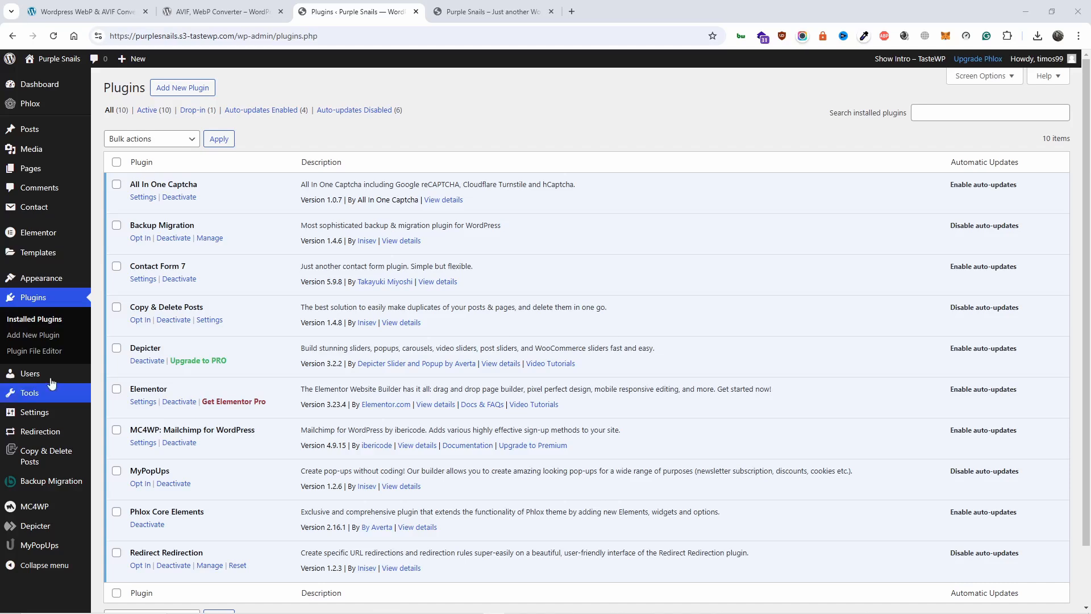
Search Add New Plugin for 'compressx' to list the AVIF, WebP Converter plugin.
scroll(down, 3)
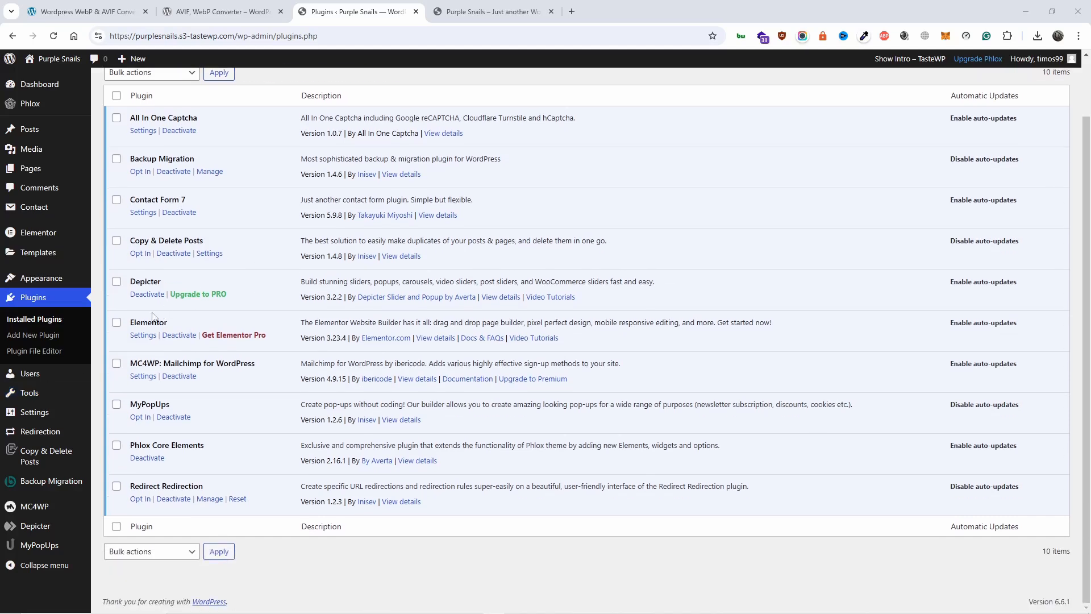
click(33, 335)
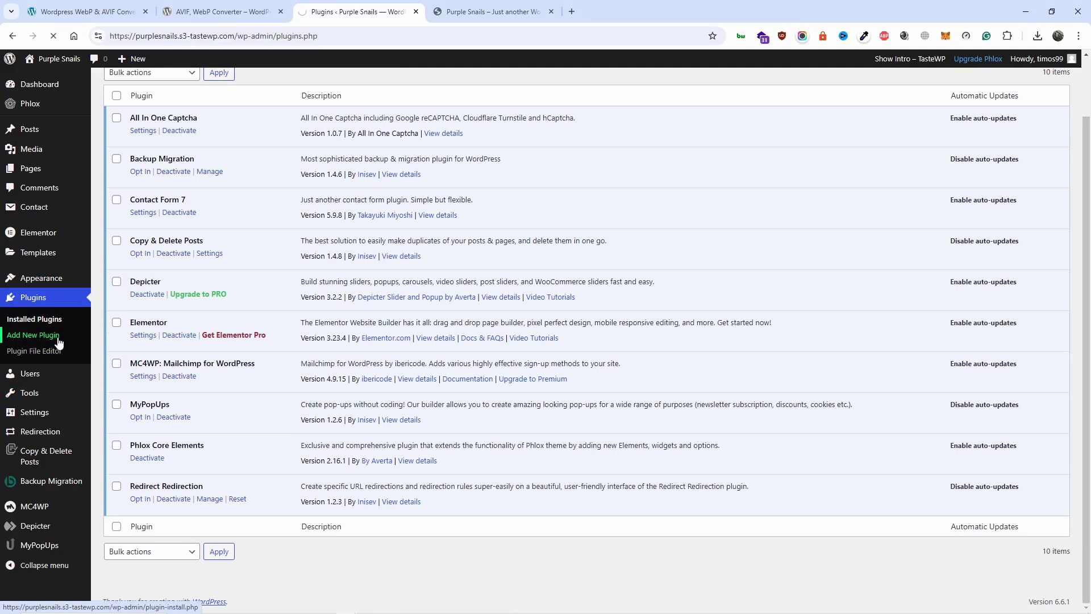
click(33, 335)
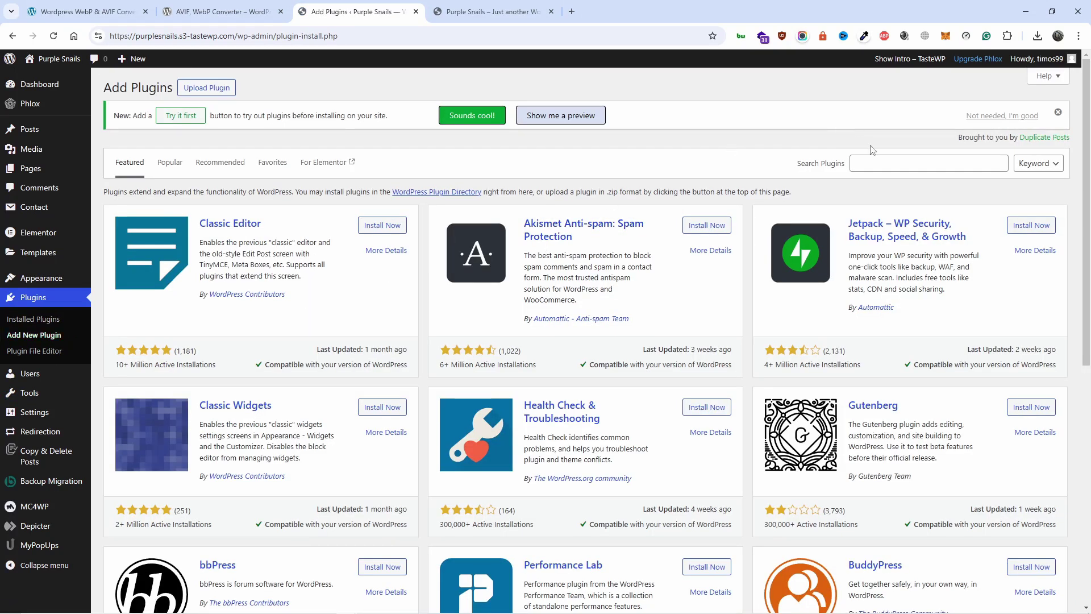
mouse_move(896, 157)
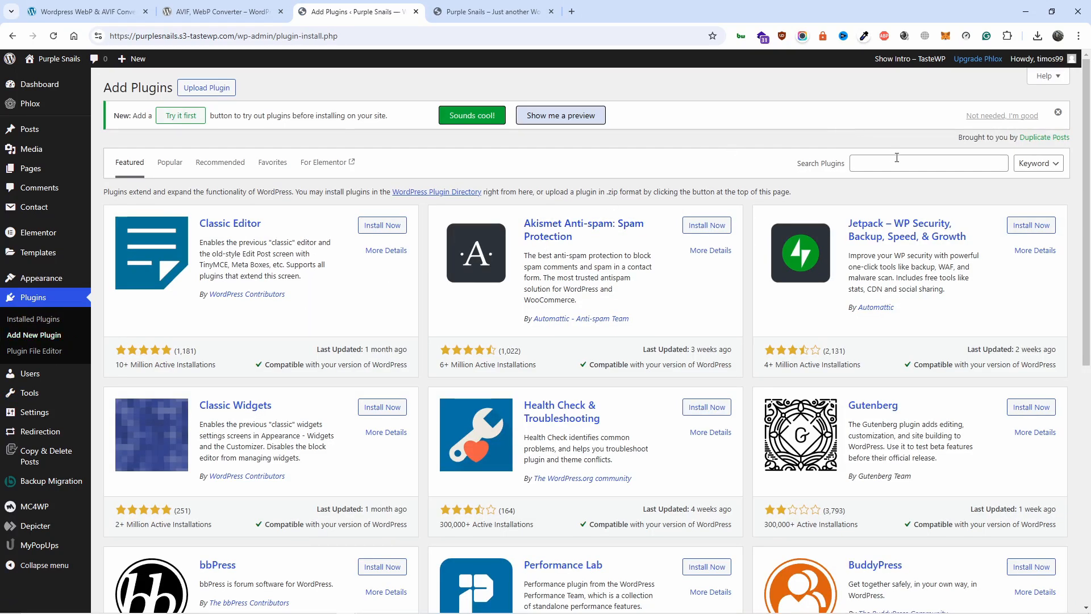
click(928, 163)
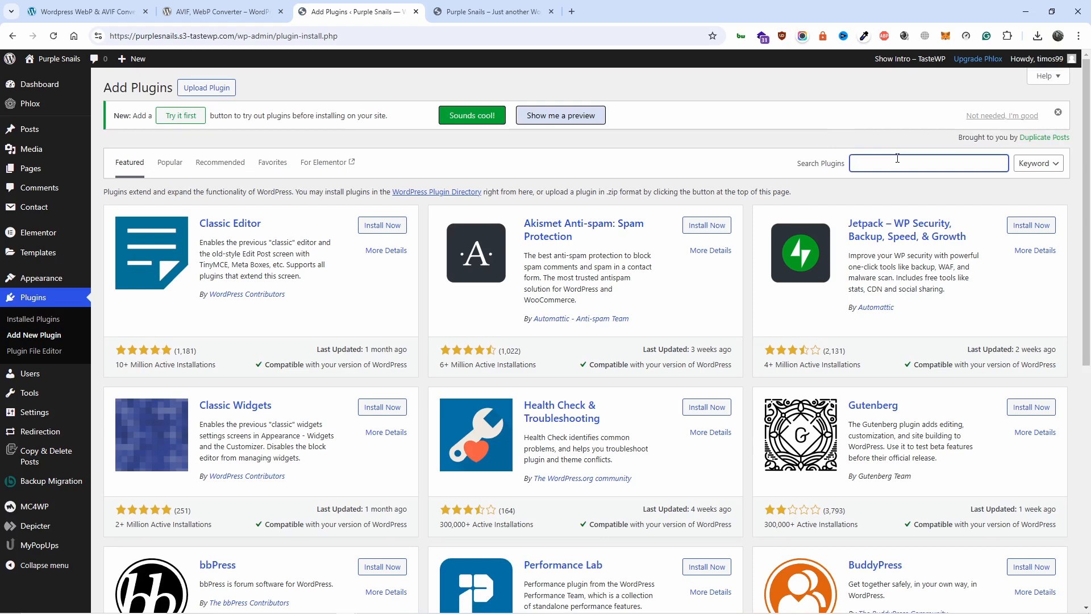
text(compressx)
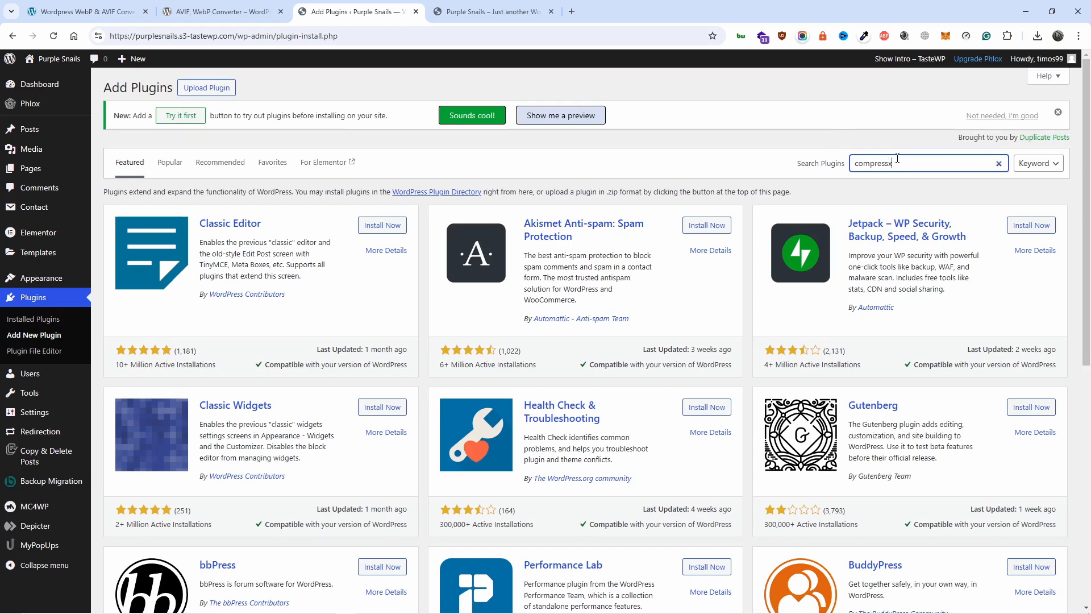
key(Return)
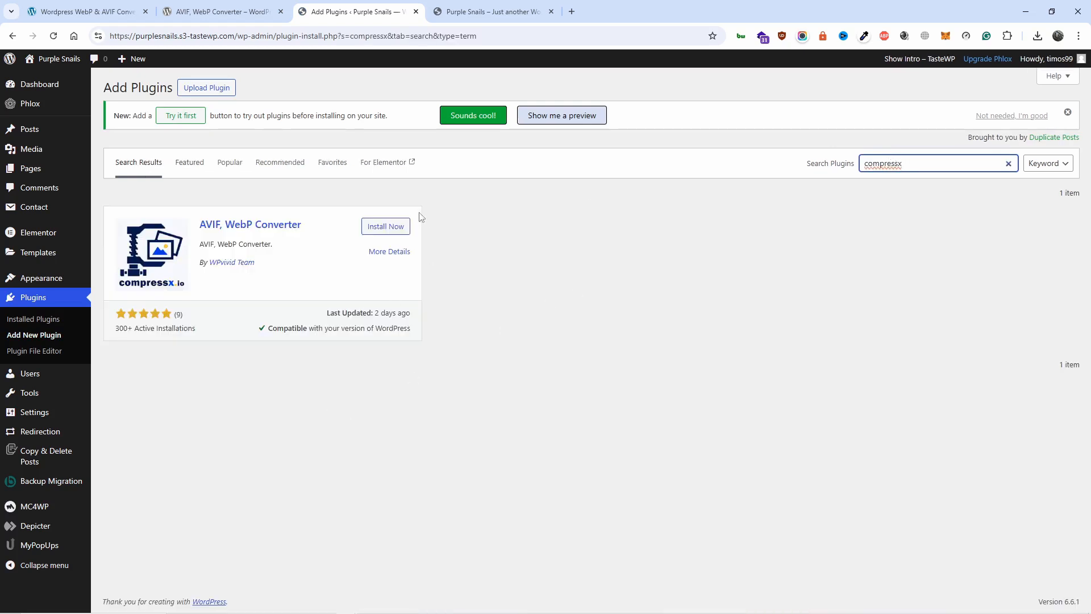
Install and activate the AVIF, WebP Converter plugin, then check the Plugins list.
click(385, 226)
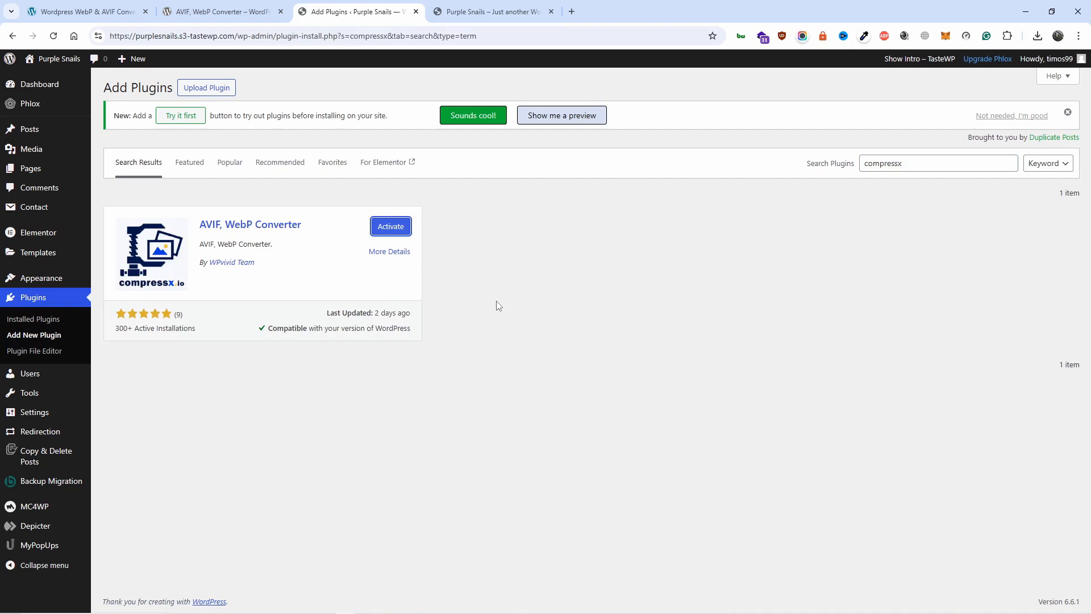
mouse_move(390, 227)
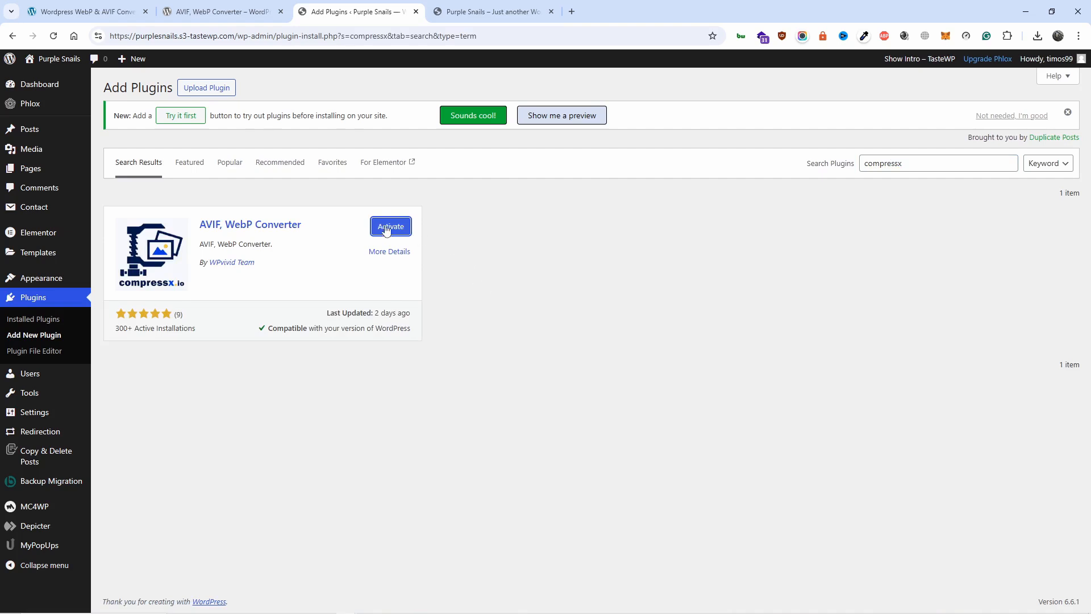
click(390, 226)
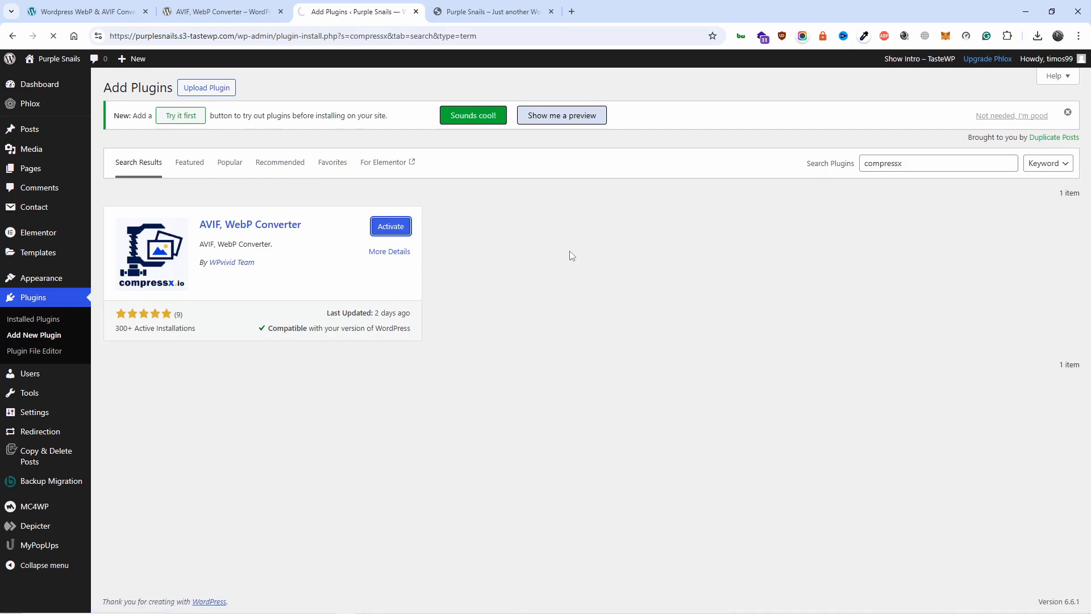
click(390, 226)
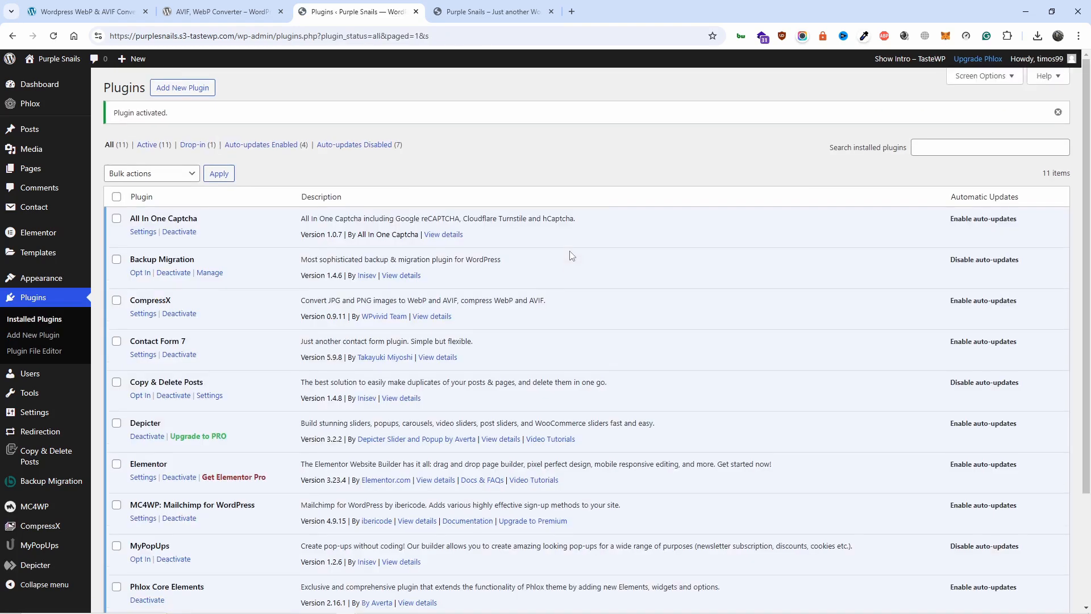
scroll(down, 3)
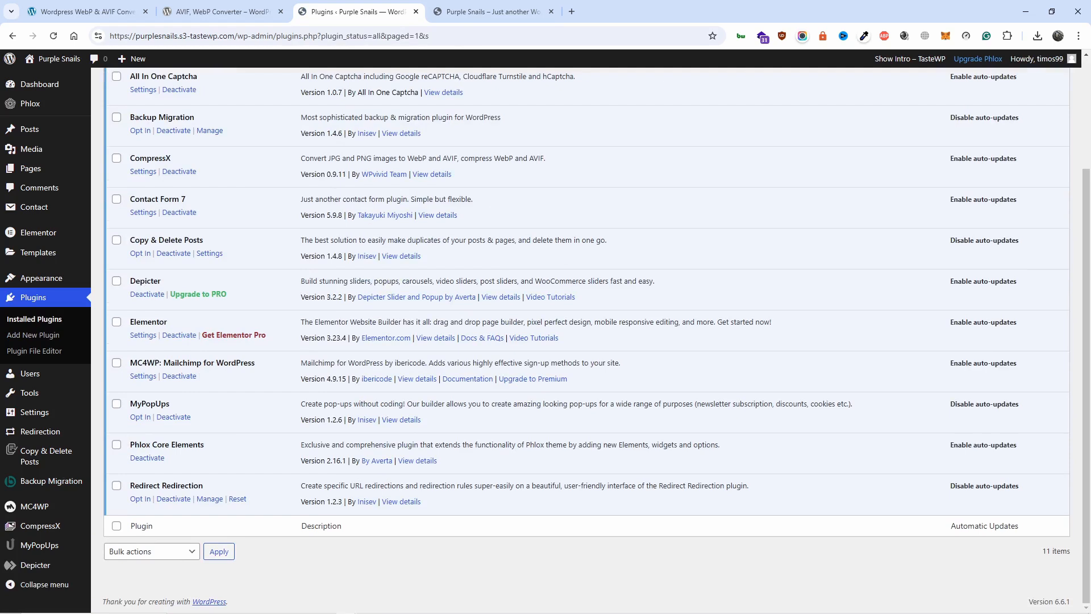
Open CompressX settings, close the Elementor performance notice, and scroll through the page.
click(40, 525)
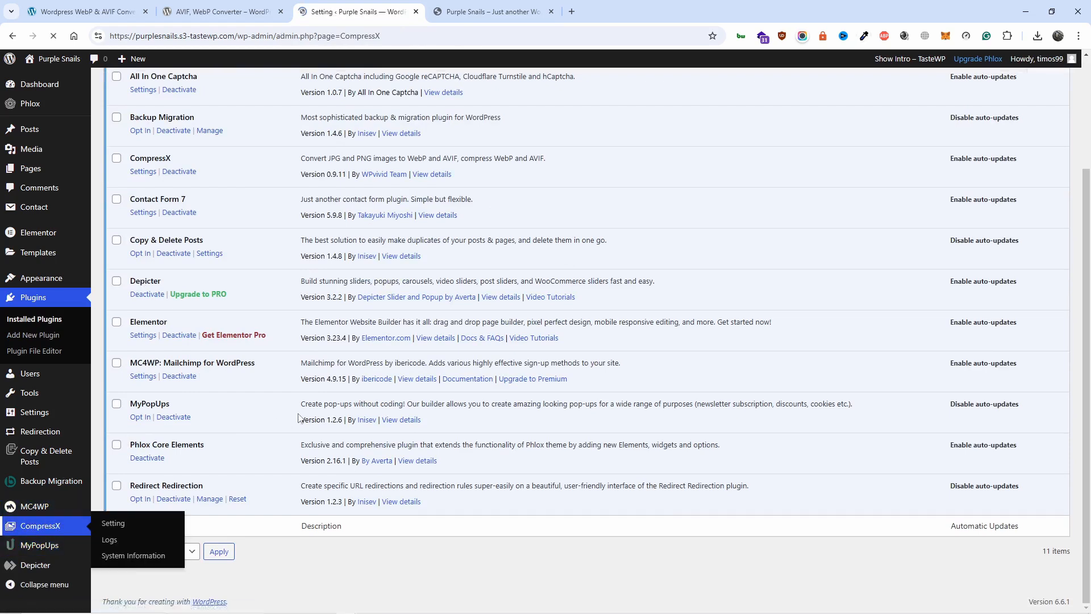
click(113, 522)
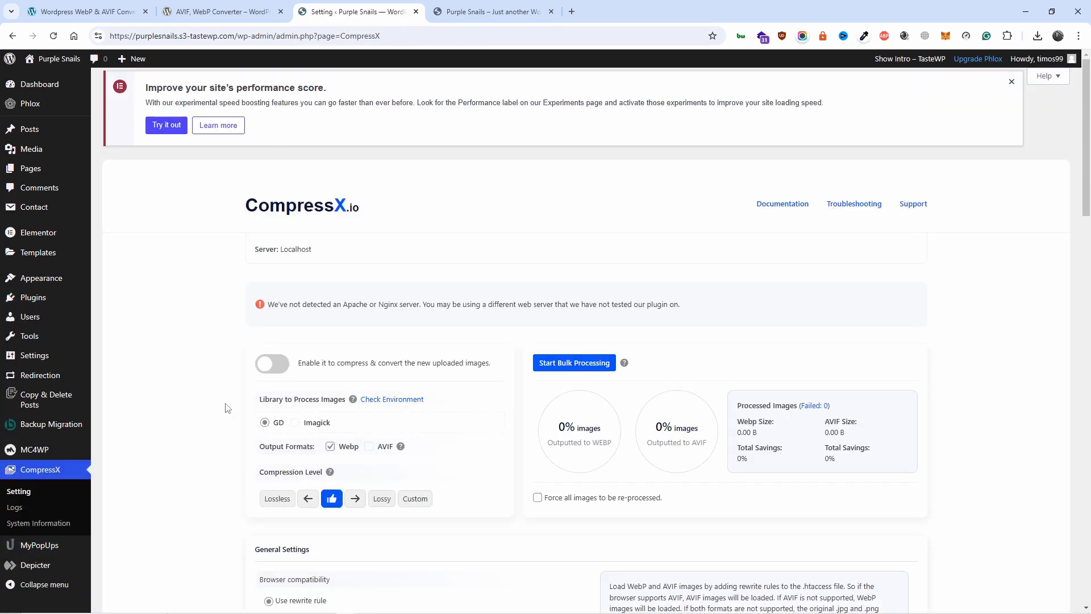
click(1011, 81)
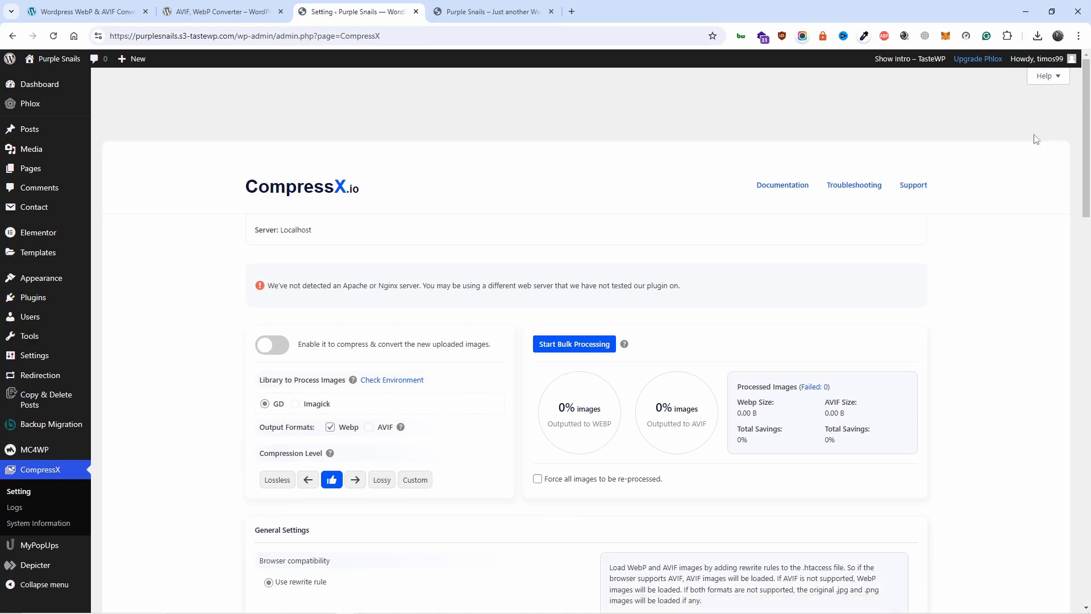
scroll(down, 3)
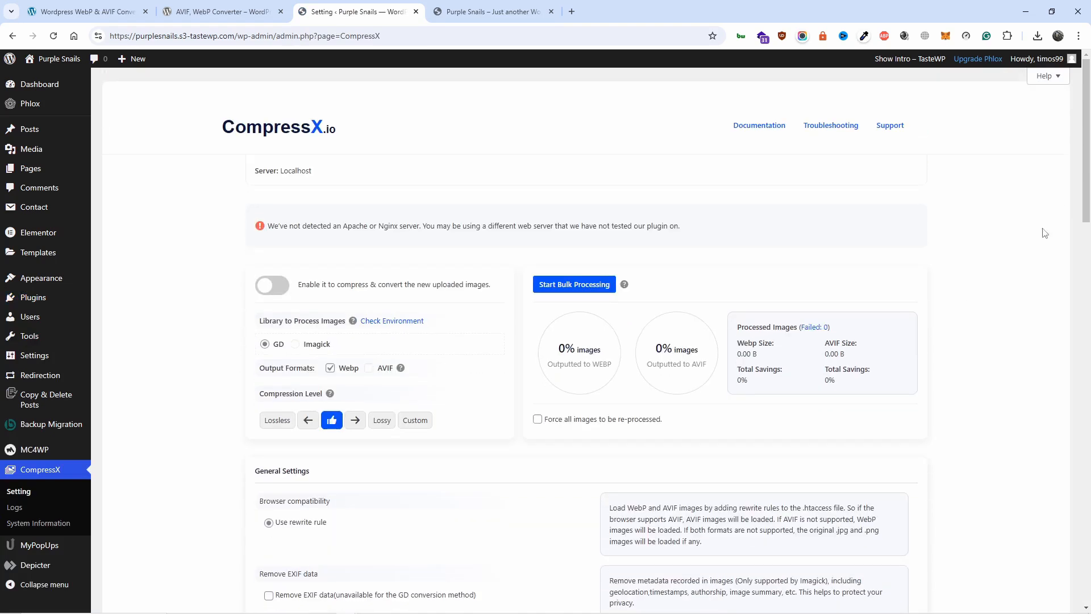
scroll(down, 3)
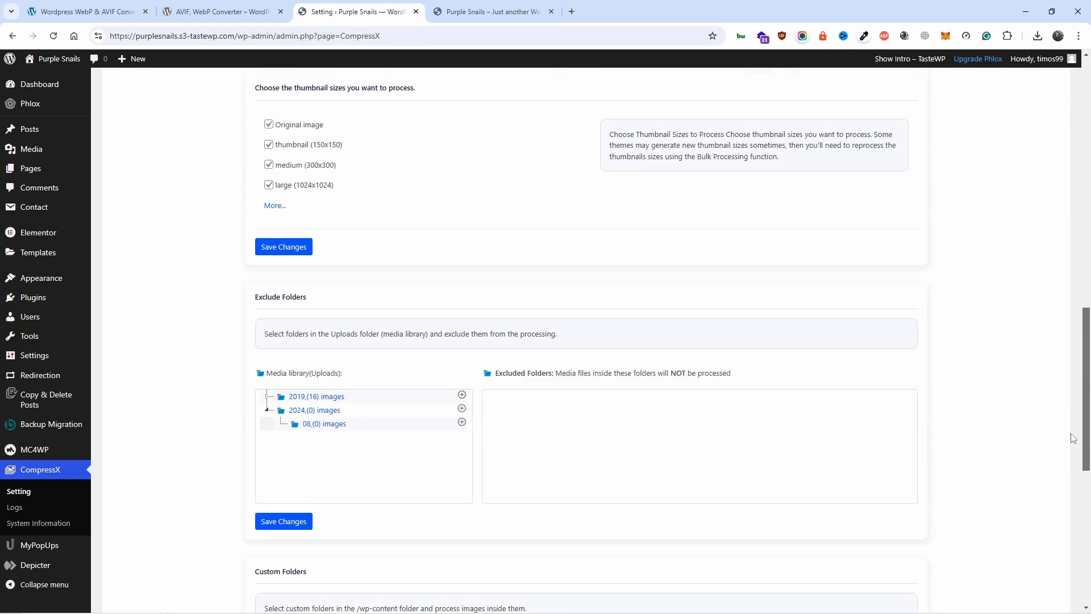
scroll(down, 3)
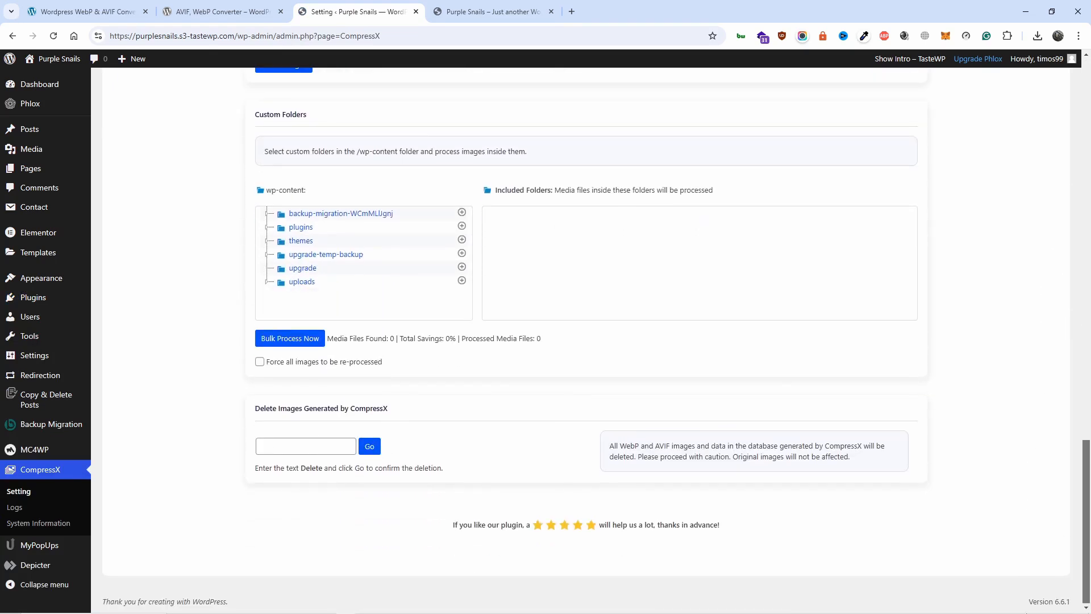
scroll(up, 3)
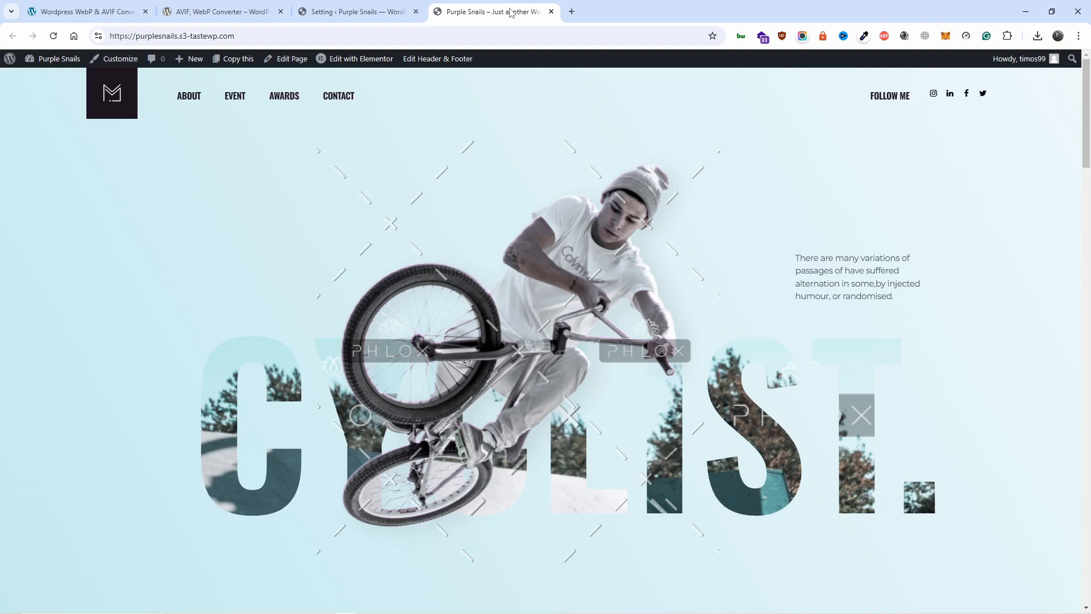
mouse_move(840, 270)
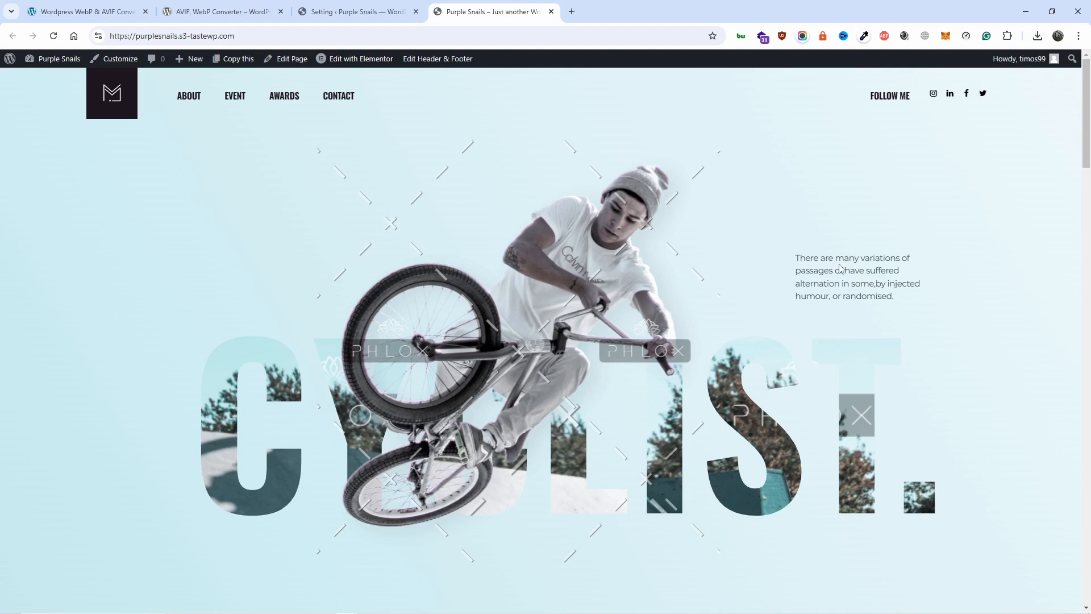
scroll(down, 3)
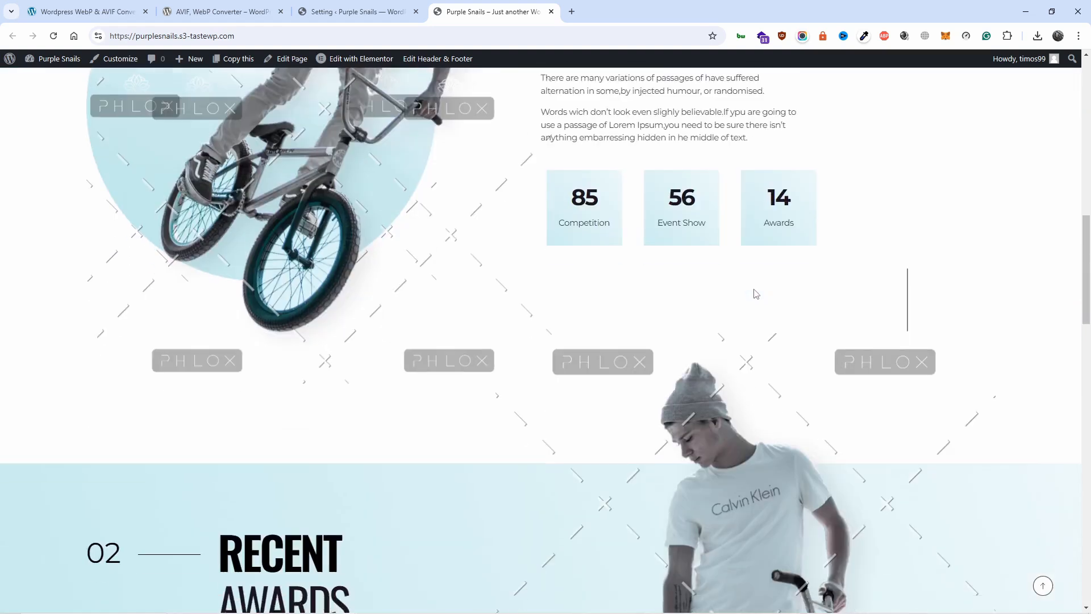
scroll(down, 3)
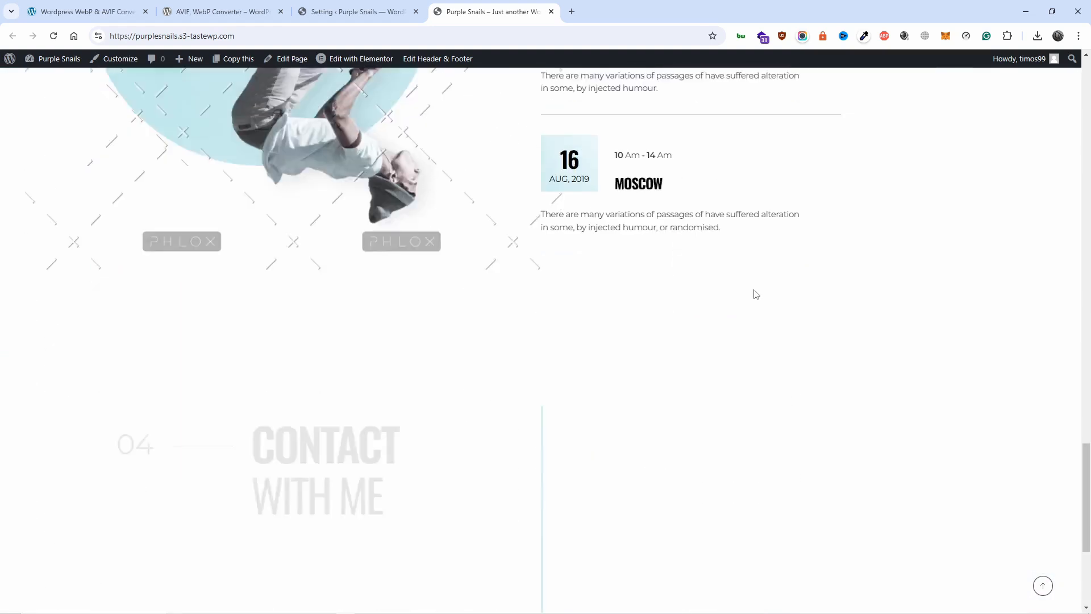
scroll(down, 3)
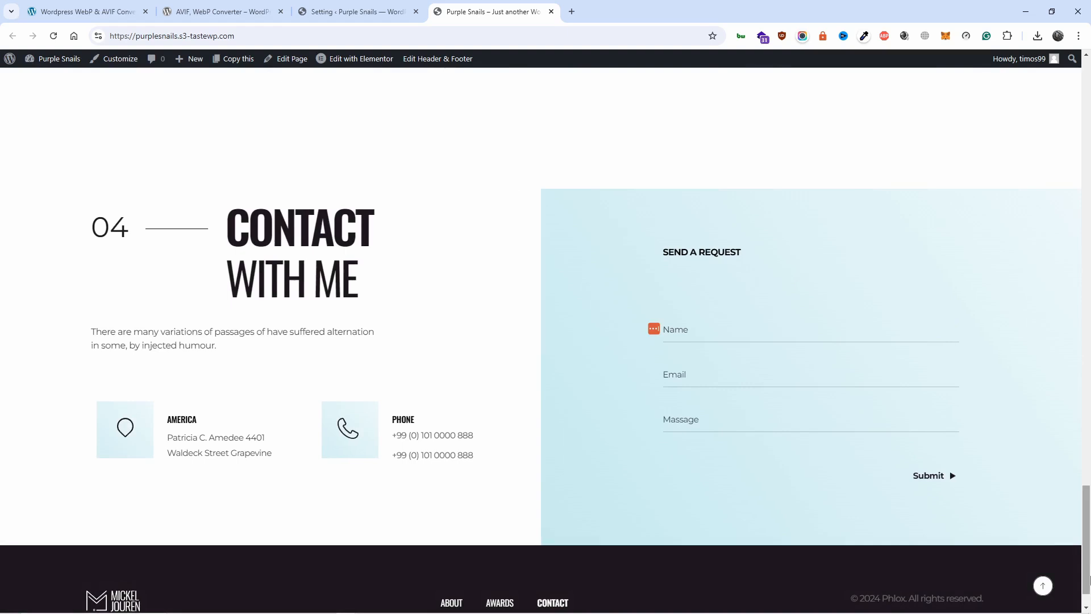
scroll(up, 3)
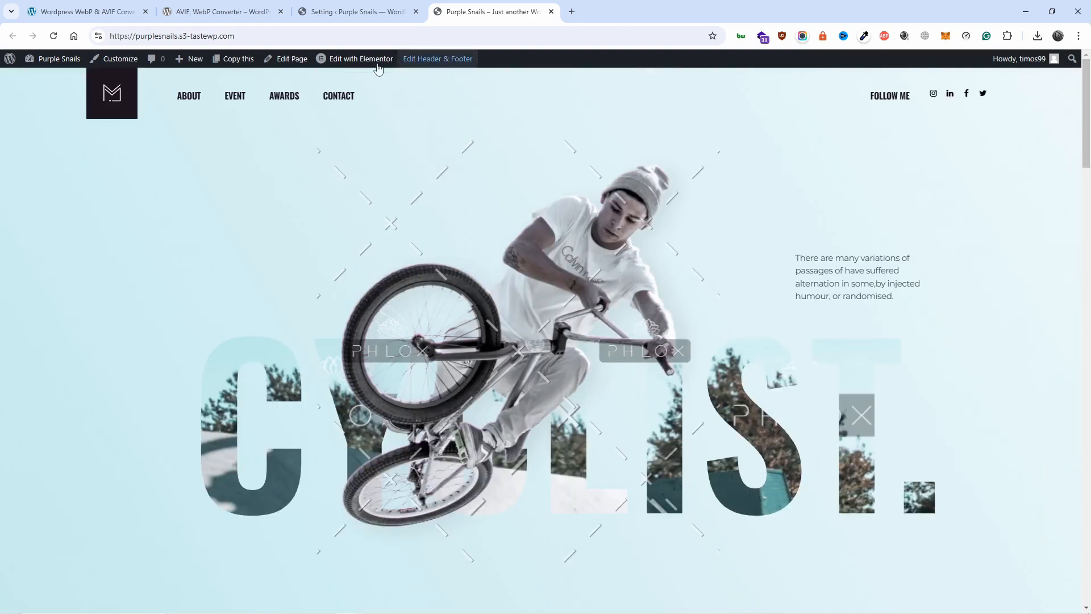
click(356, 12)
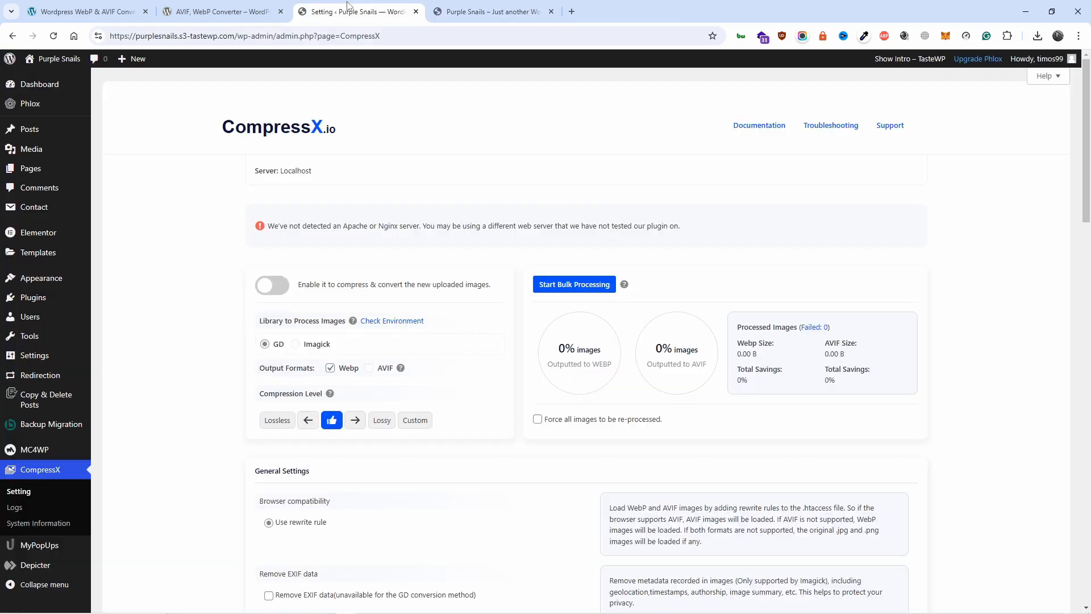
mouse_move(41, 278)
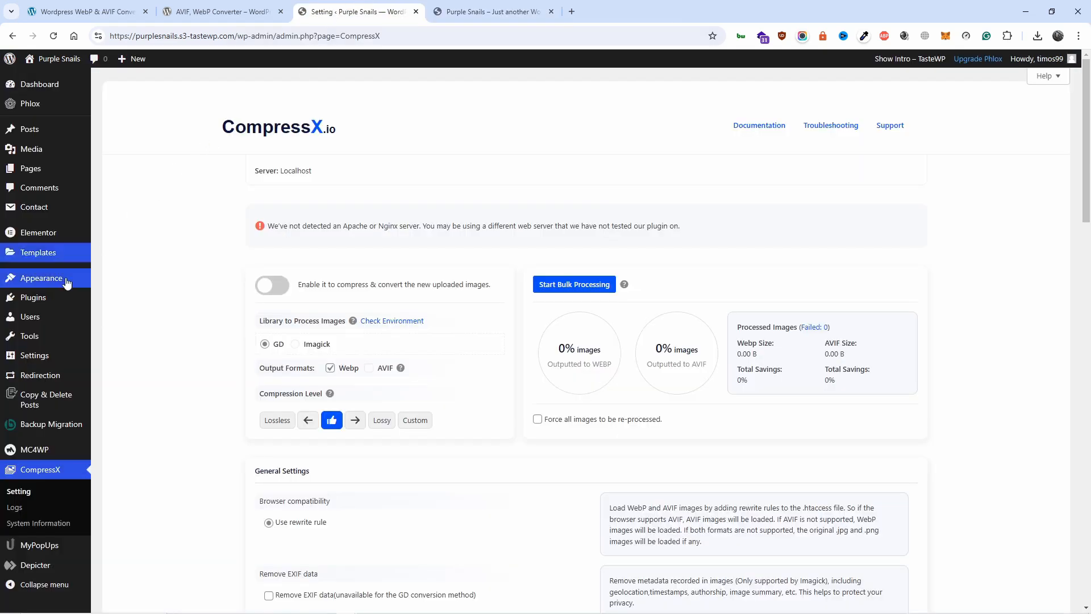
mouse_move(91, 111)
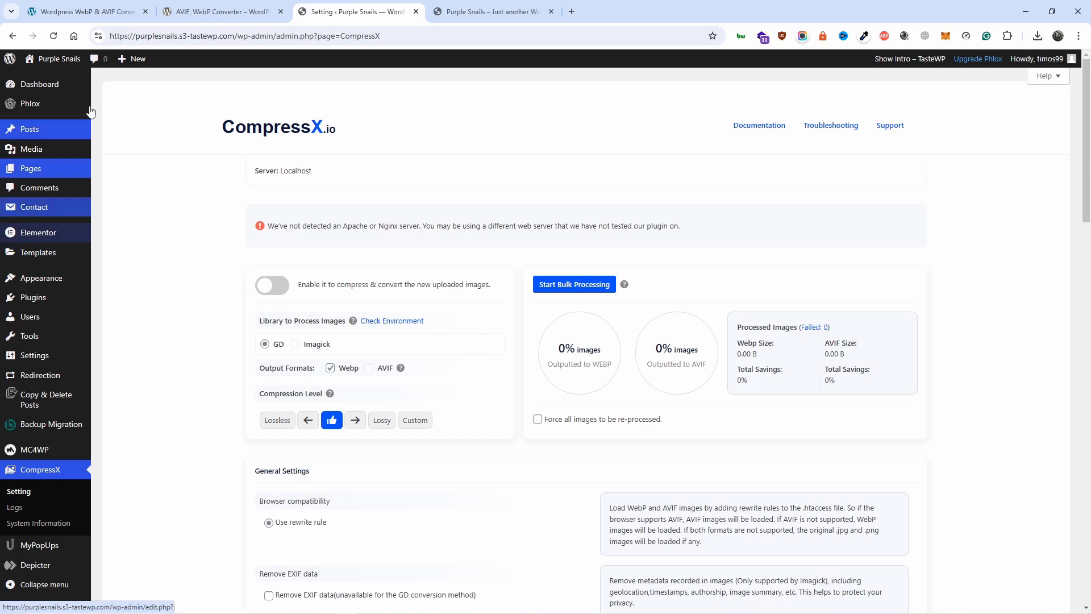
Check the live homepage, then scroll CompressX settings down to folder exclusions and back.
click(490, 11)
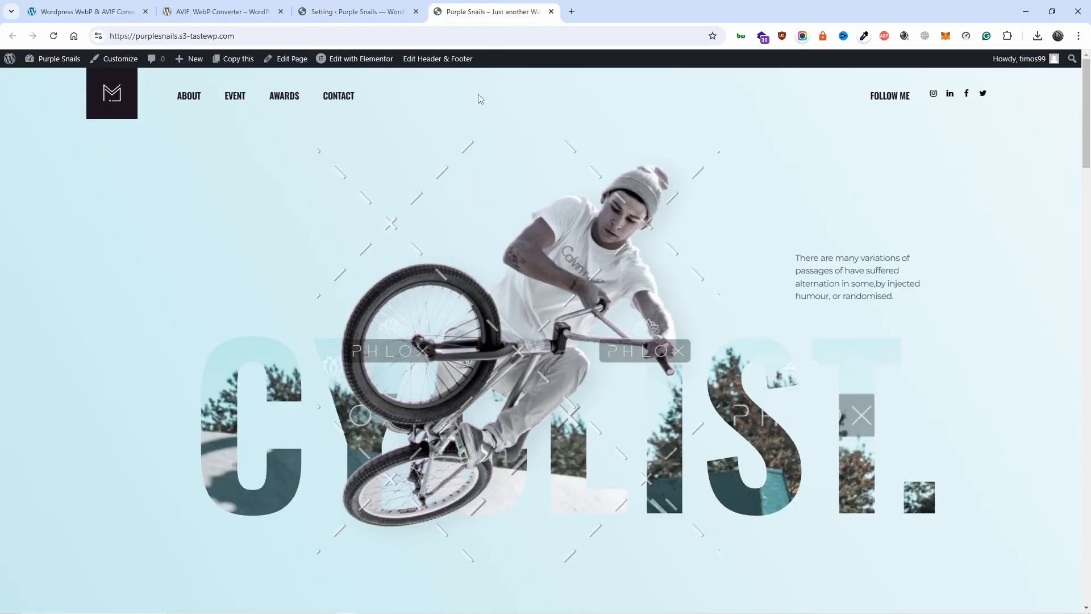
mouse_move(459, 186)
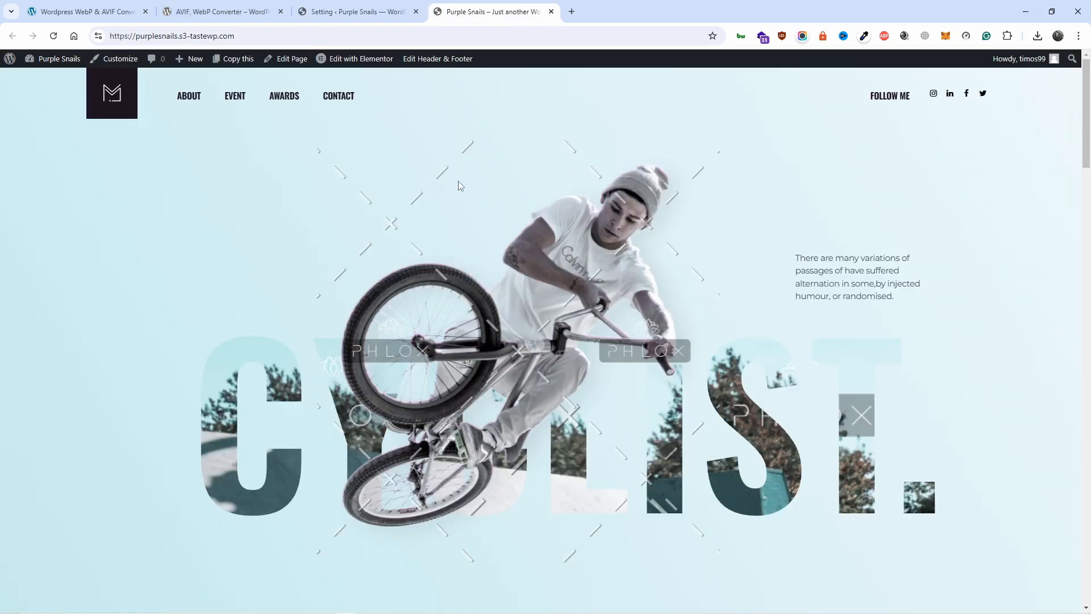
mouse_move(344, 505)
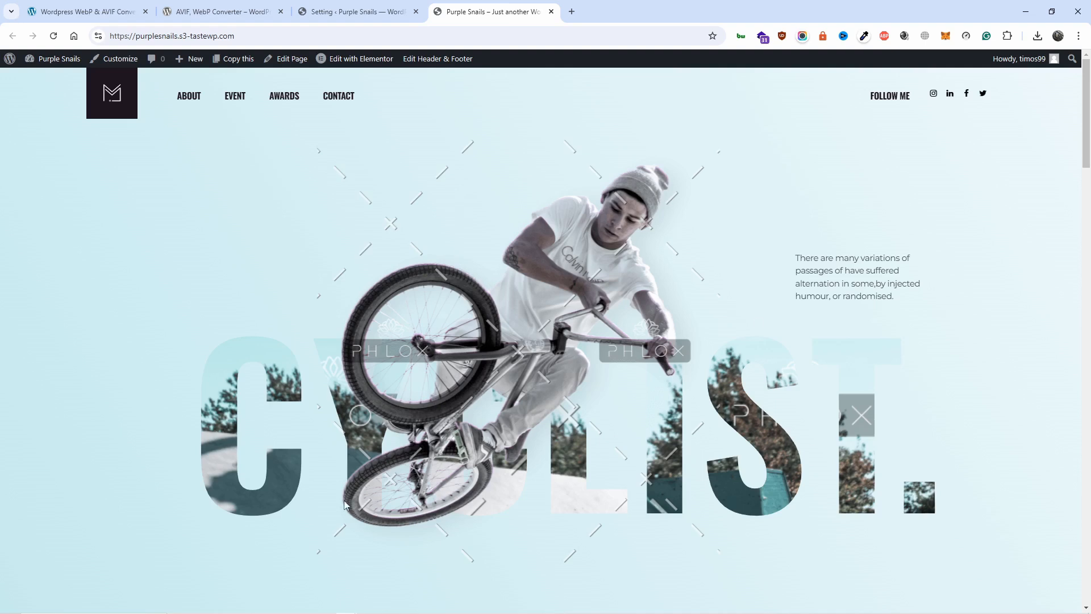
mouse_move(713, 469)
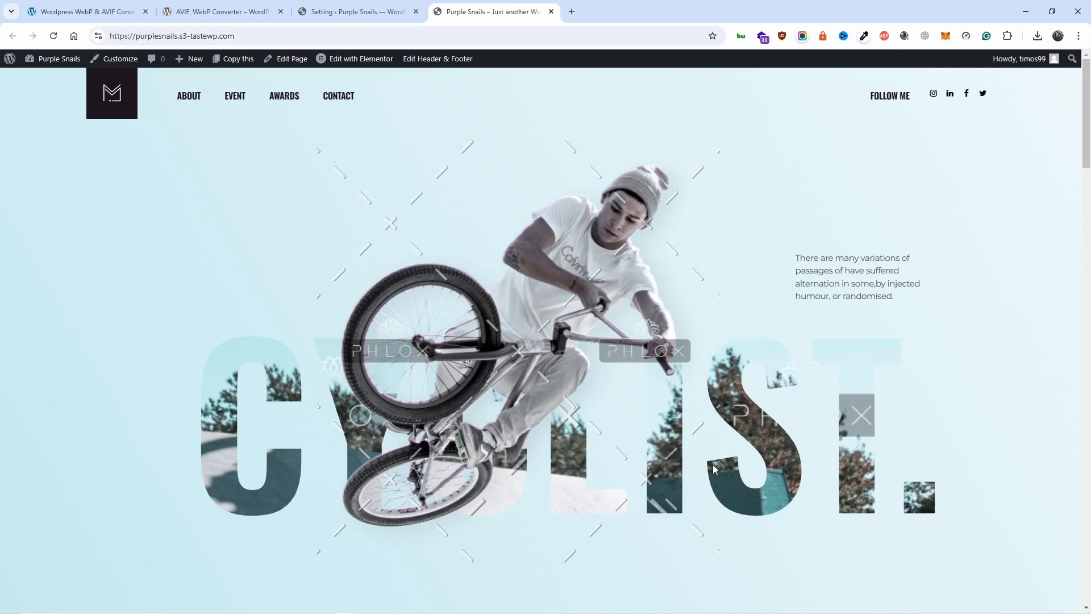
click(356, 12)
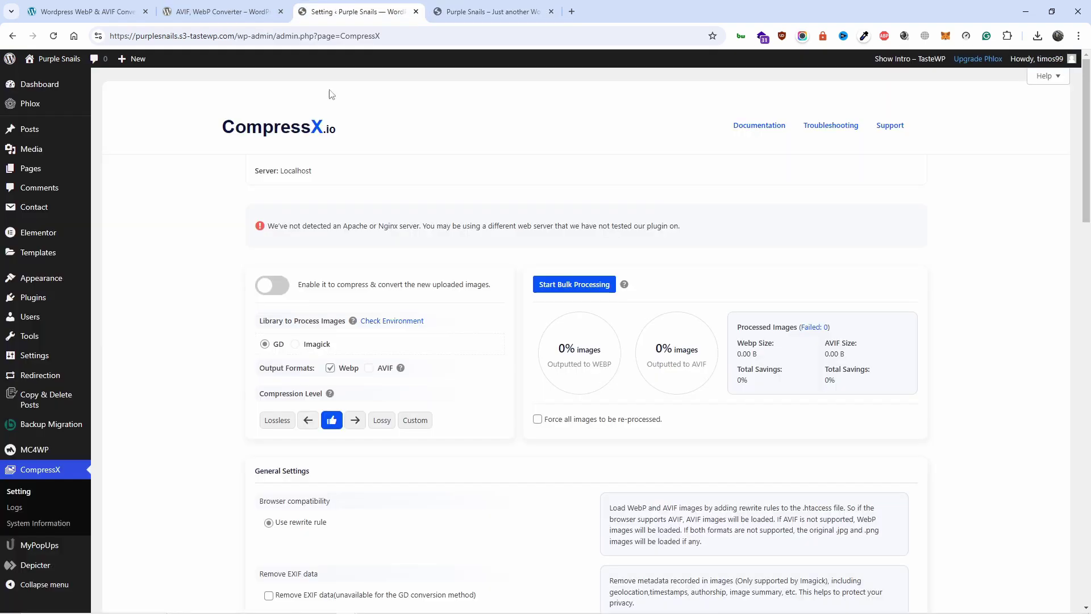
mouse_move(322, 149)
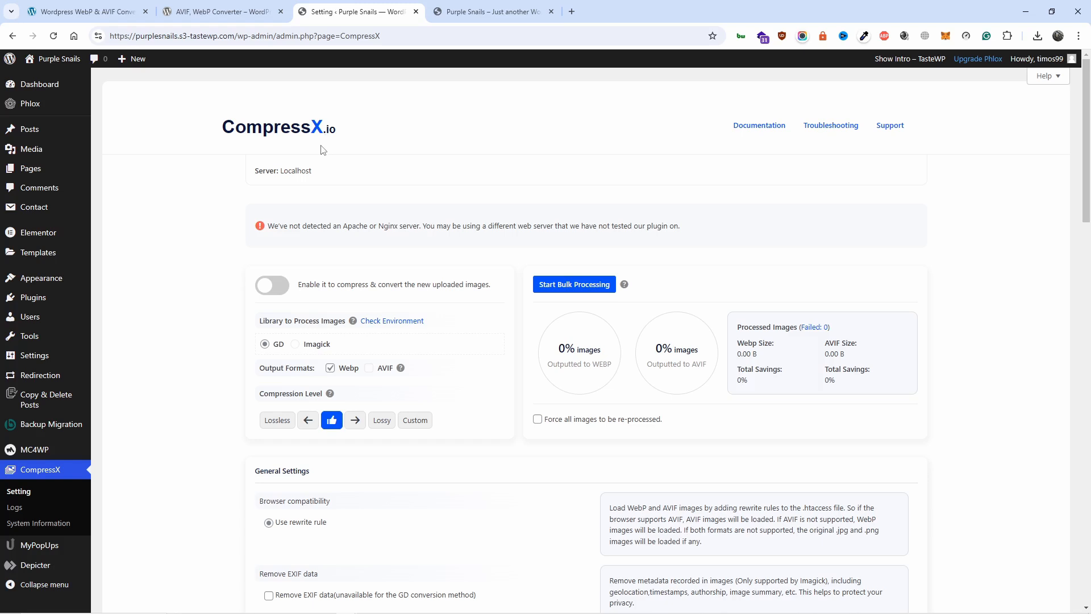
mouse_move(261, 274)
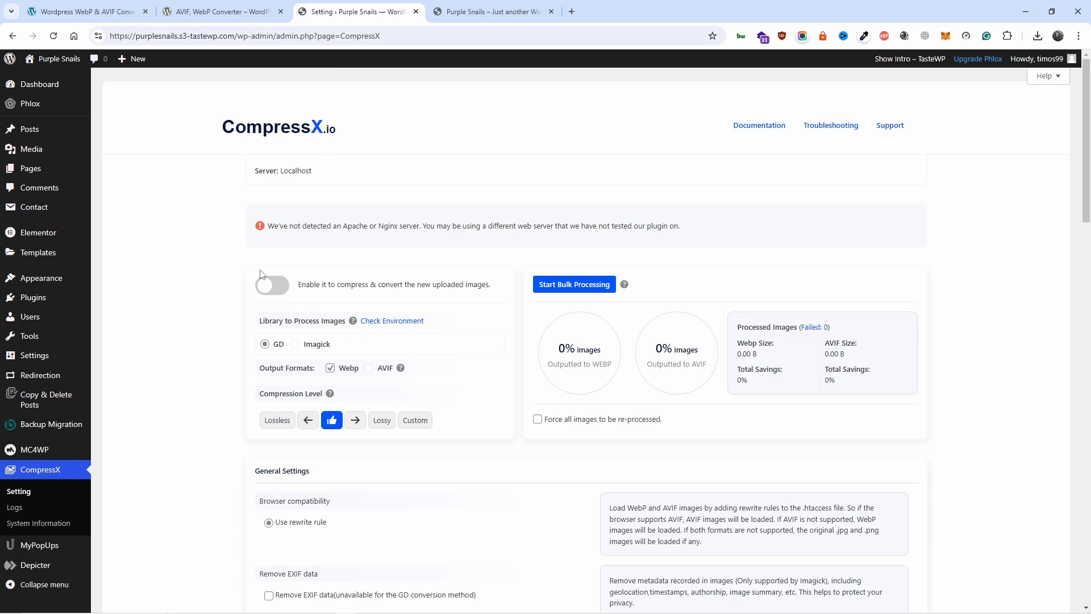
scroll(down, 3)
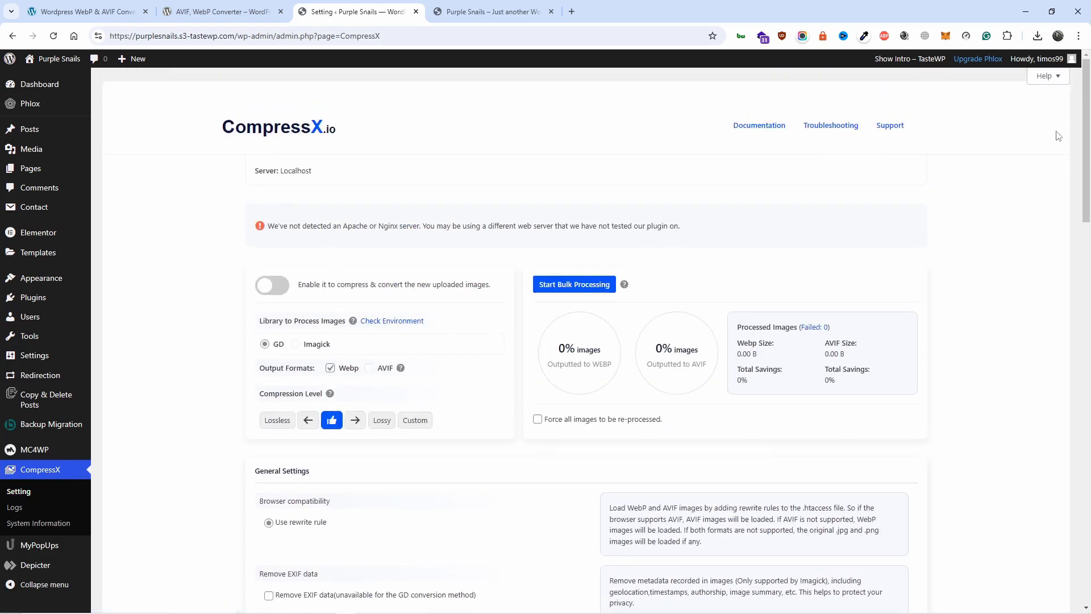
scroll(down, 3)
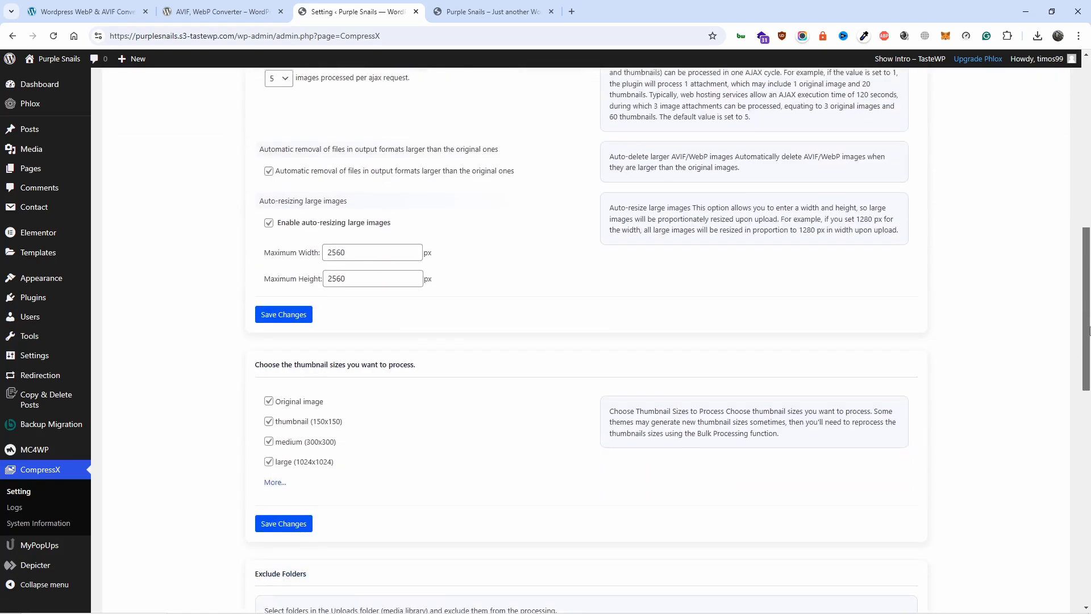
scroll(down, 3)
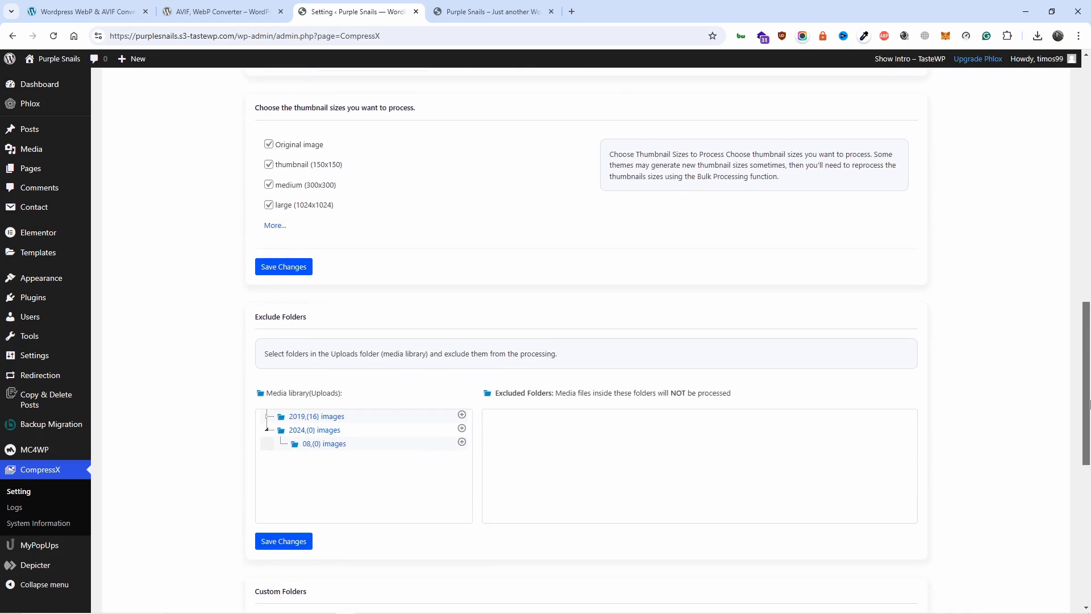
scroll(up, 3)
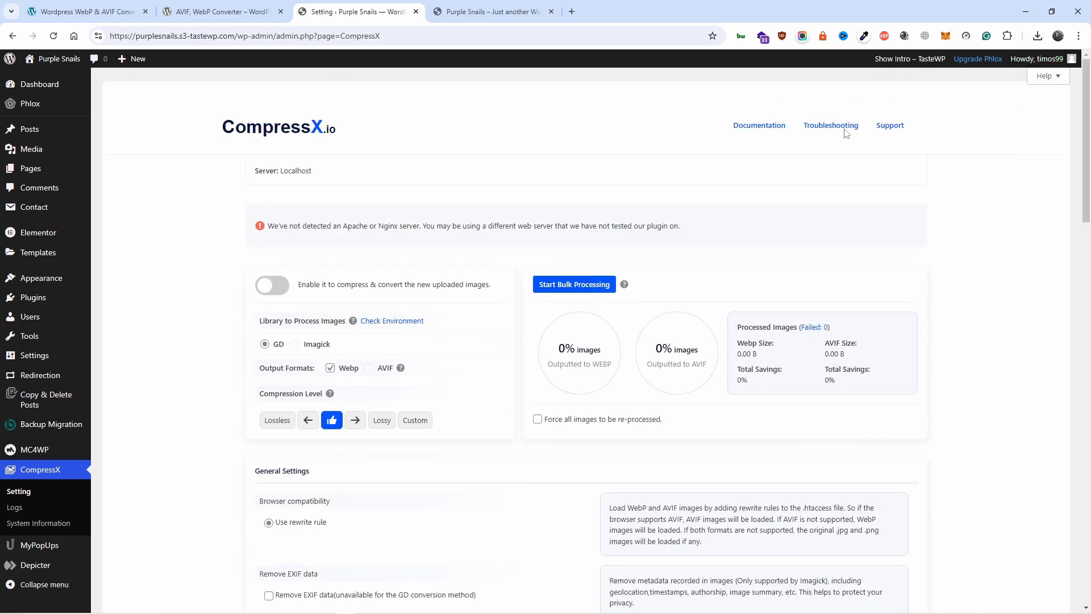
mouse_move(542, 276)
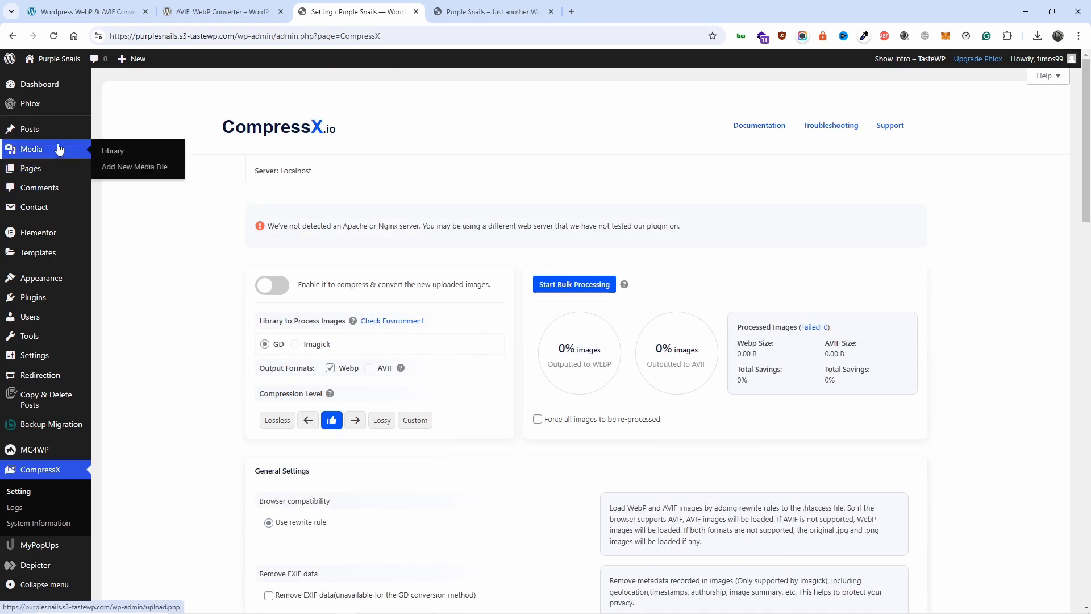
Open Media > Library in a new tab to view the 16 images.
click(113, 150)
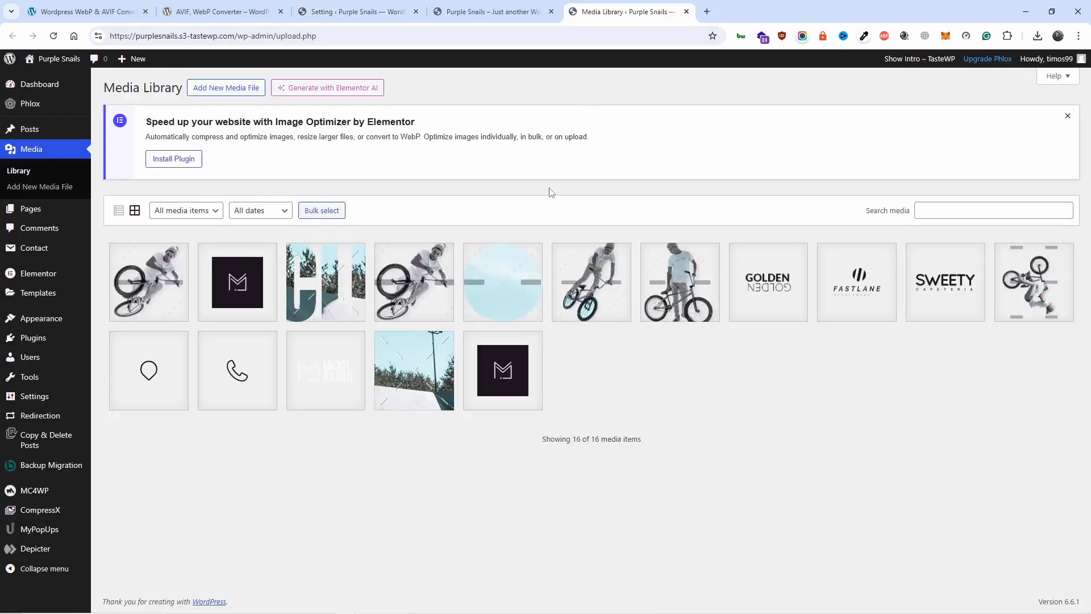
mouse_move(720, 383)
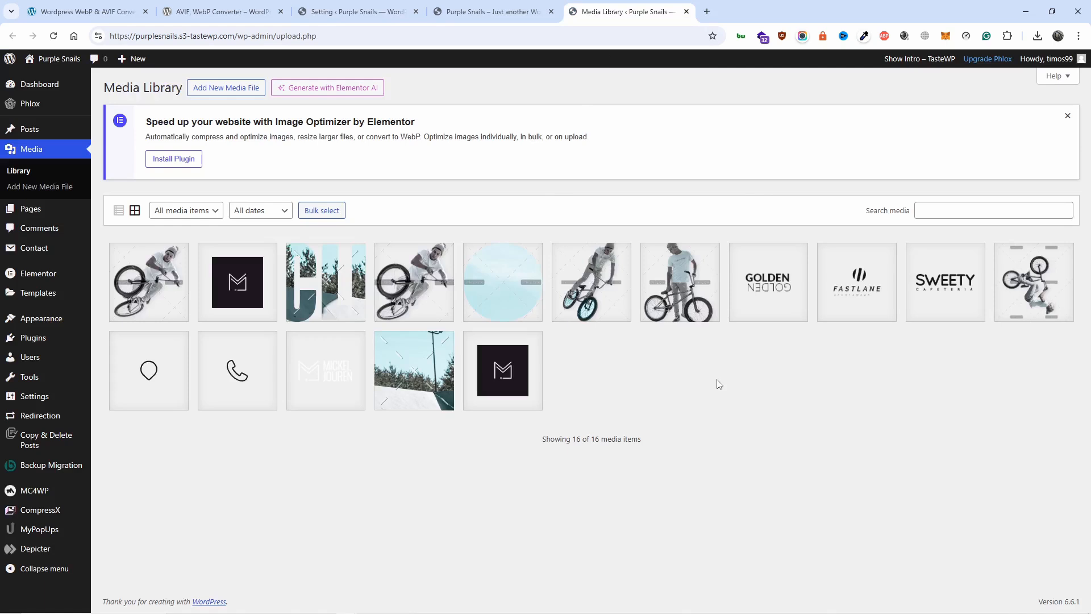
mouse_move(195, 258)
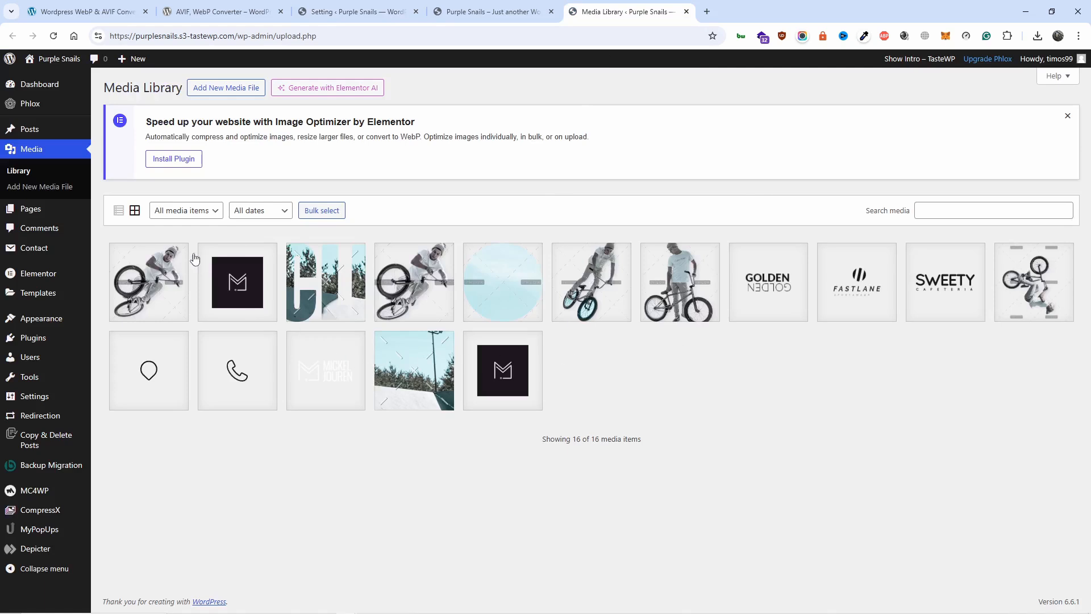
mouse_move(948, 285)
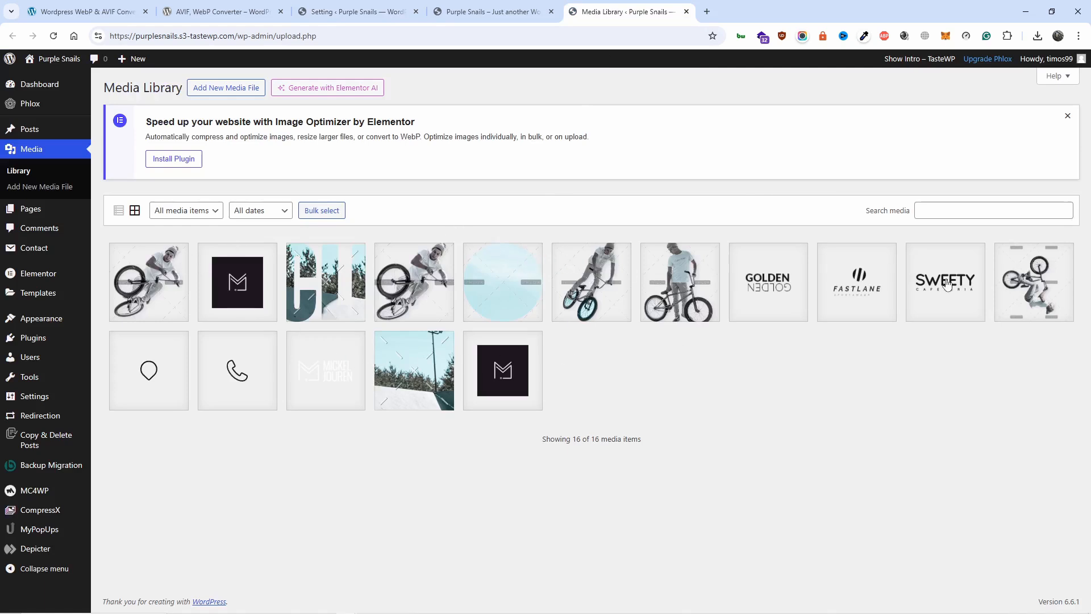
mouse_move(543, 382)
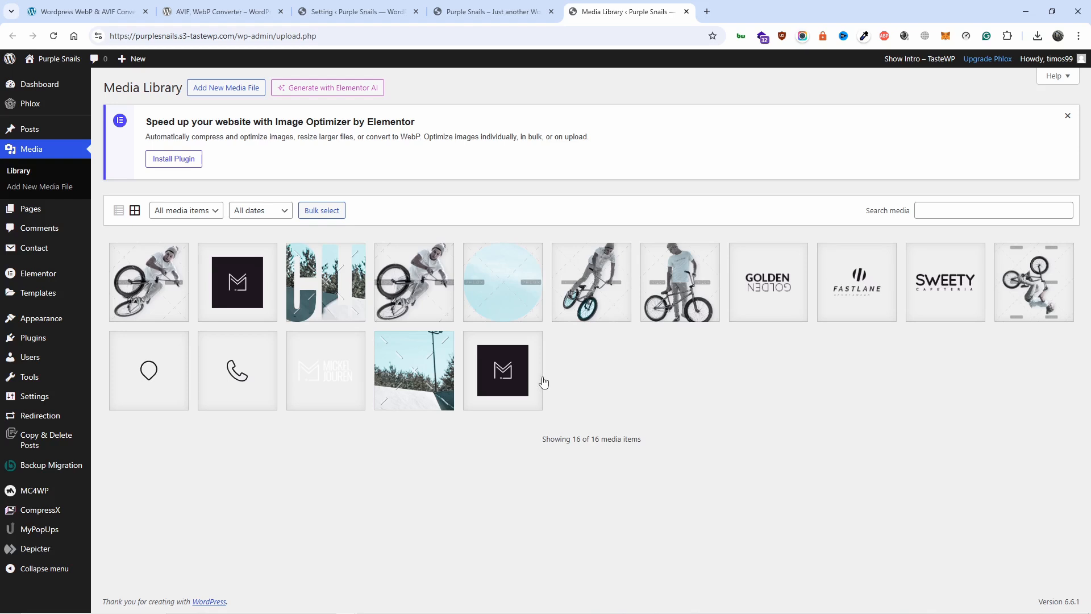
mouse_move(535, 393)
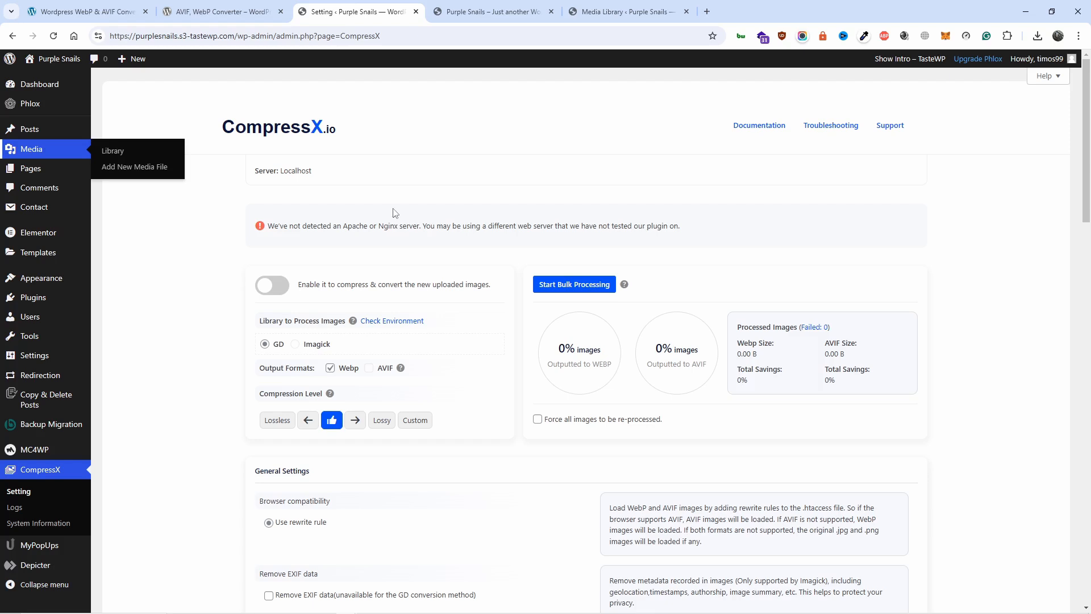
mouse_move(288, 286)
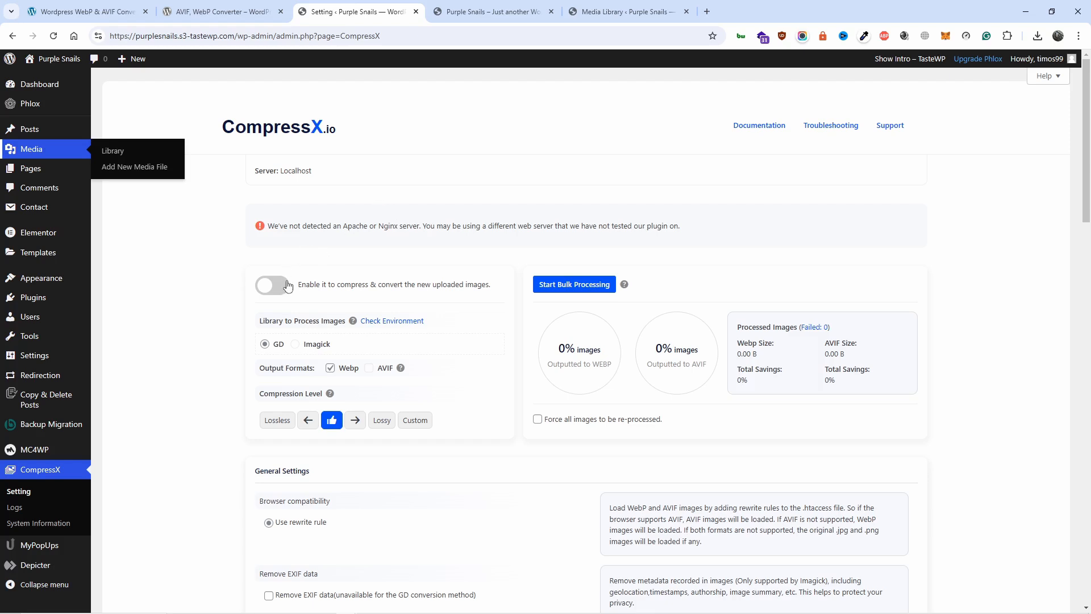
Enable converting newly uploaded images and start bulk processing the existing library.
click(272, 285)
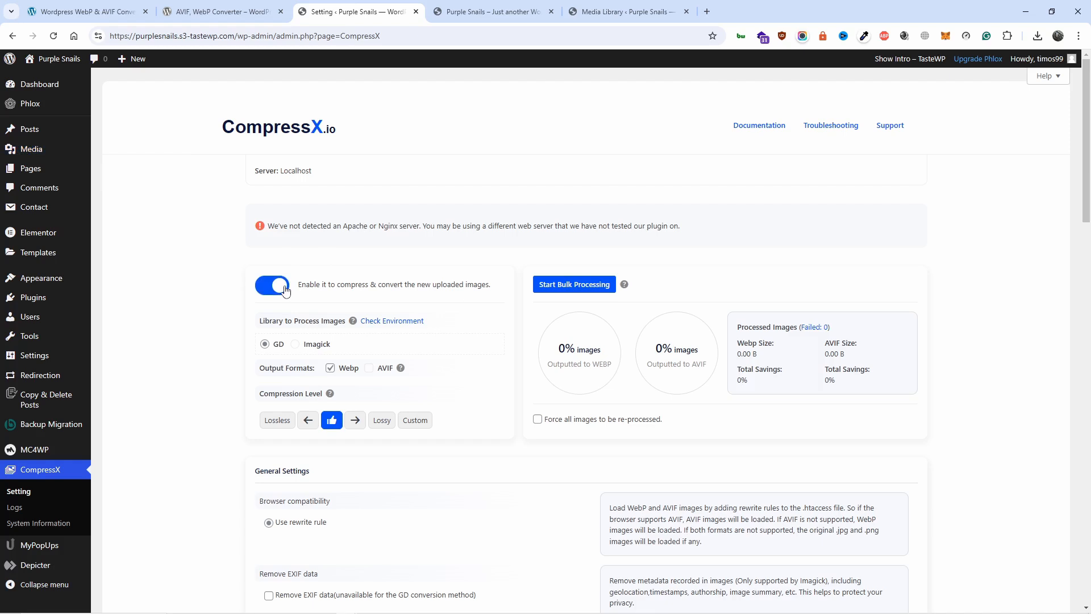
mouse_move(573, 284)
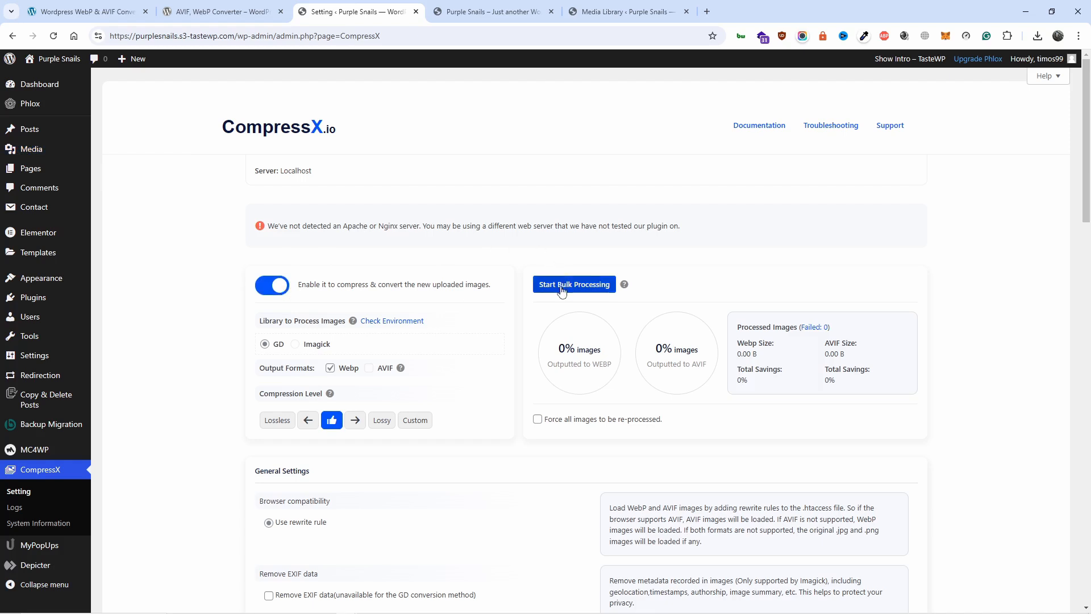
click(574, 284)
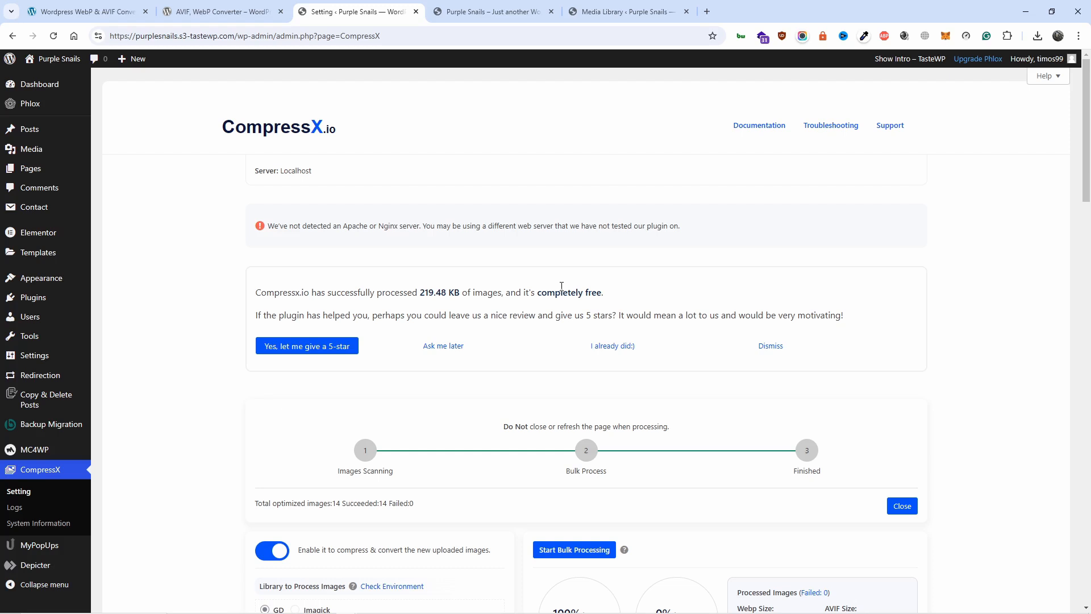
scroll(down, 3)
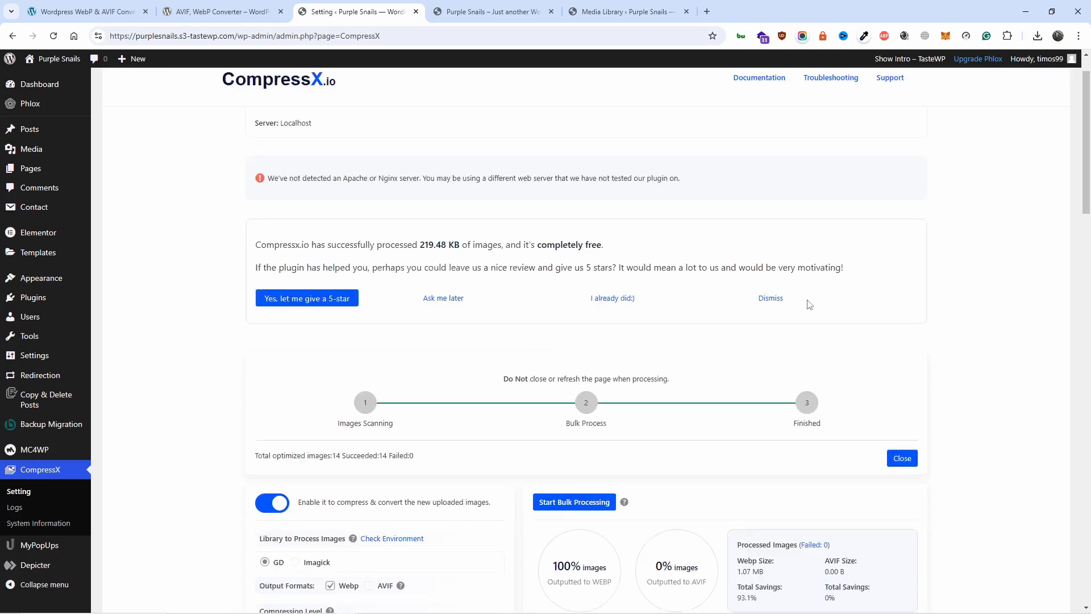
scroll(down, 3)
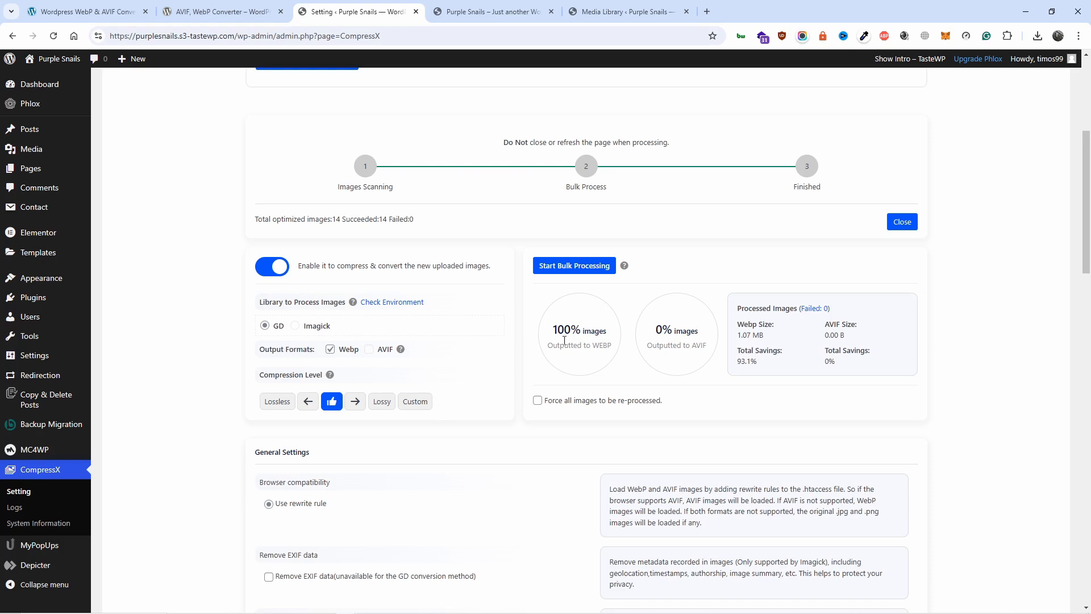
mouse_move(593, 312)
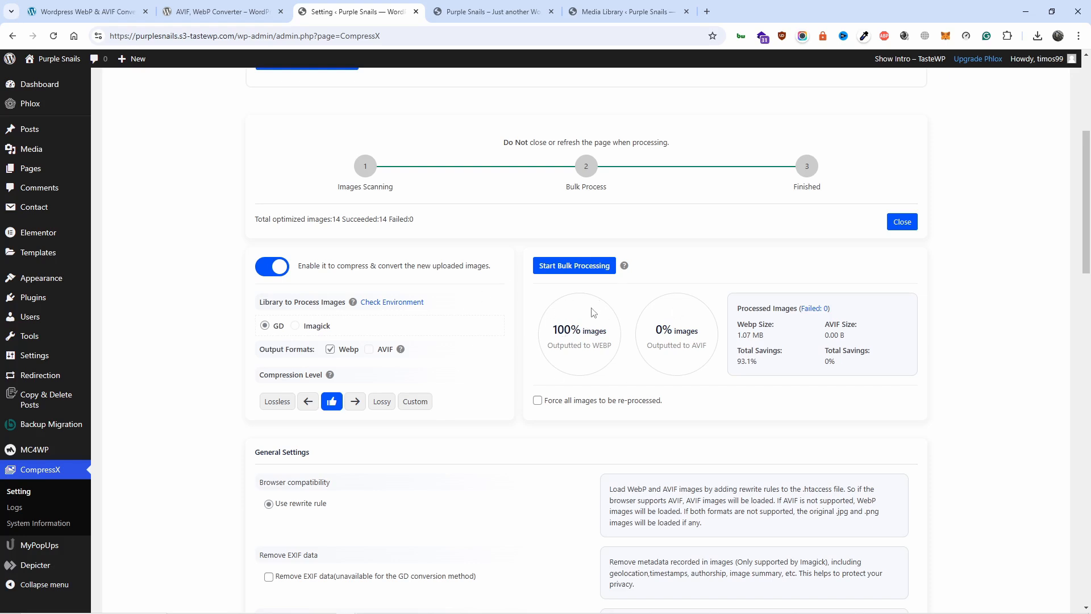
scroll(down, 3)
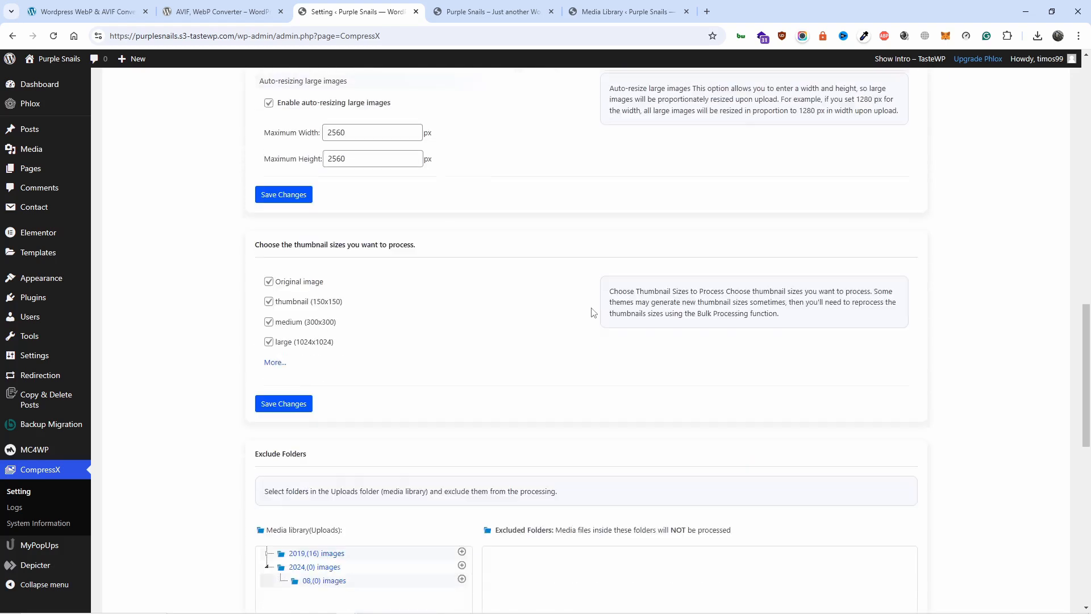
mouse_move(299, 358)
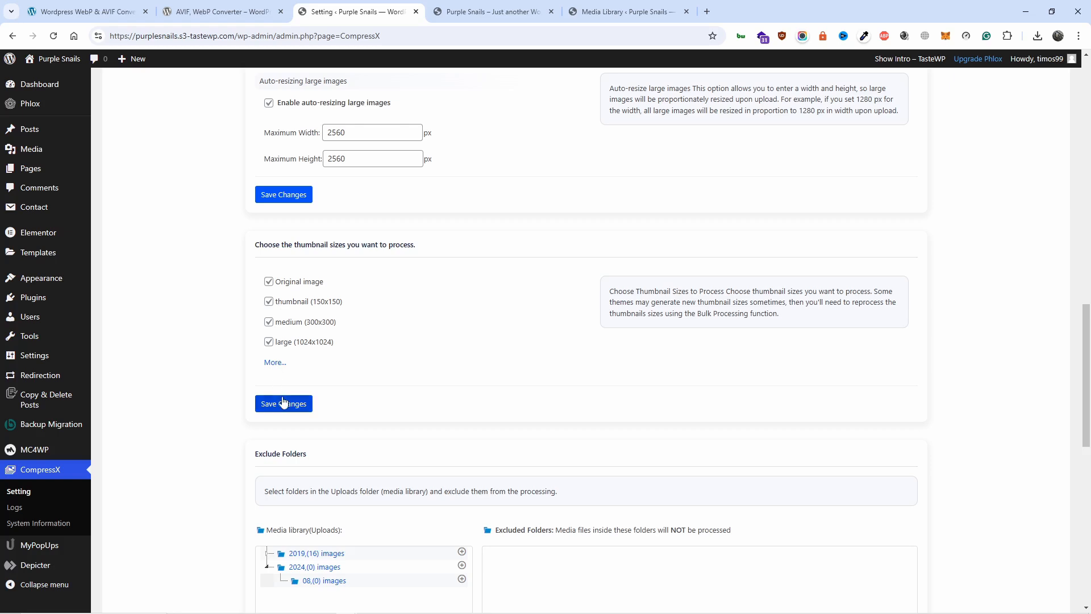
Save original, thumbnail, medium and large sizes, then highlight the 14 optimized images total.
click(283, 404)
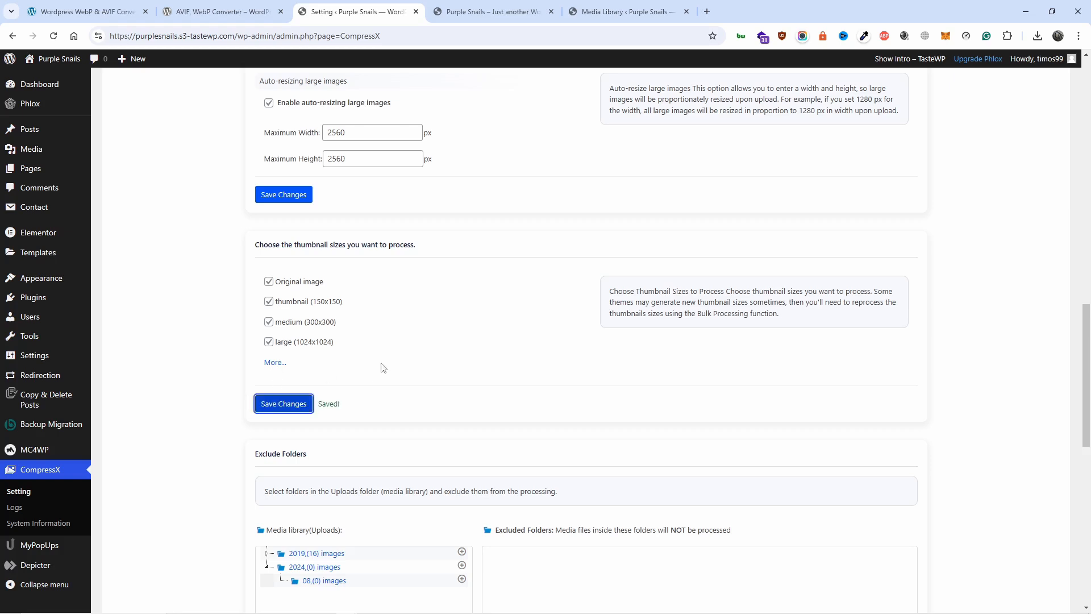
scroll(down, 3)
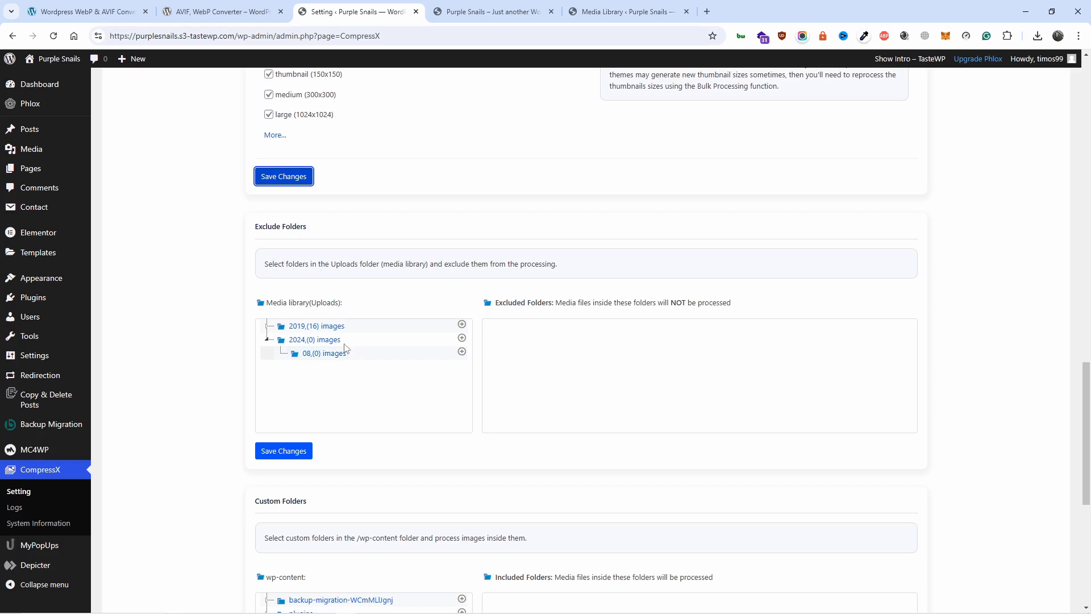
scroll(down, 3)
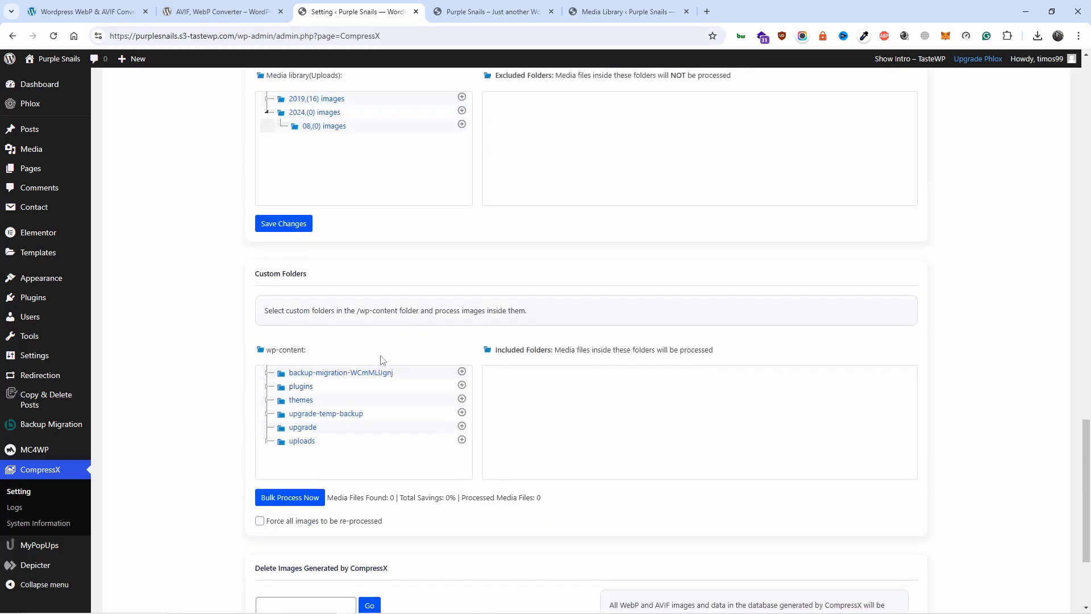
mouse_move(473, 425)
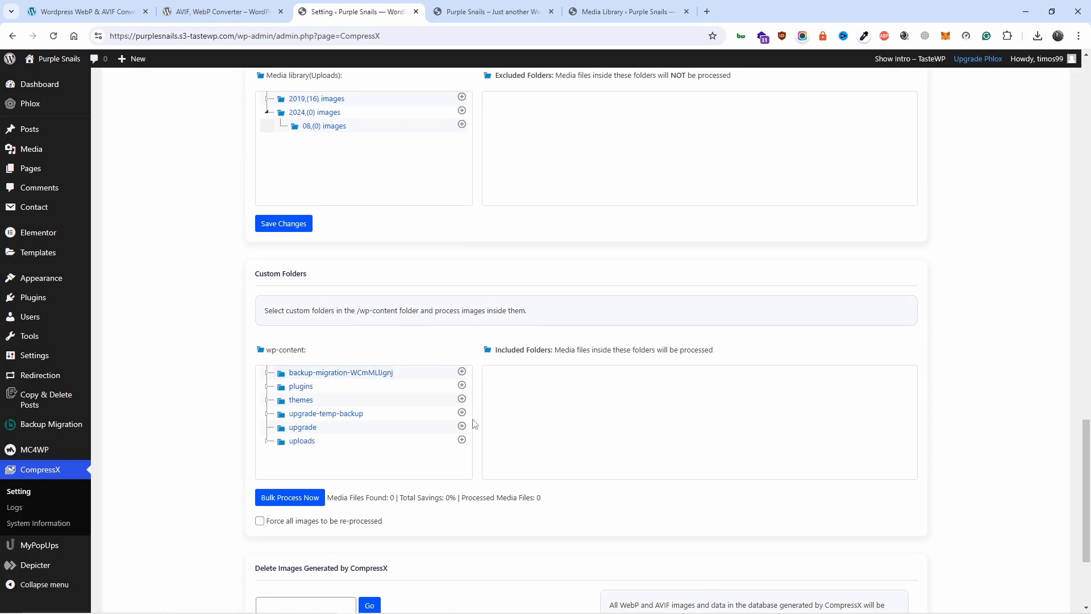
scroll(up, 3)
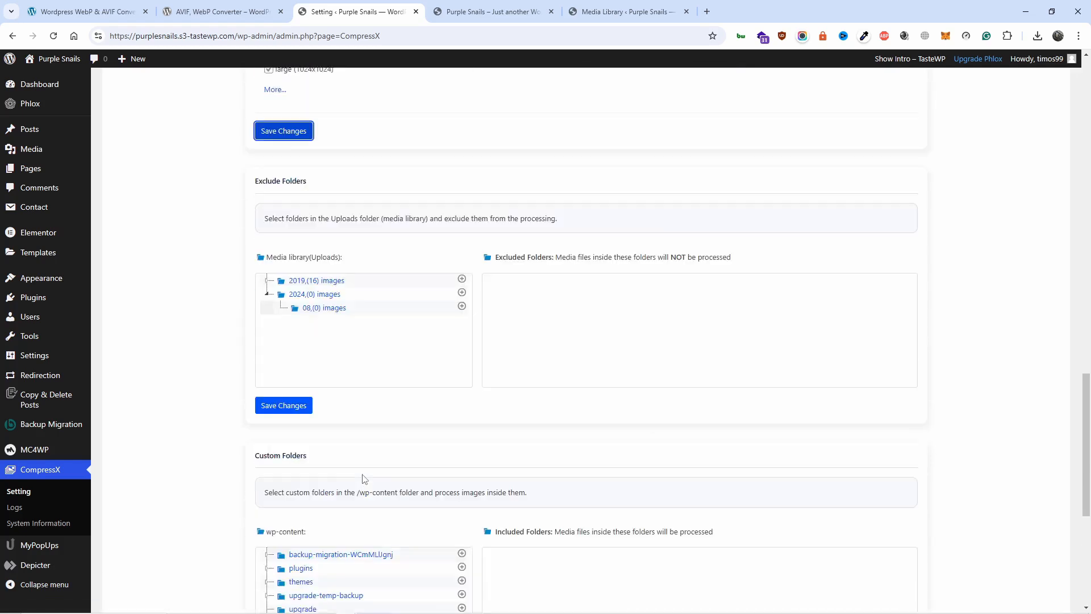
scroll(up, 3)
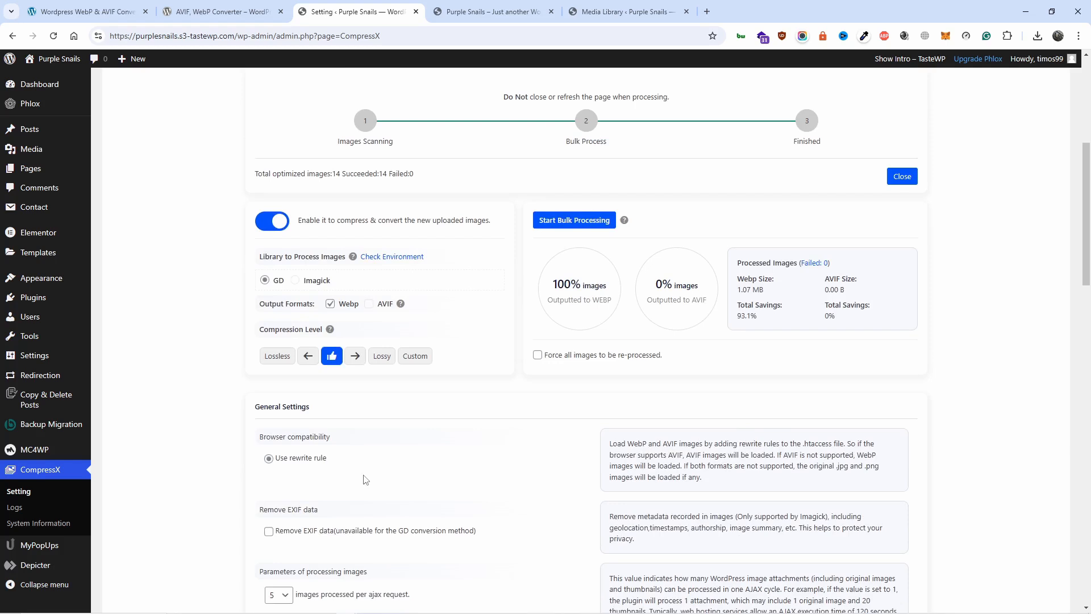
scroll(up, 3)
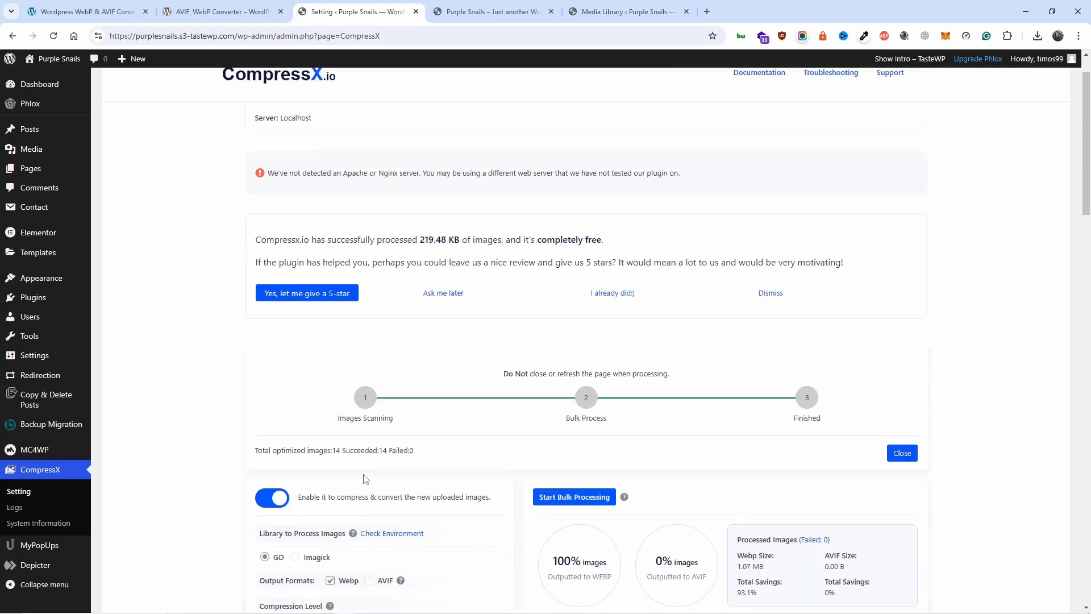
scroll(up, 3)
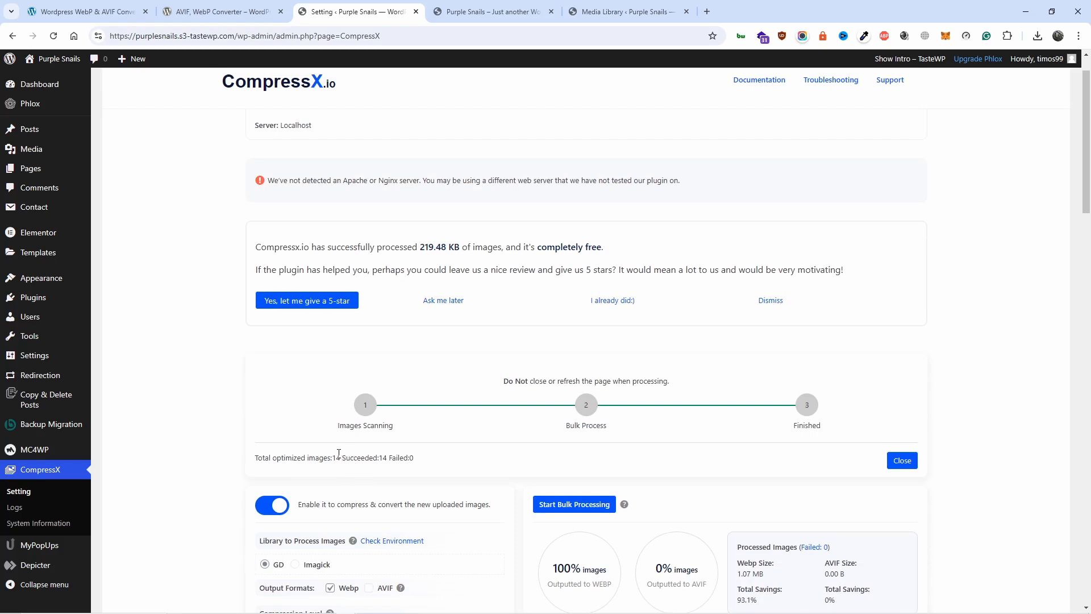
double_click(356, 456)
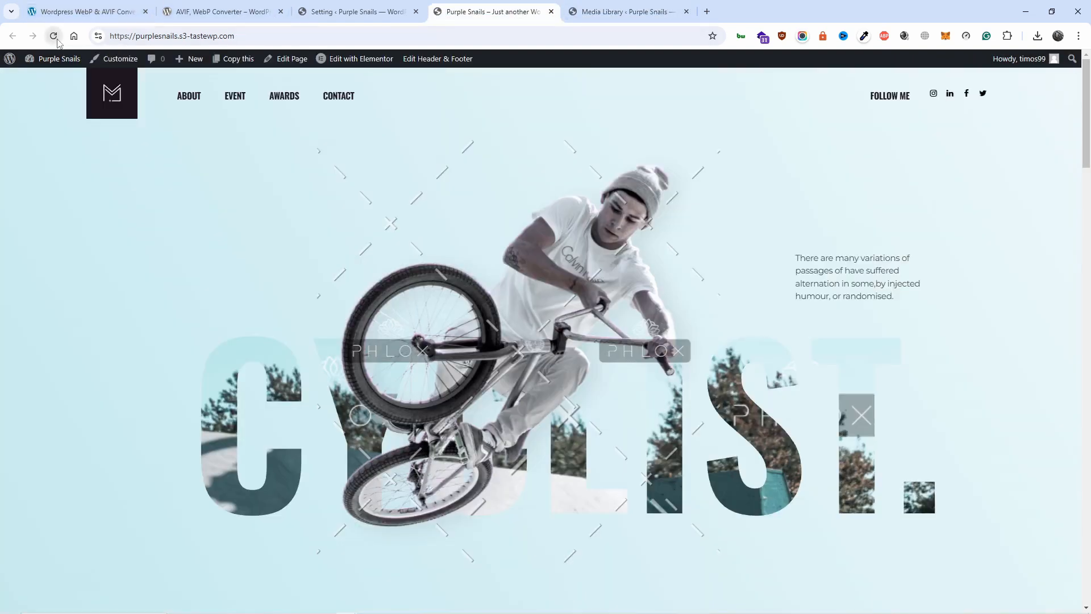
click(54, 35)
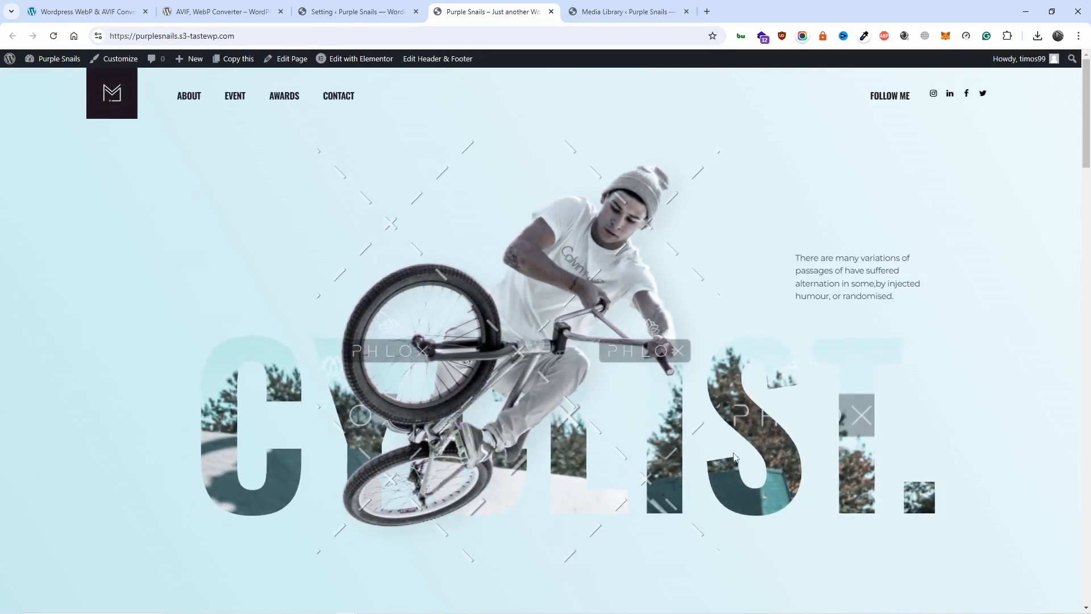
scroll(down, 3)
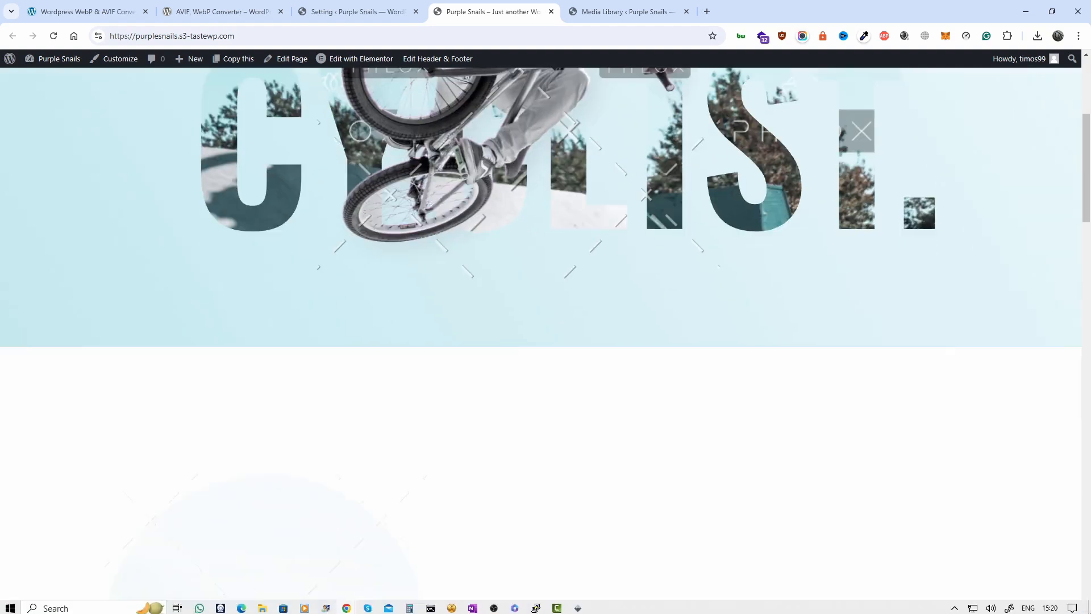
scroll(down, 3)
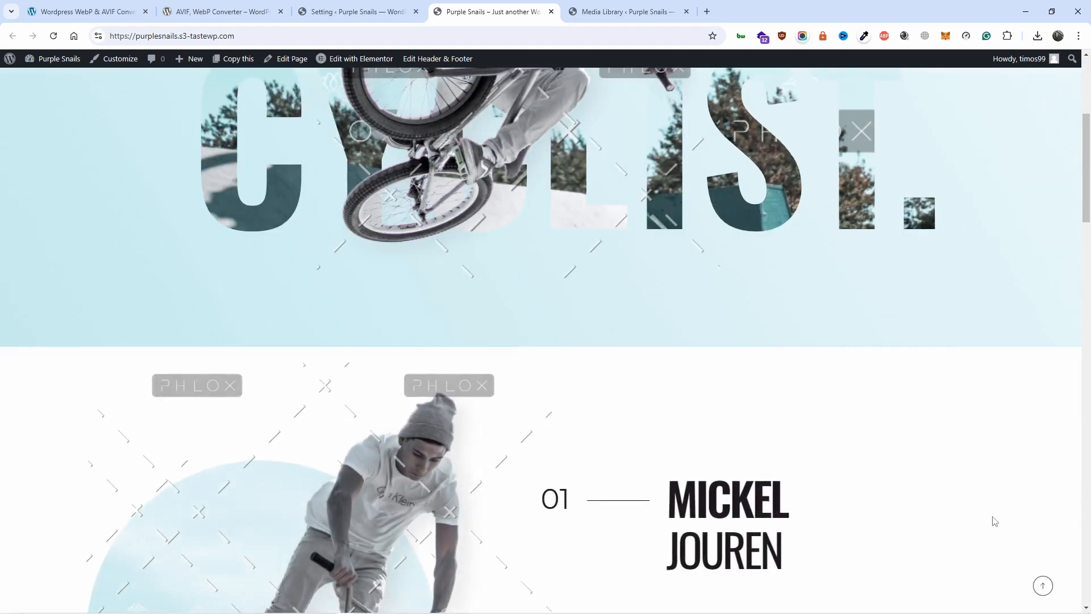
scroll(down, 3)
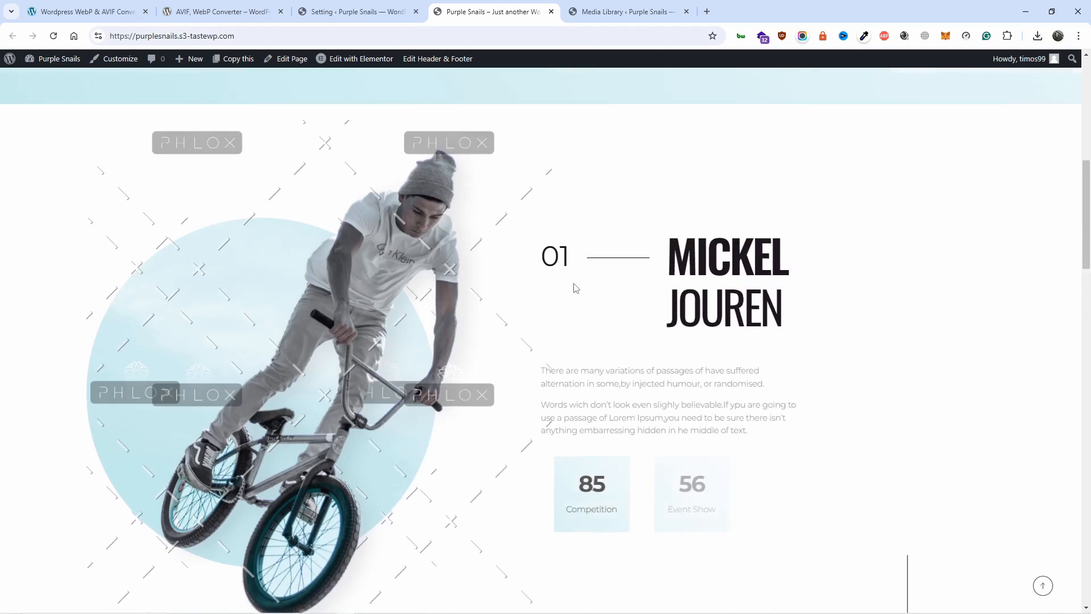
scroll(down, 3)
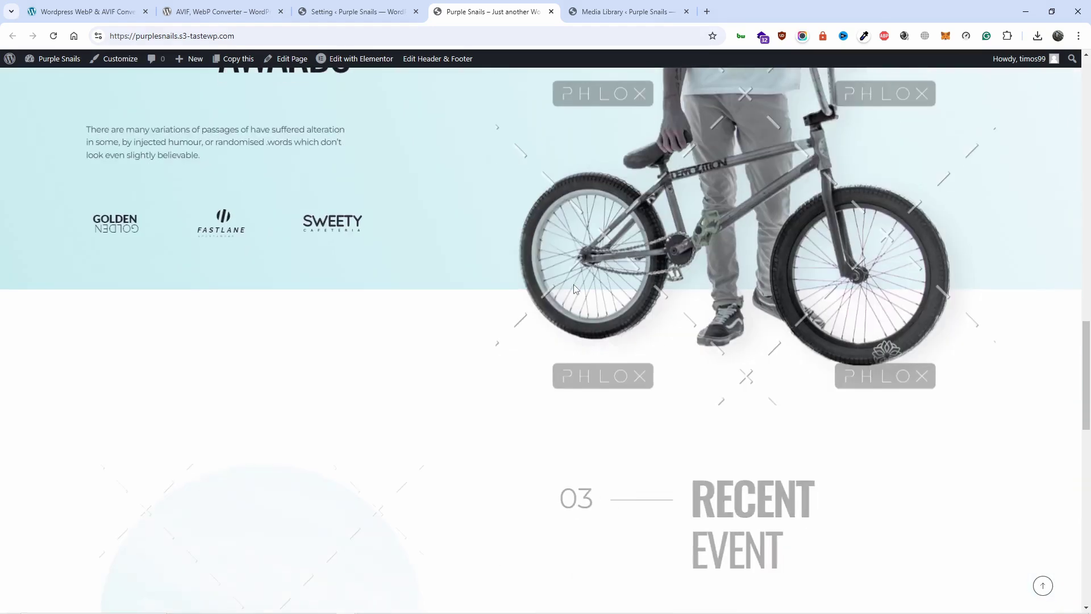
scroll(down, 3)
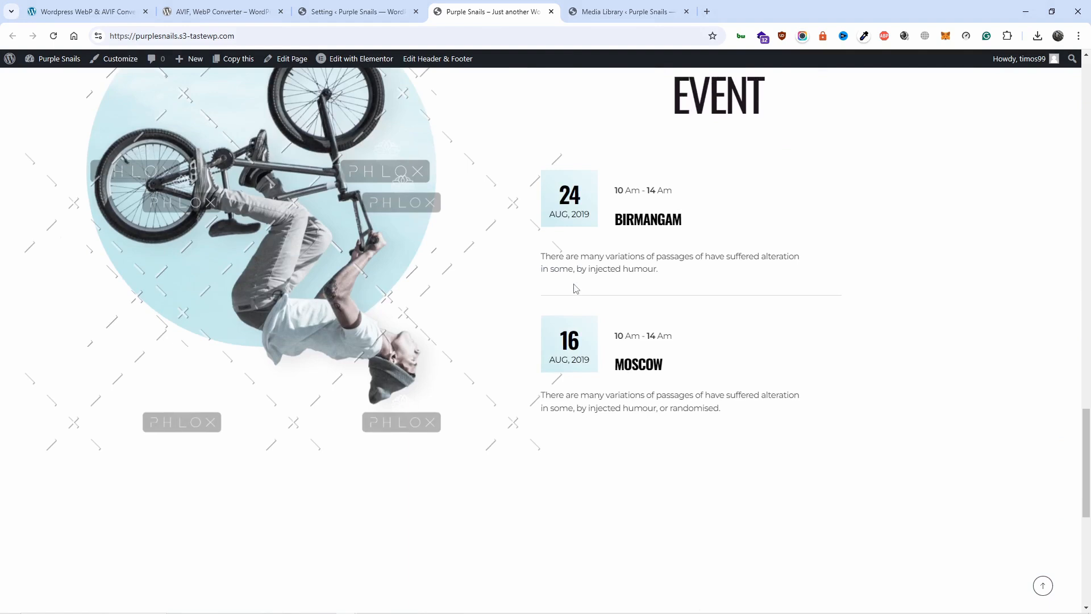
scroll(down, 3)
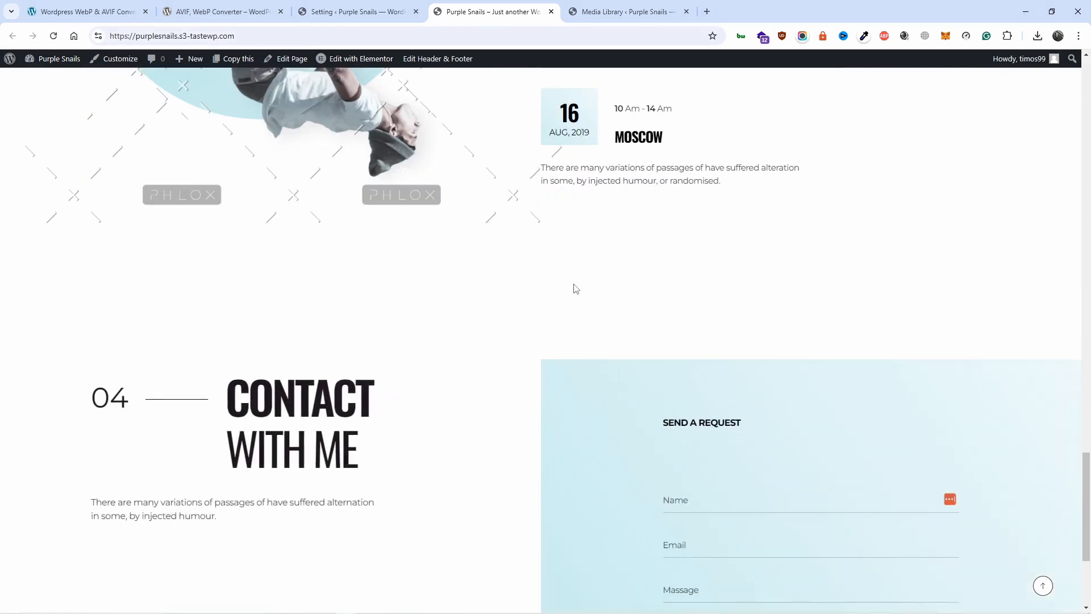
scroll(down, 3)
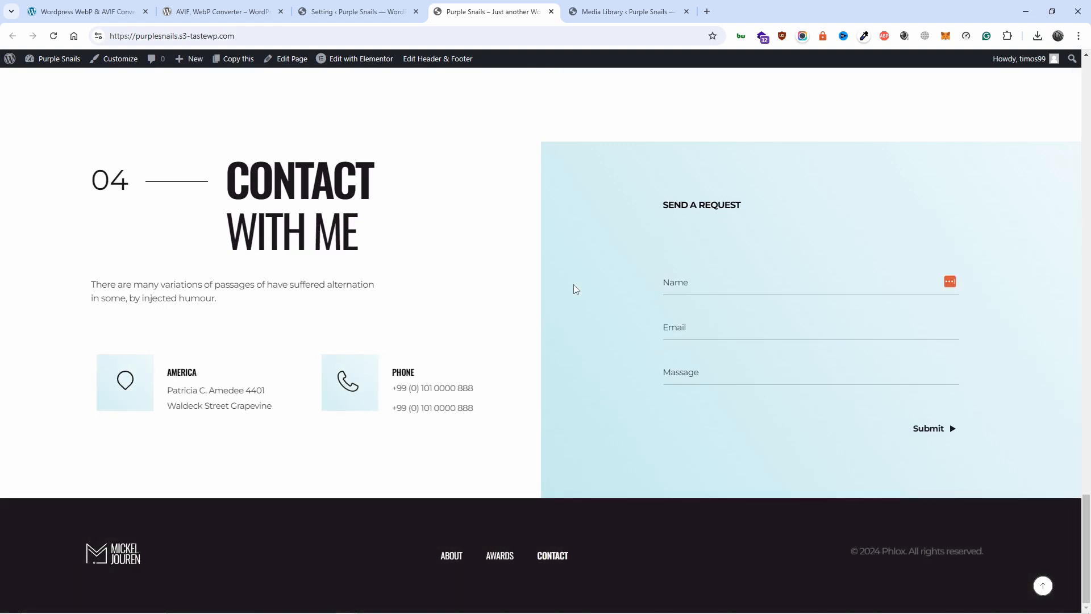
scroll(up, 3)
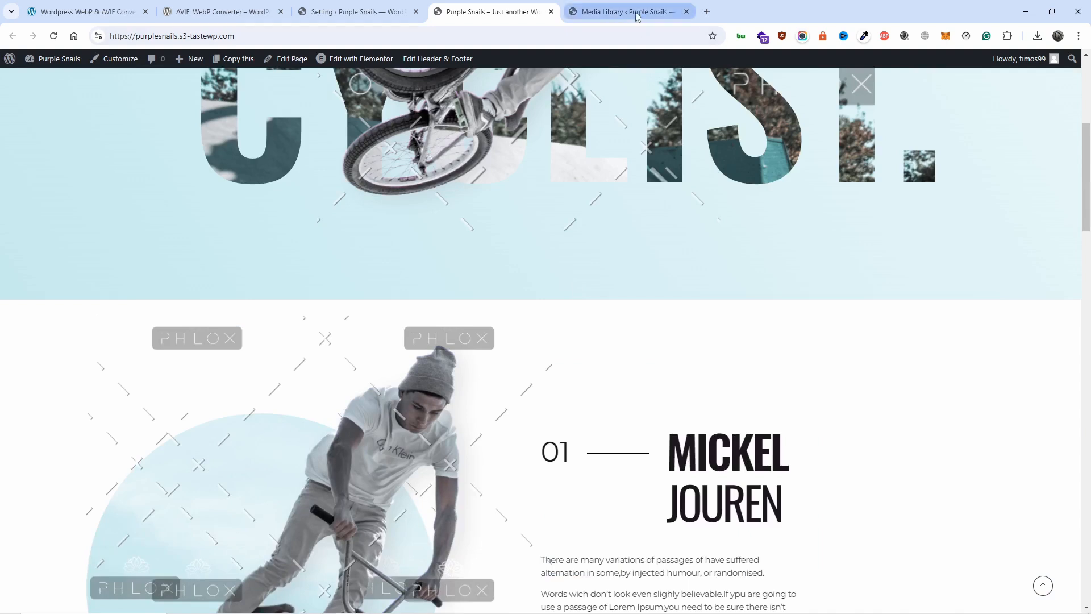
View the Brightness_Contrast-1 BMX image's attachment details in the Media Library, then close them.
click(626, 11)
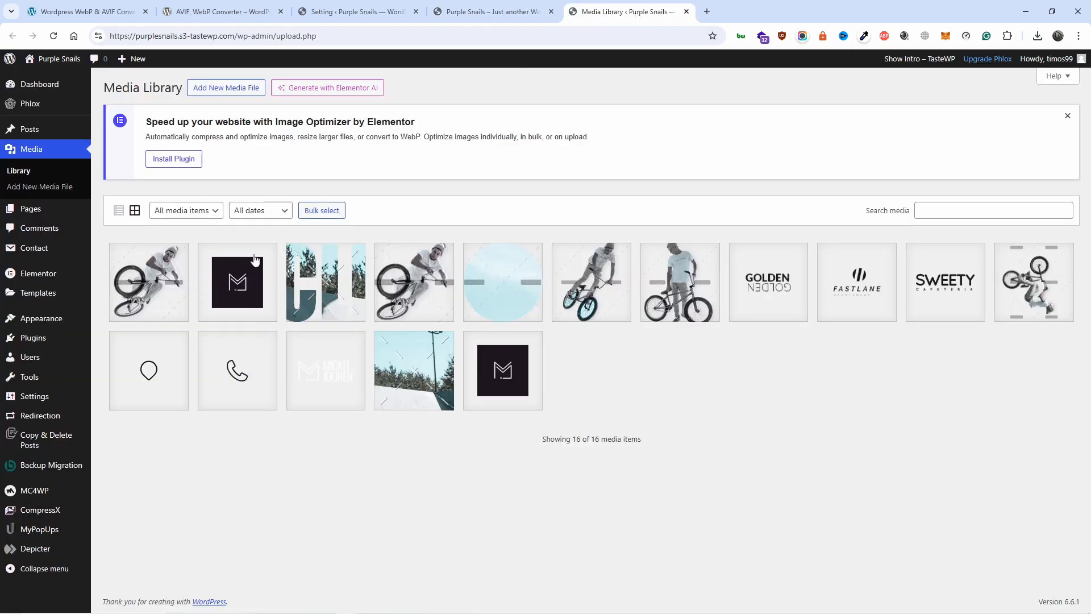
click(149, 282)
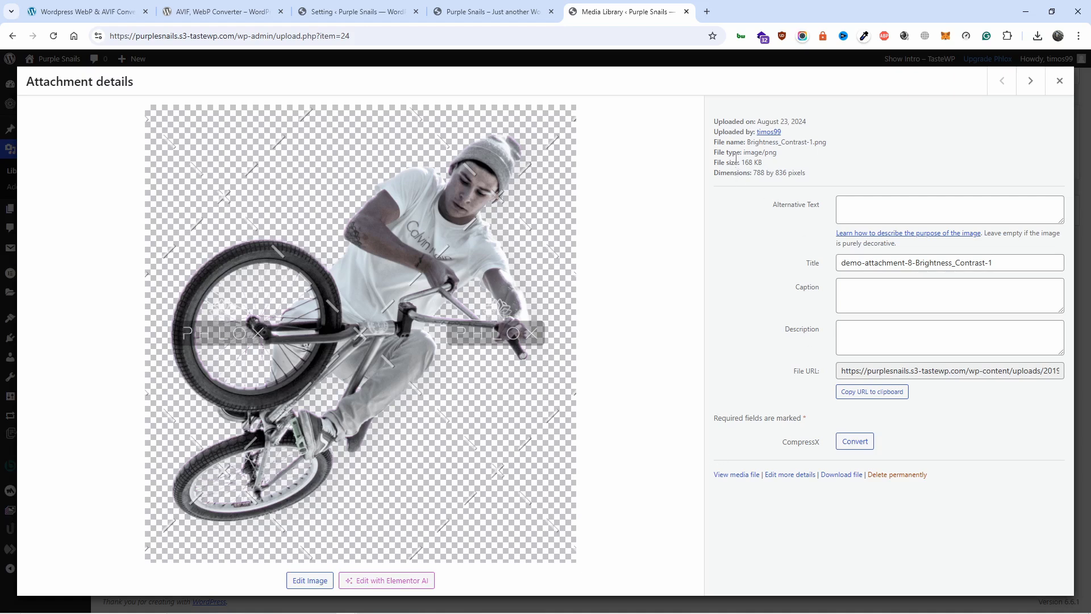
mouse_move(789, 167)
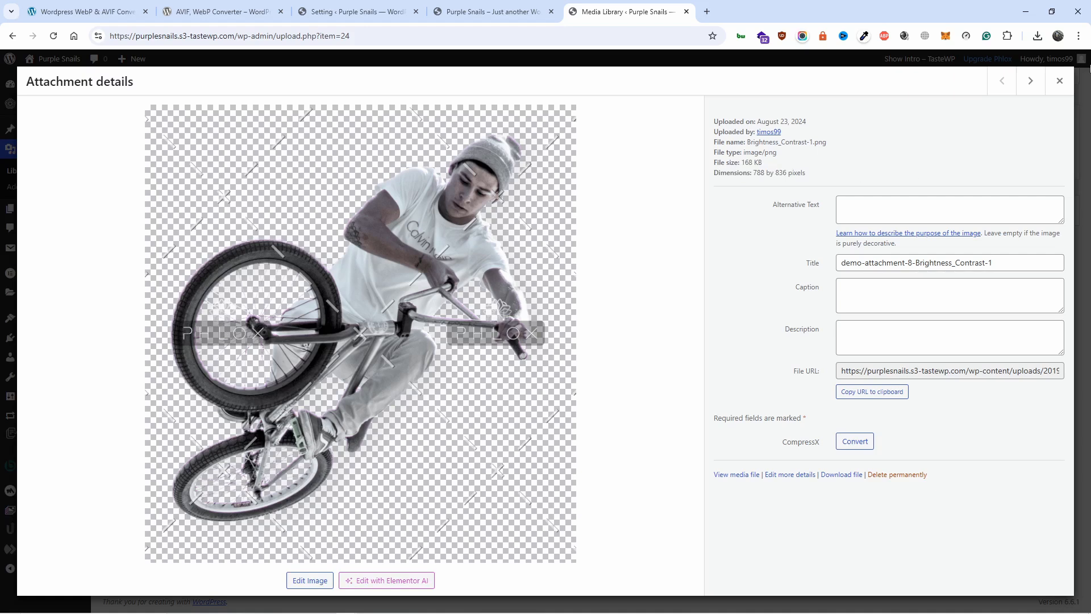
mouse_move(1059, 80)
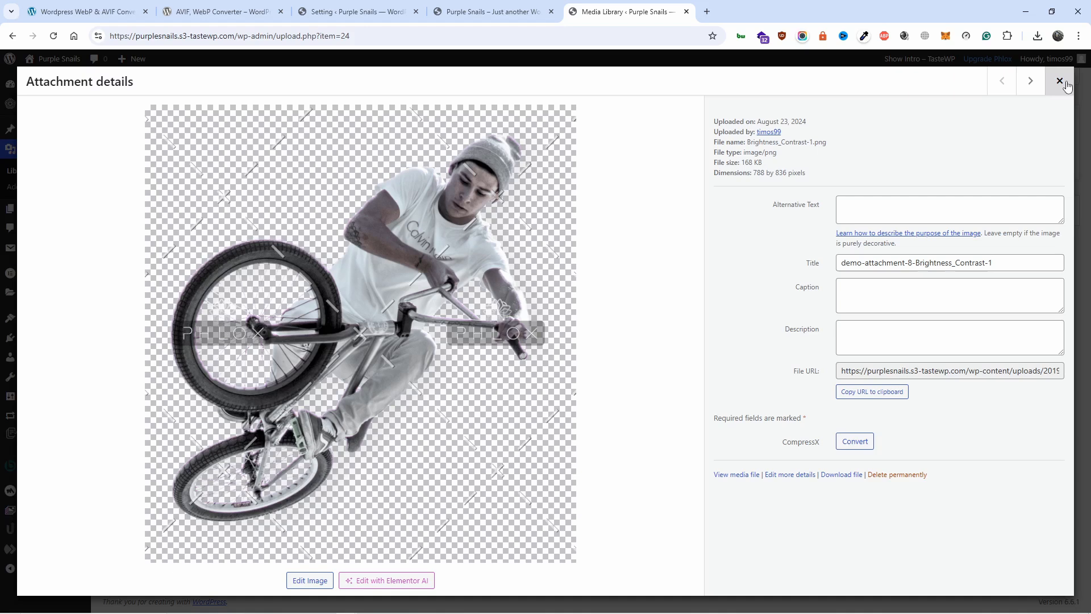
click(1058, 81)
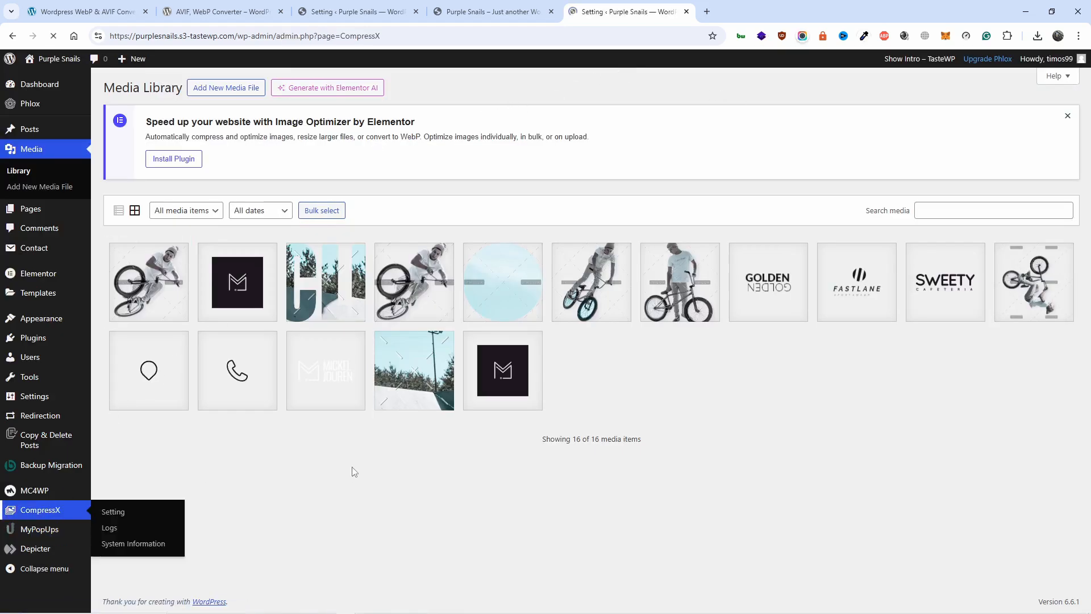
Review CompressX settings: highlight the 93.1% total savings and scroll through General Settings.
click(113, 511)
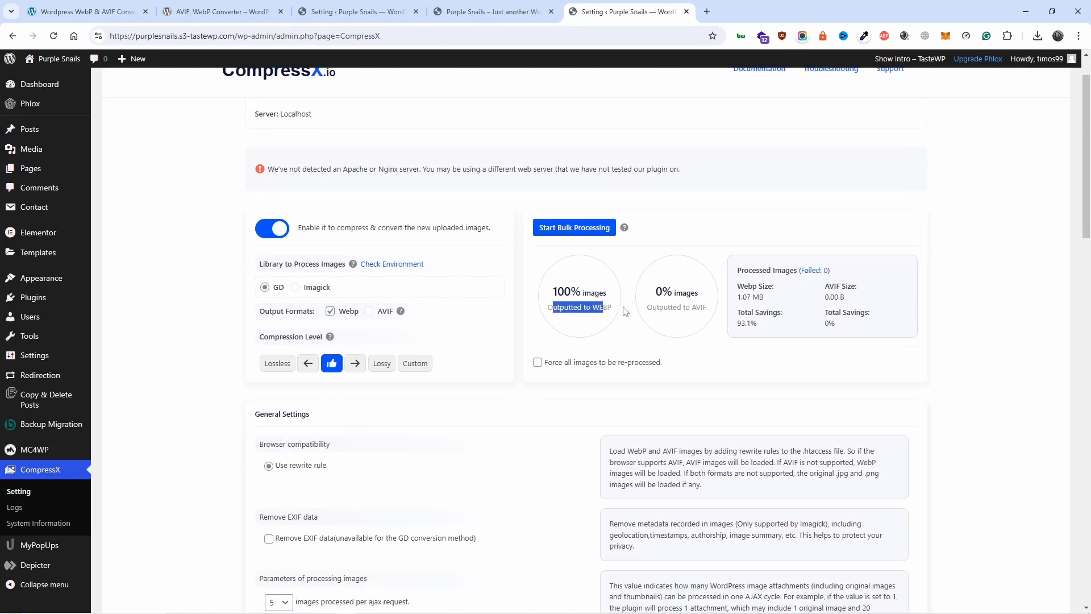
mouse_move(618, 311)
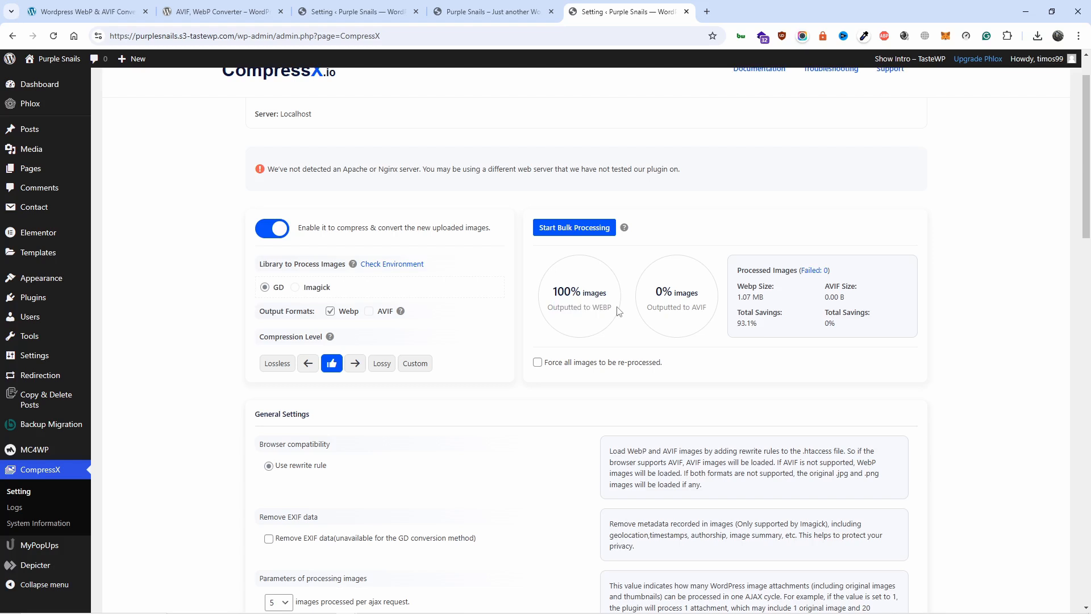
mouse_move(755, 333)
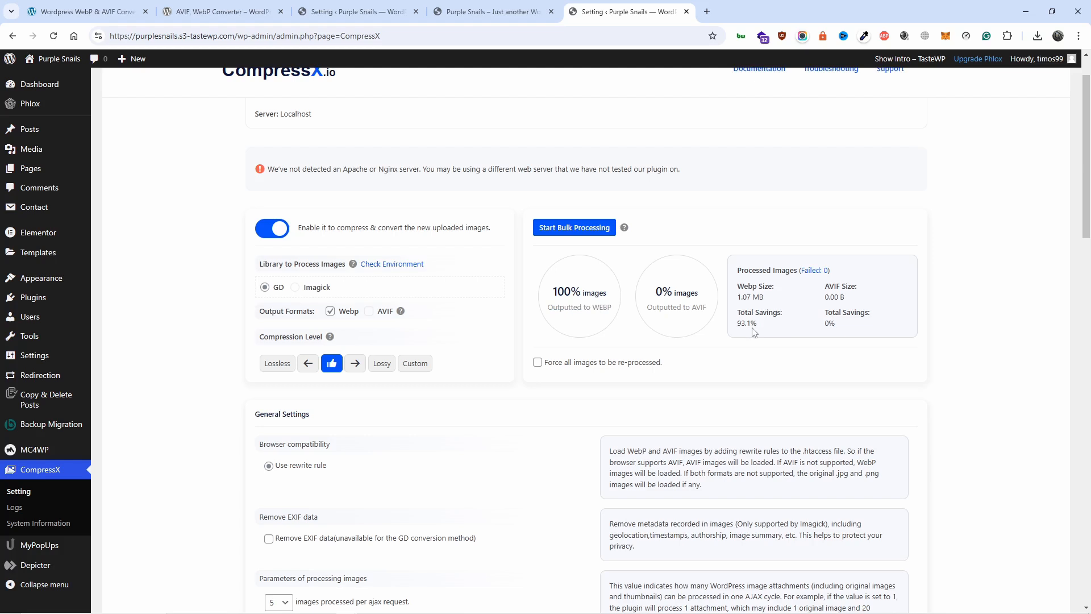
double_click(746, 323)
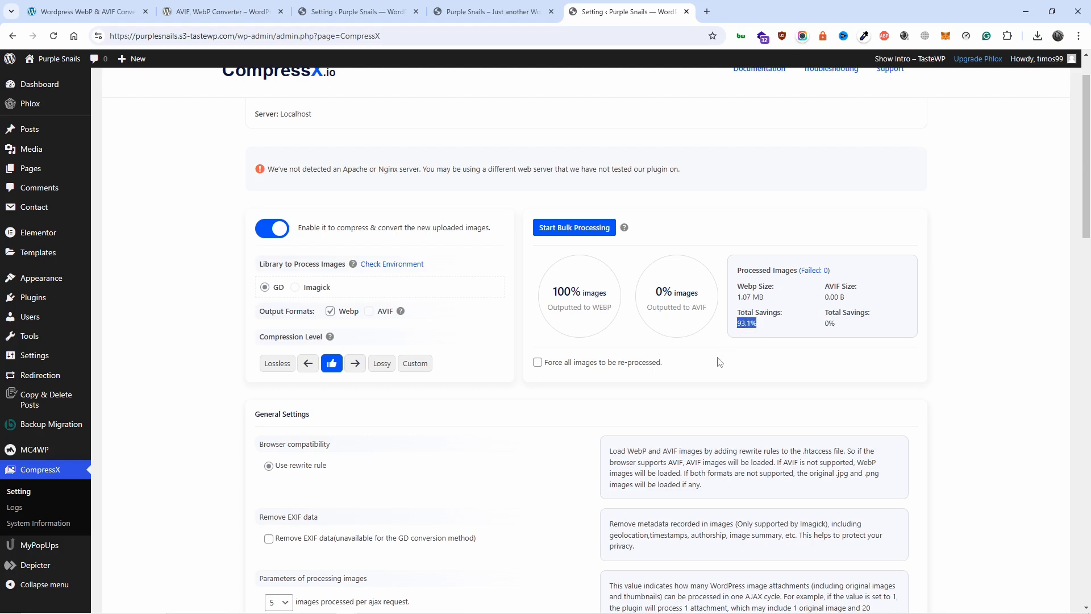
scroll(down, 3)
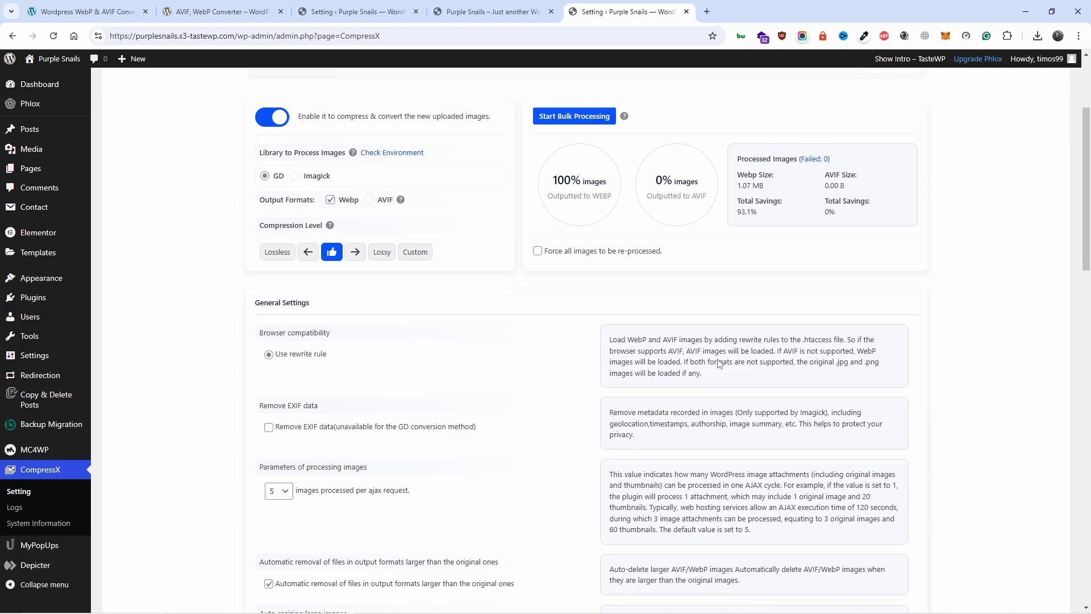
scroll(down, 3)
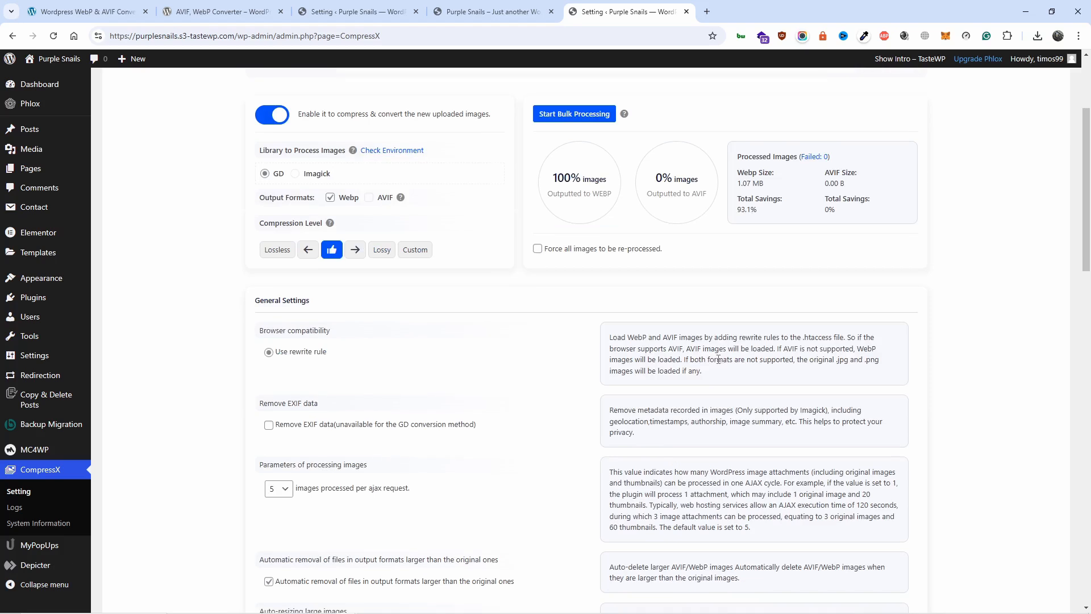
scroll(down, 3)
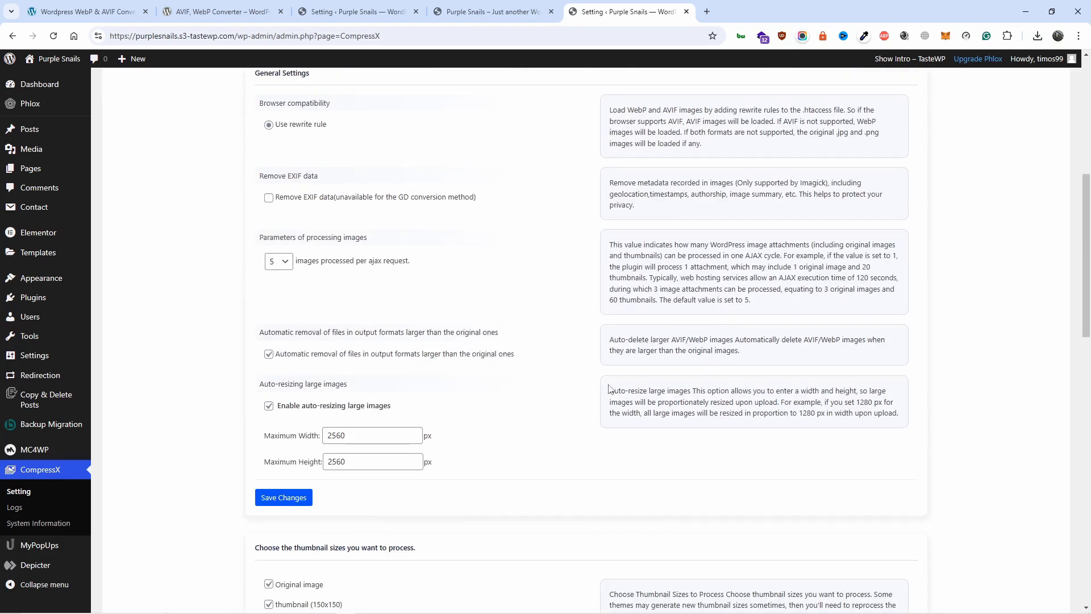
scroll(down, 3)
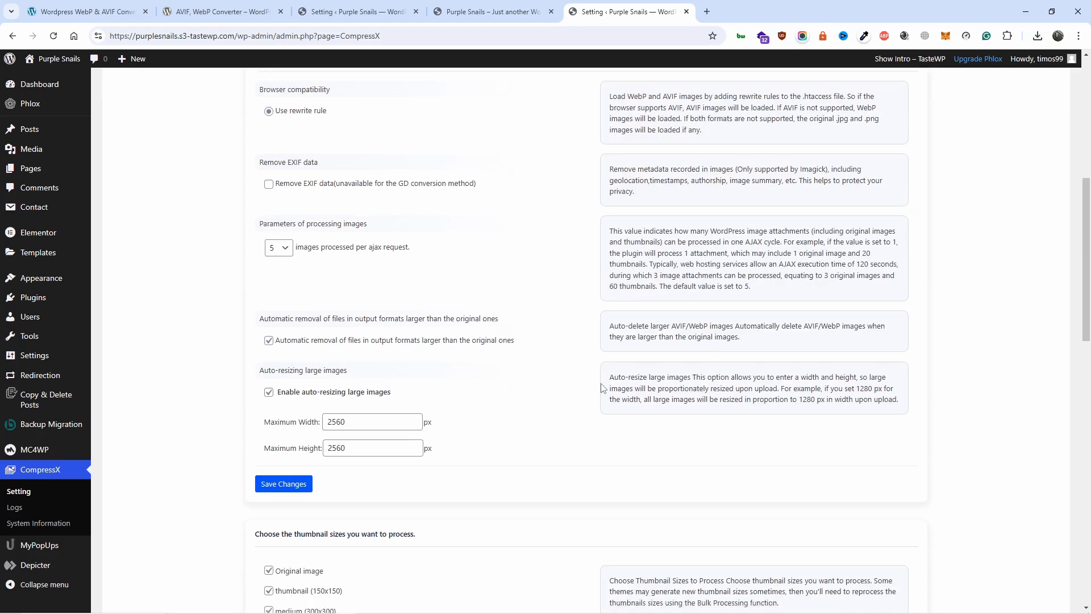
scroll(up, 3)
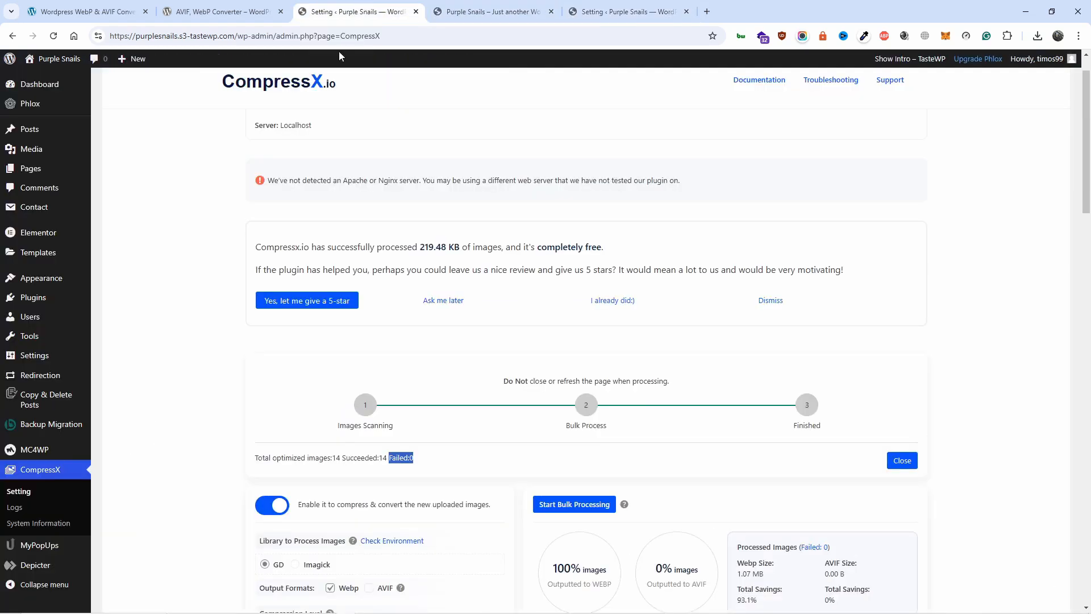
Browse the AVIF, WebP Converter directory page's Description and Core Features.
click(223, 11)
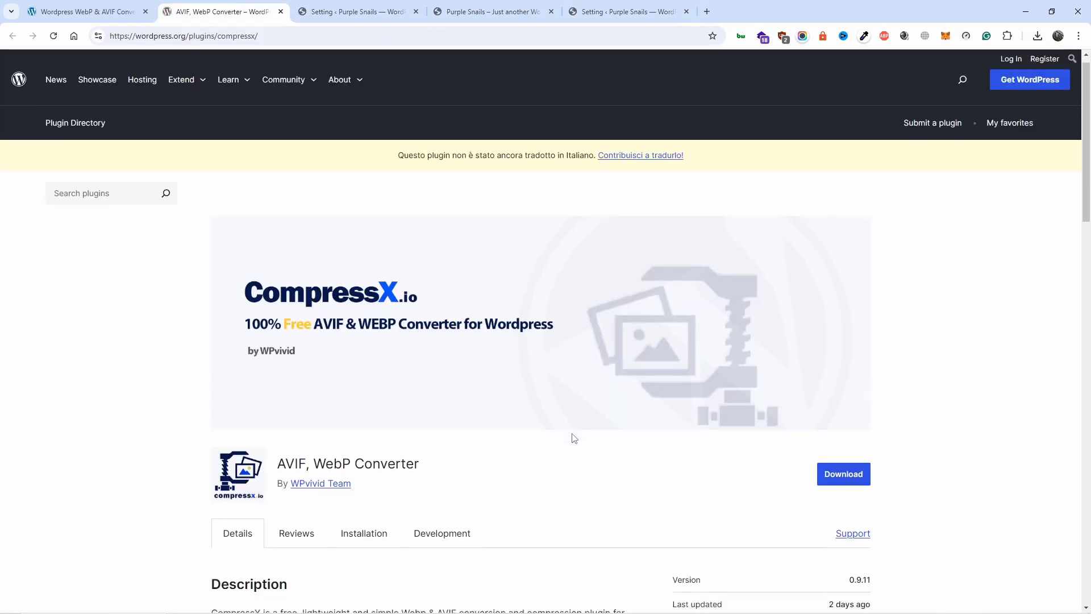
scroll(down, 3)
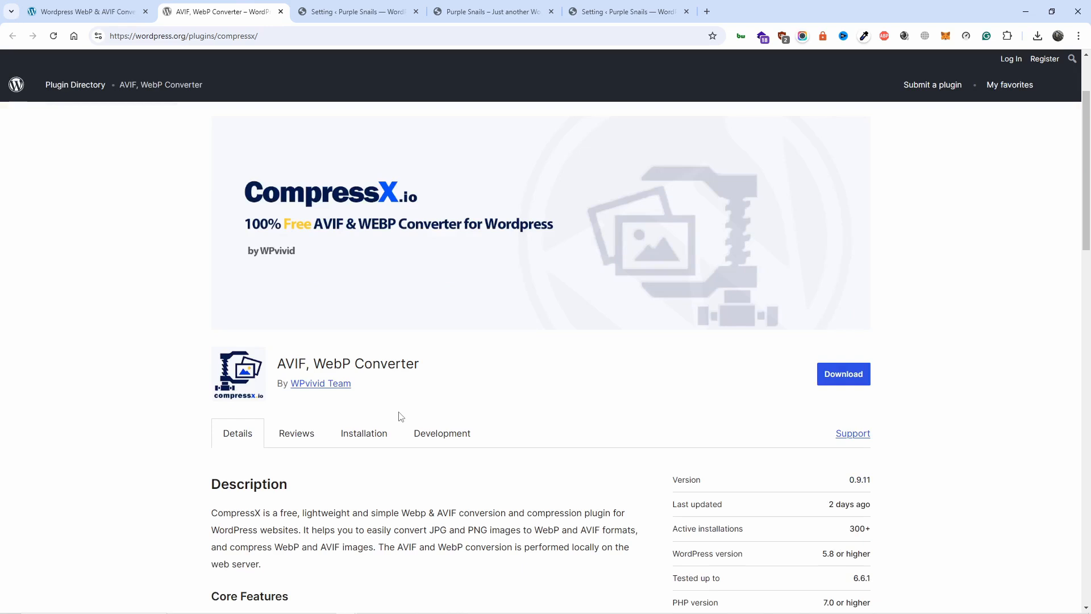
scroll(down, 3)
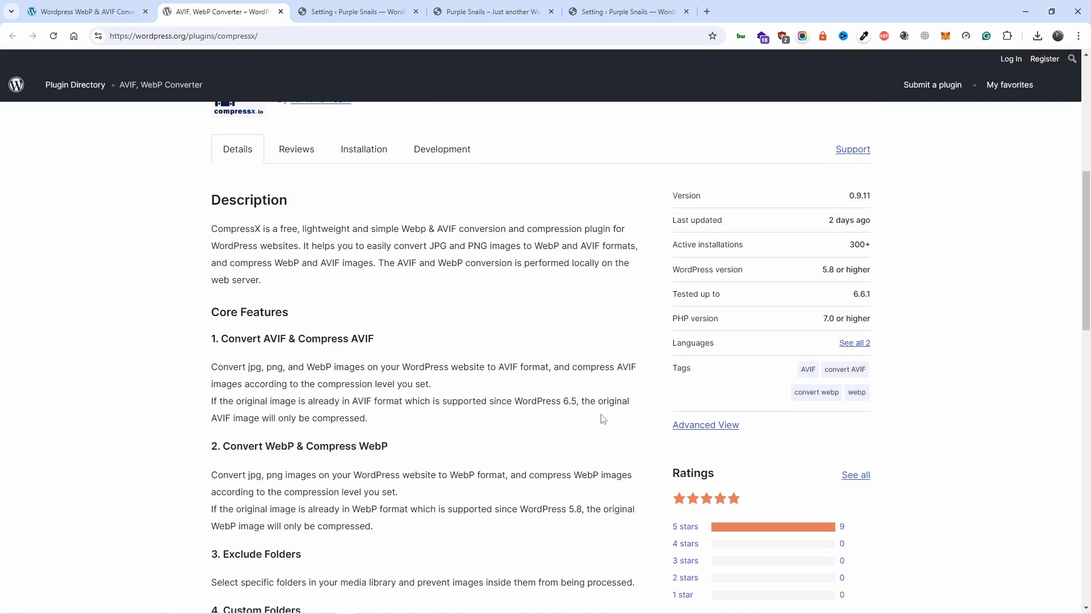
mouse_move(348, 237)
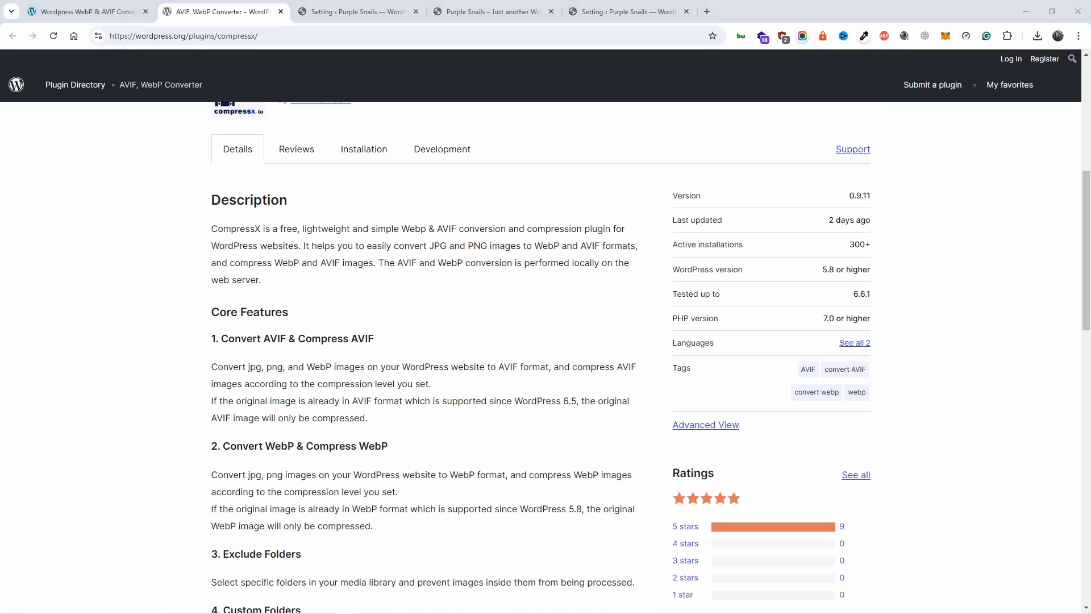
scroll(up, 3)
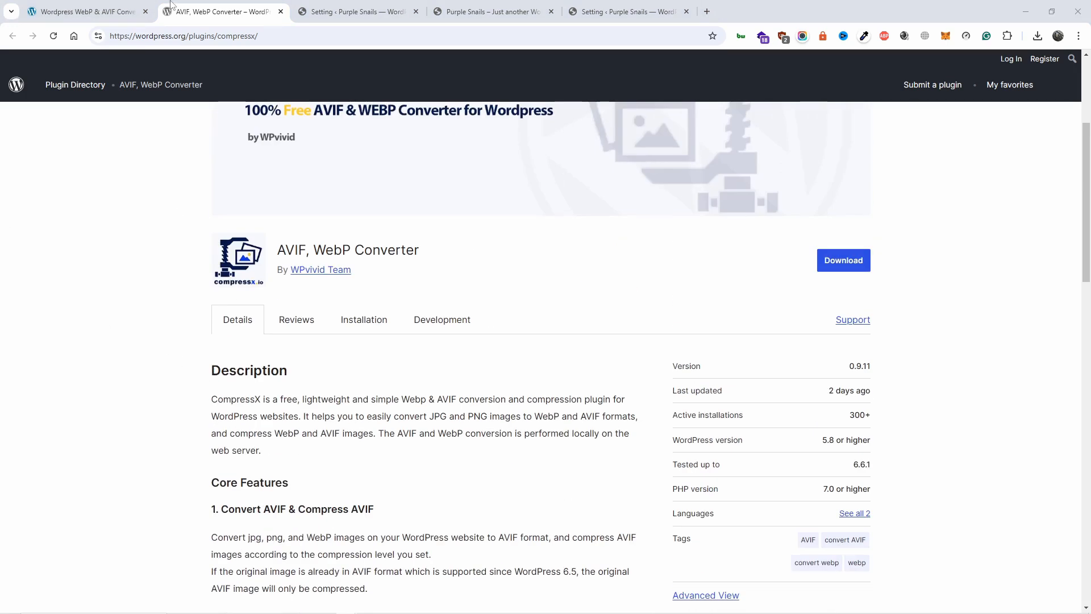
Scroll the CompressX Setting tab down past thumbnail options to Exclude Folders.
click(357, 12)
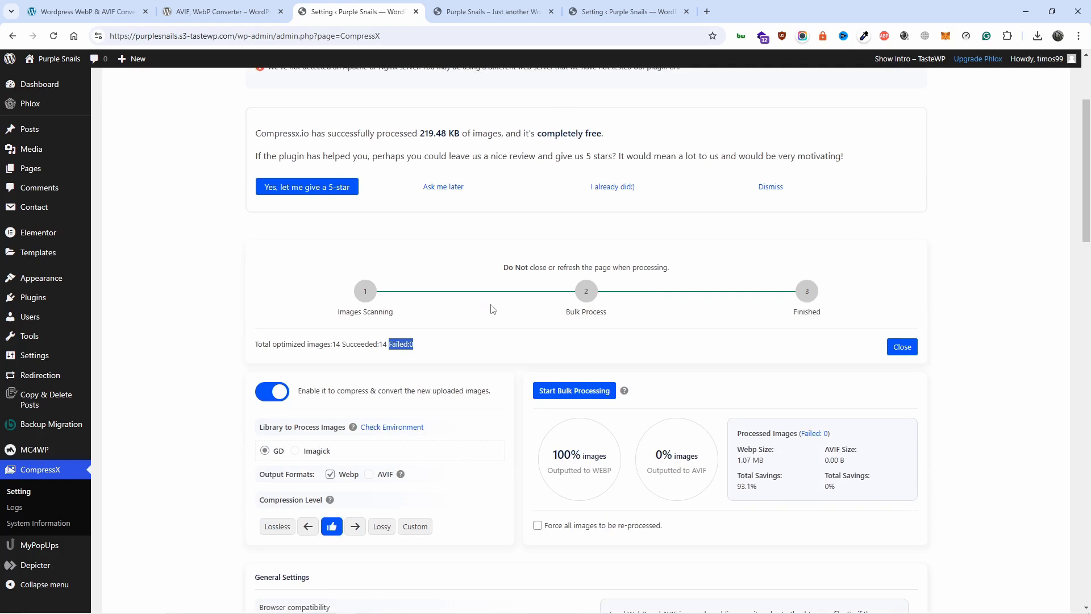
mouse_move(357, 421)
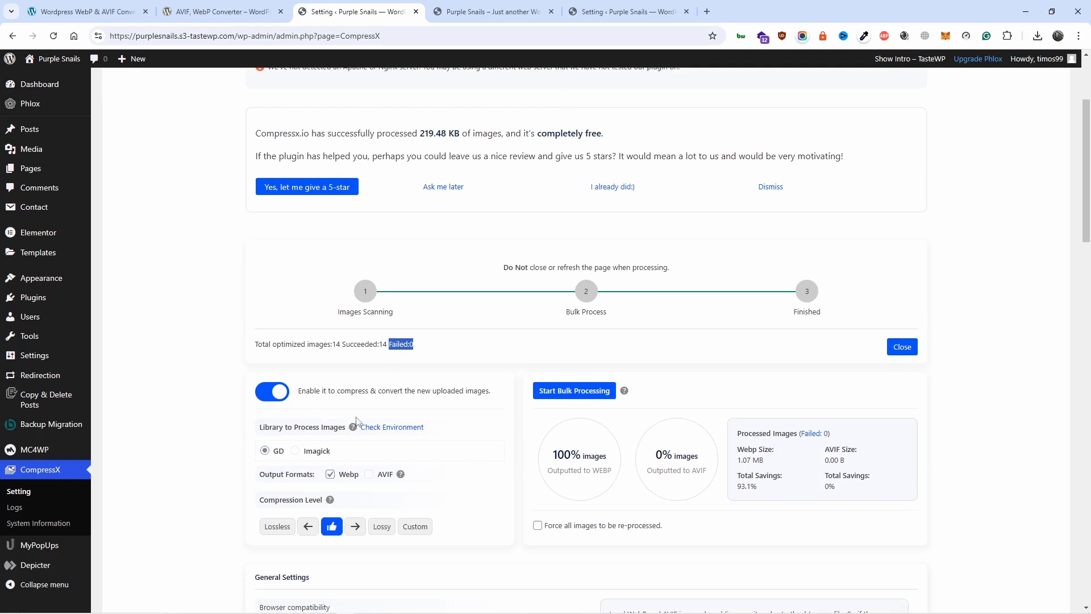
scroll(down, 3)
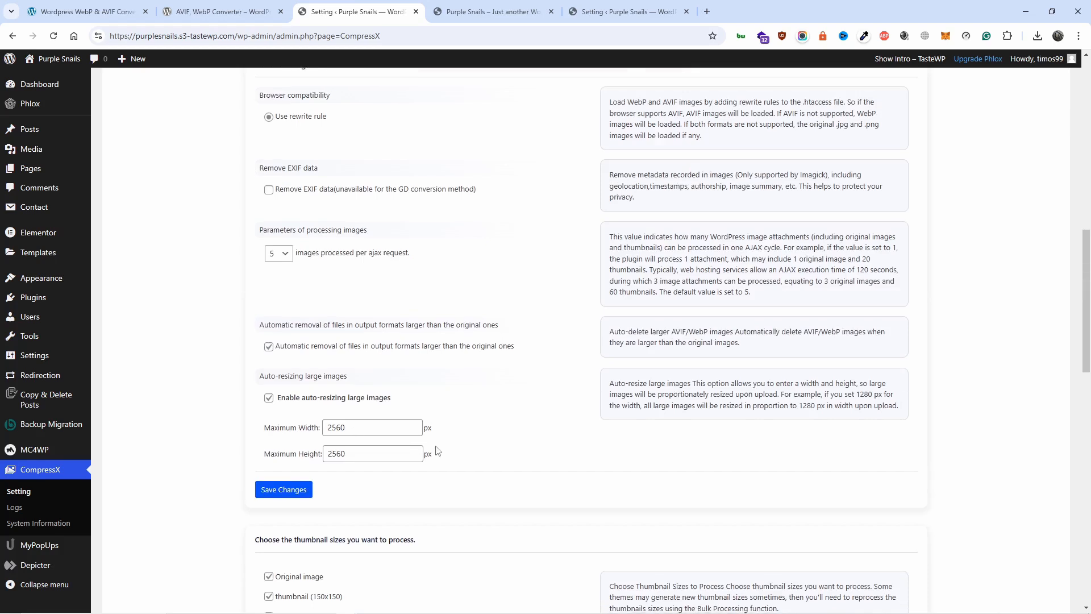
scroll(down, 3)
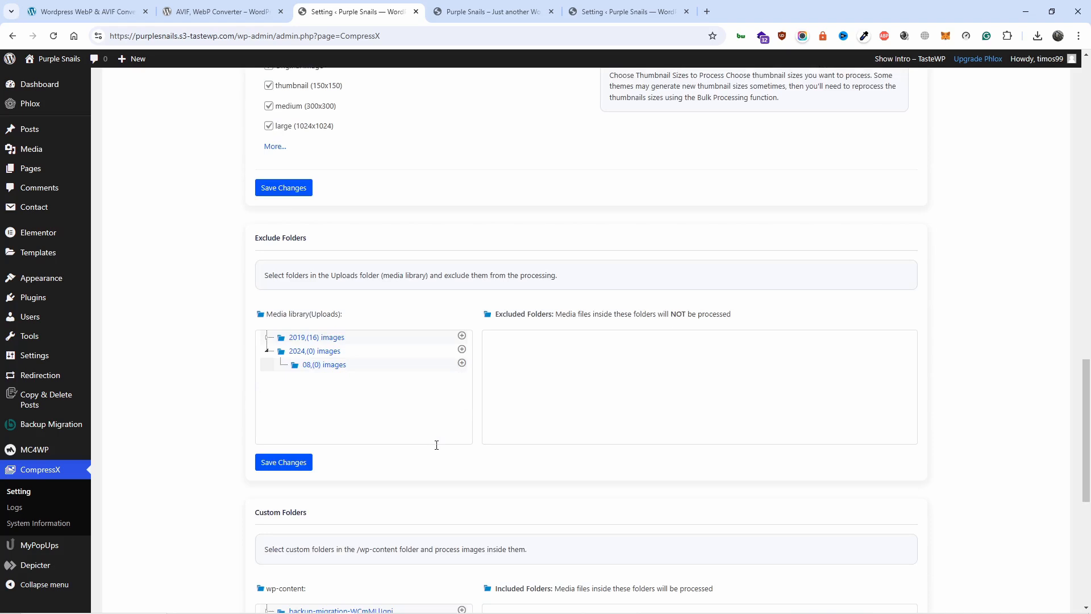
mouse_move(436, 449)
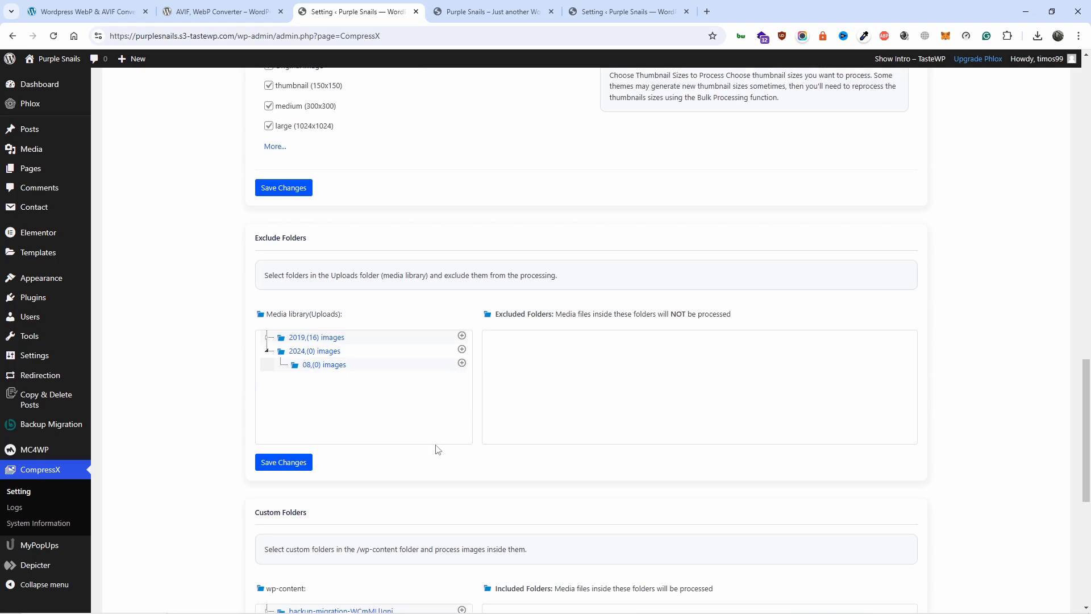